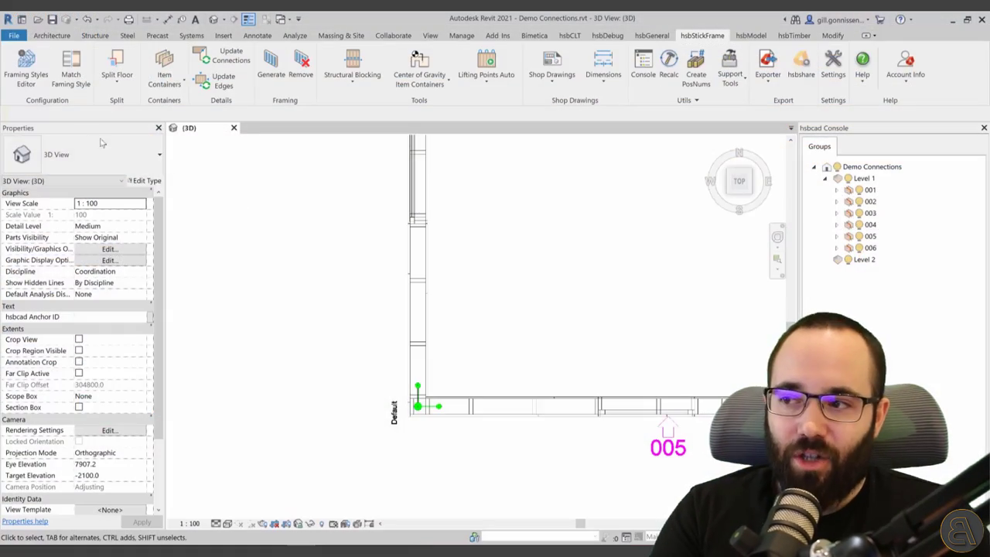
# Open the hsbStickFrame Framing Styles Editor showing the wall corner framing detail.
pyautogui.click(26, 66)
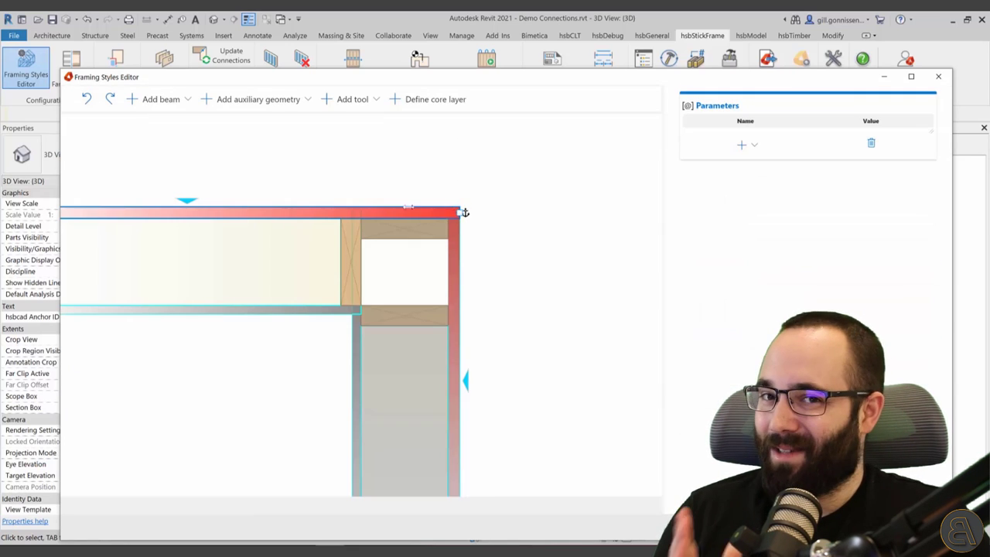
# Add a new stud beside the selected top stud and note 'This is an alternativ' in the template.
pyautogui.click(403, 229)
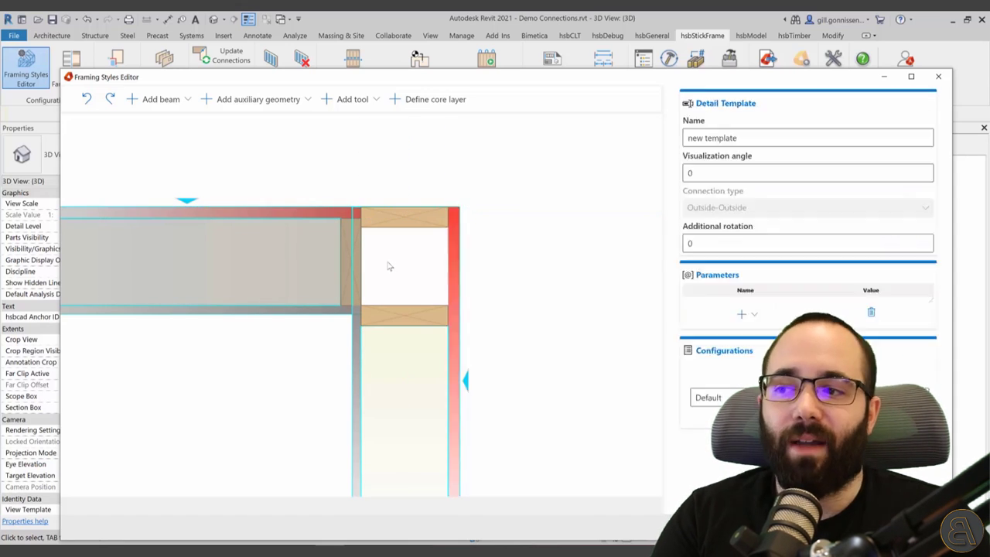
pyautogui.click(403, 335)
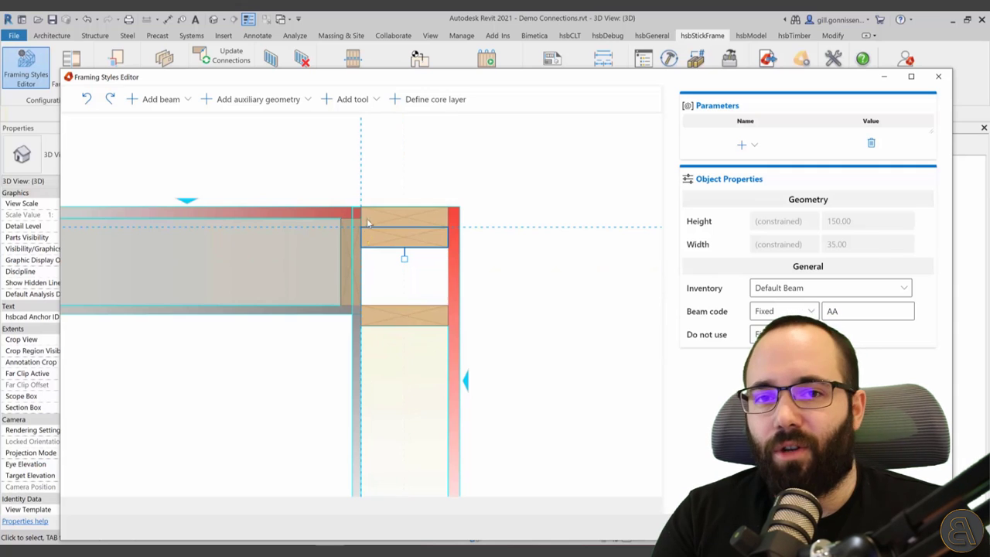
pyautogui.click(159, 99)
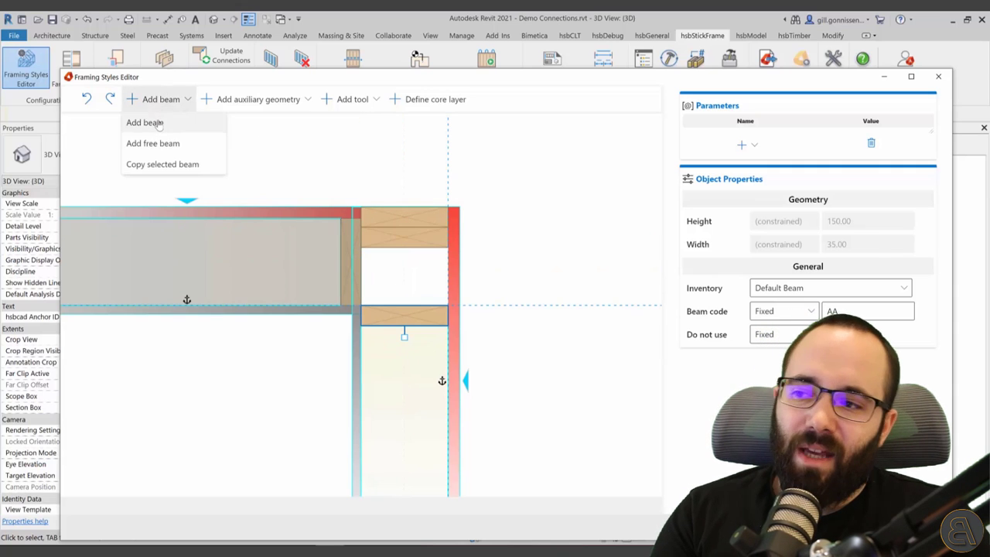
pyautogui.click(144, 122)
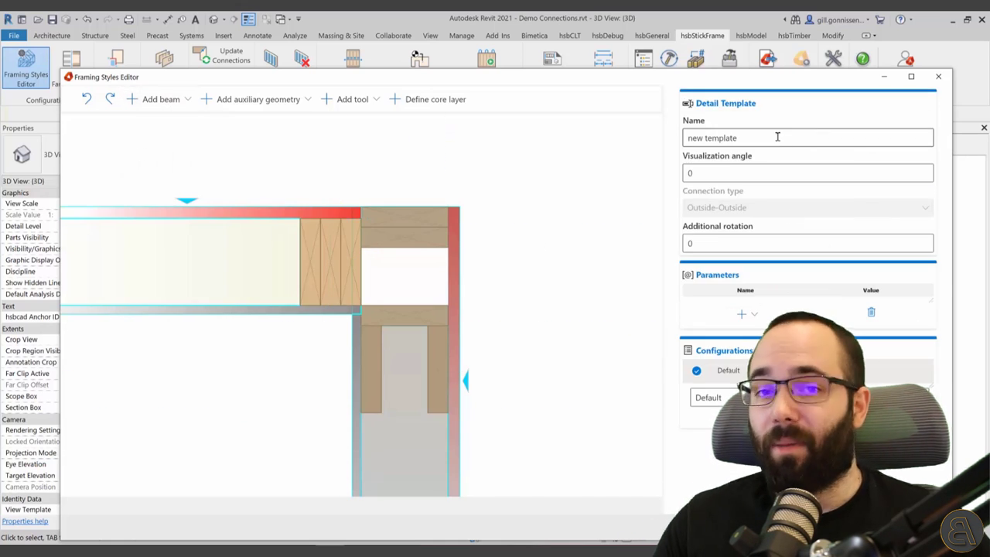
pyautogui.write('This is an alternativ')
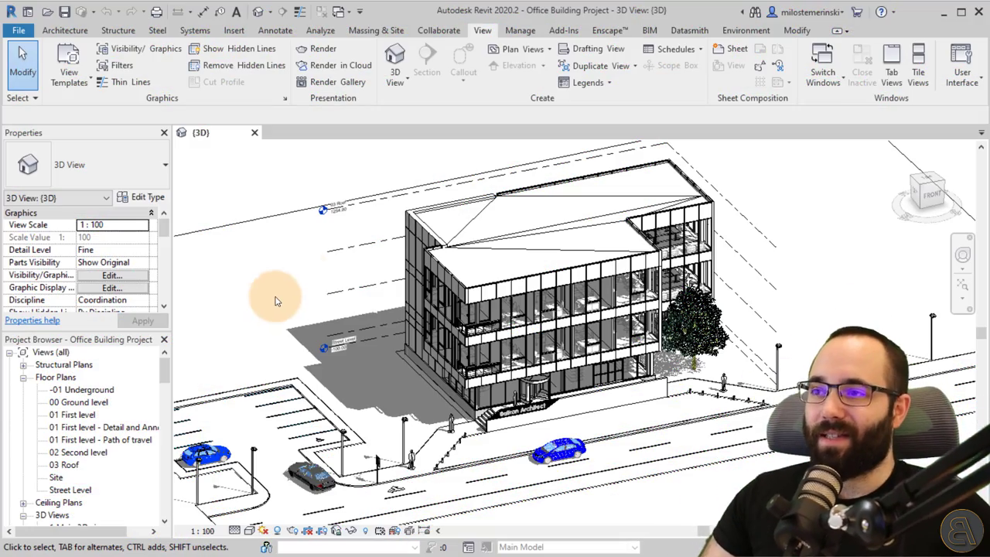
pyautogui.moveTo(303, 300)
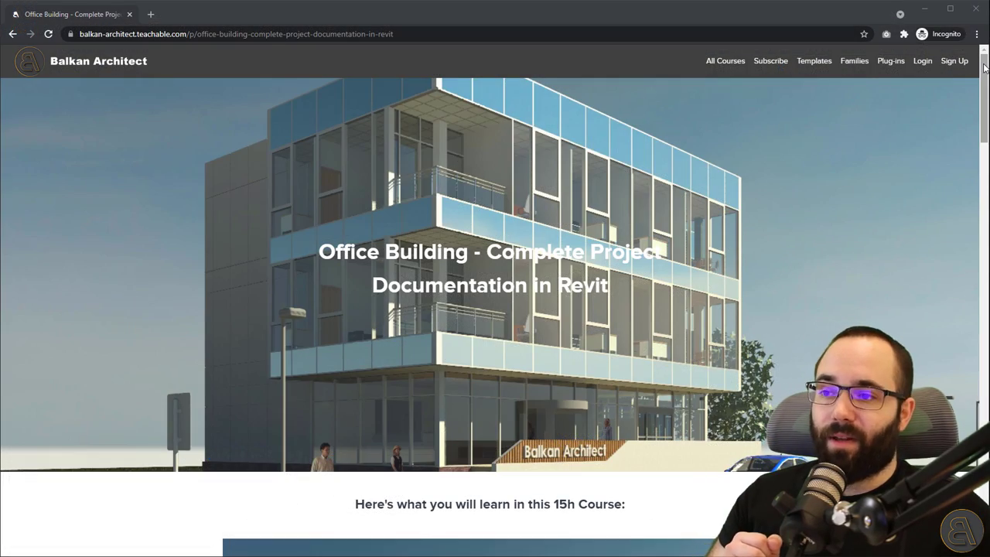
# Browse down and back up the Office Building course page on Balkan Architect.
pyautogui.scroll(-3)
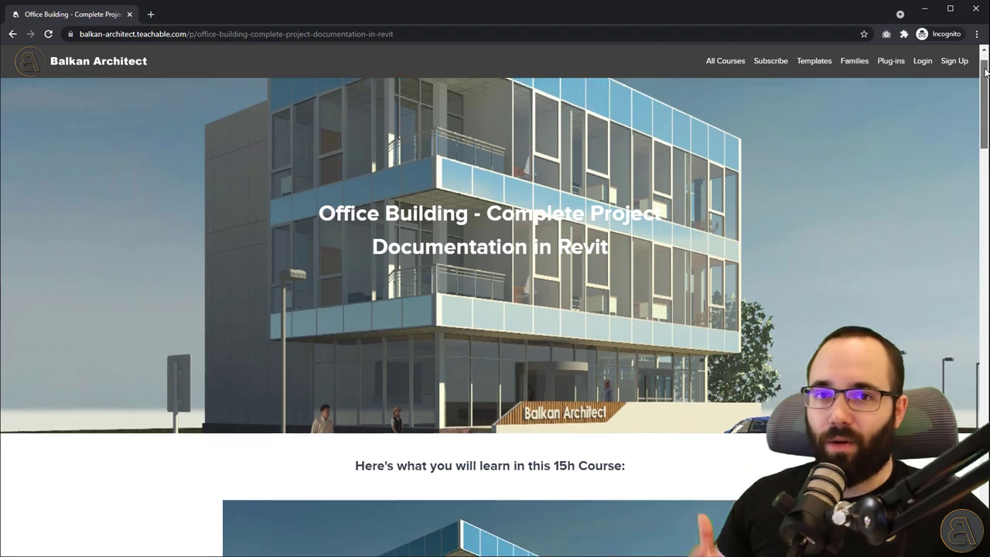
pyautogui.scroll(-3)
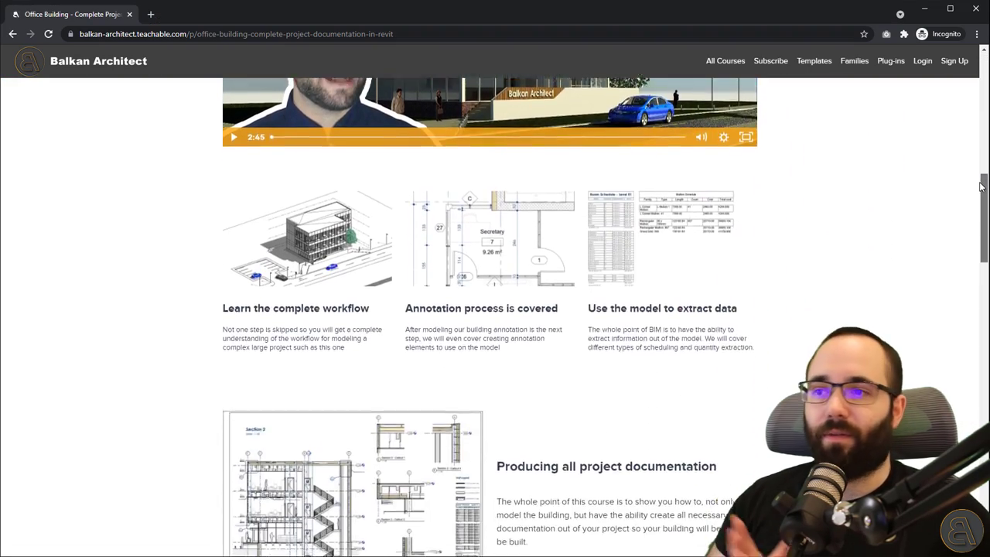
pyautogui.scroll(-3)
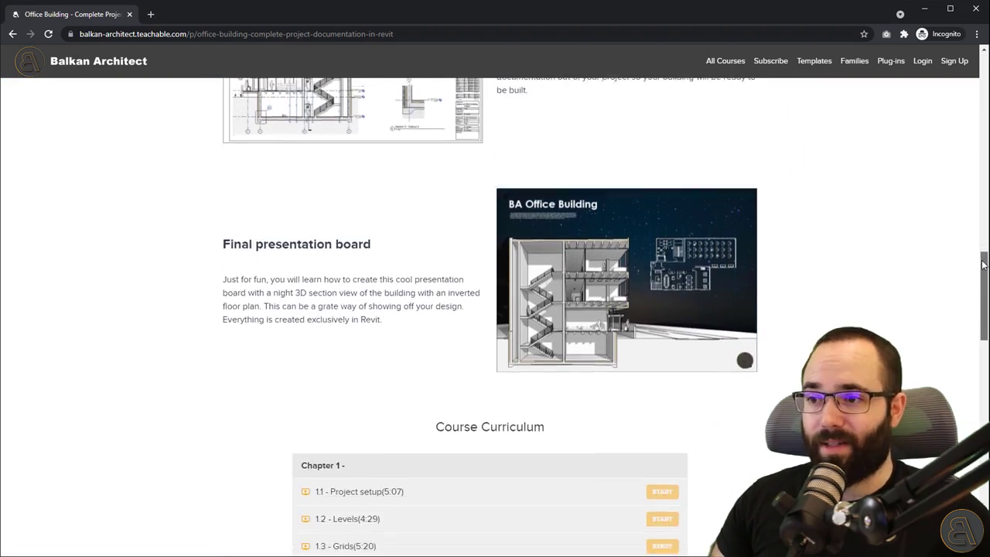
pyautogui.scroll(-3)
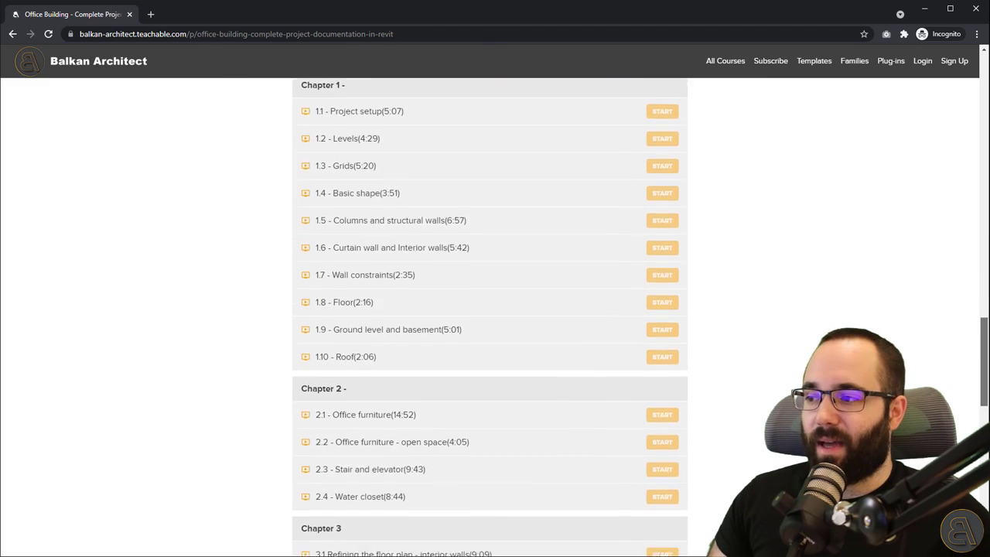
pyautogui.scroll(-3)
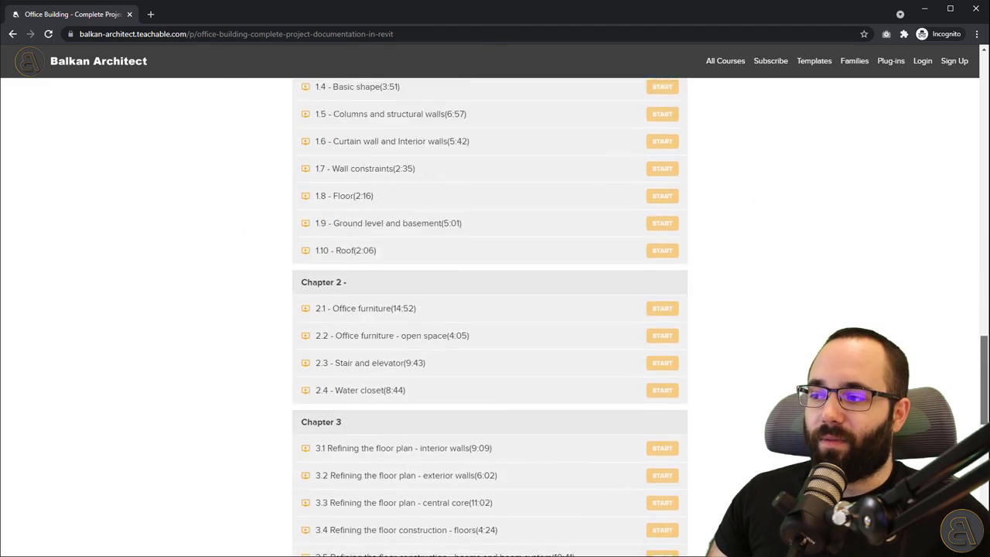
pyautogui.scroll(3)
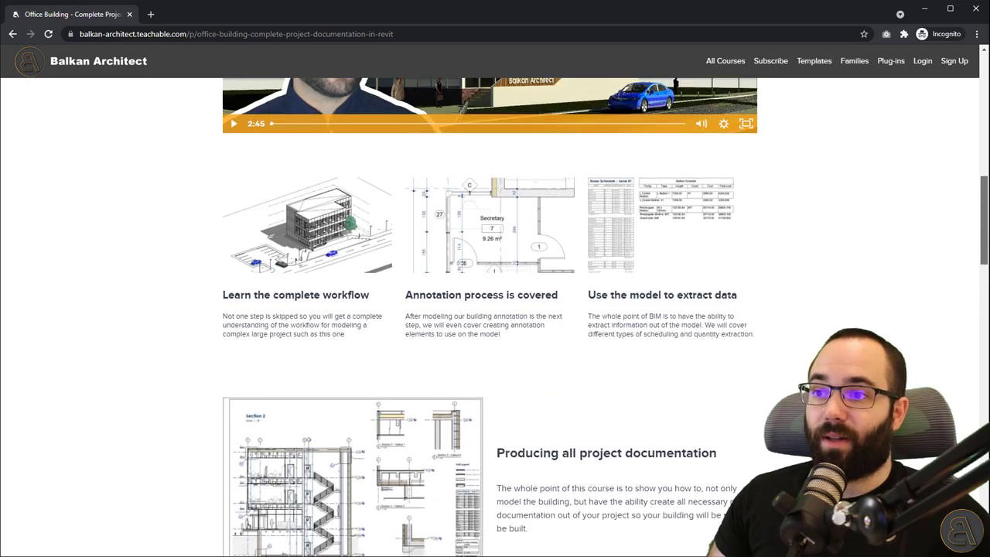
pyautogui.scroll(3)
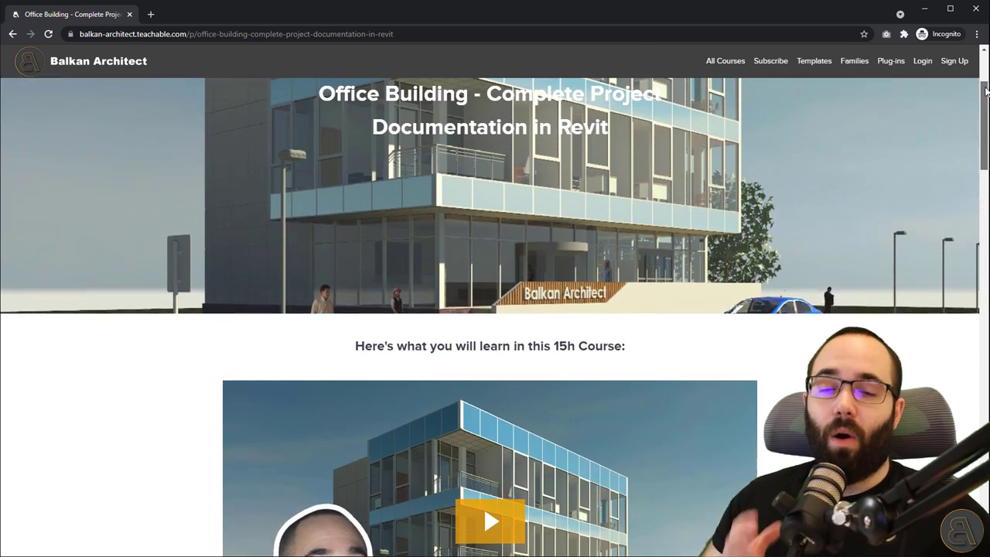
pyautogui.scroll(3)
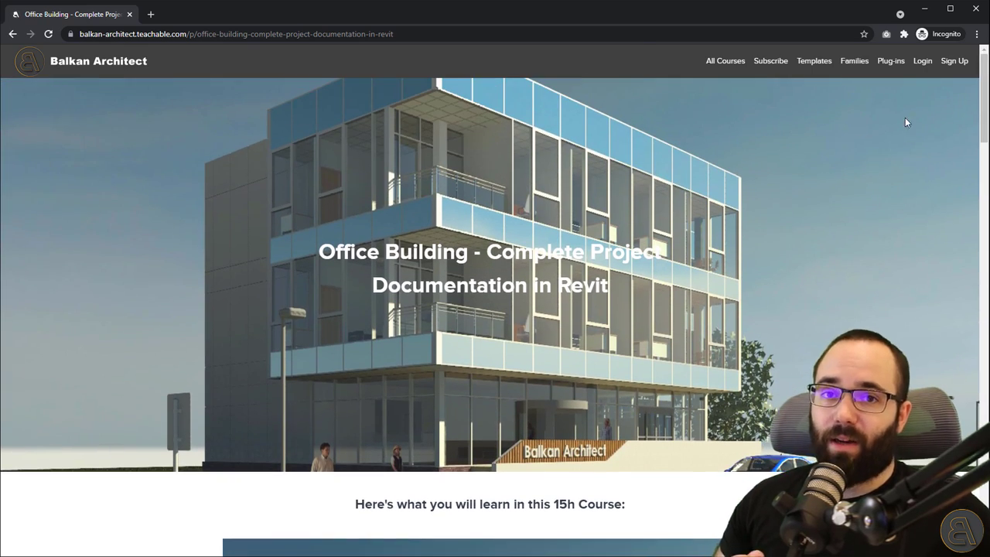
pyautogui.moveTo(758, 122)
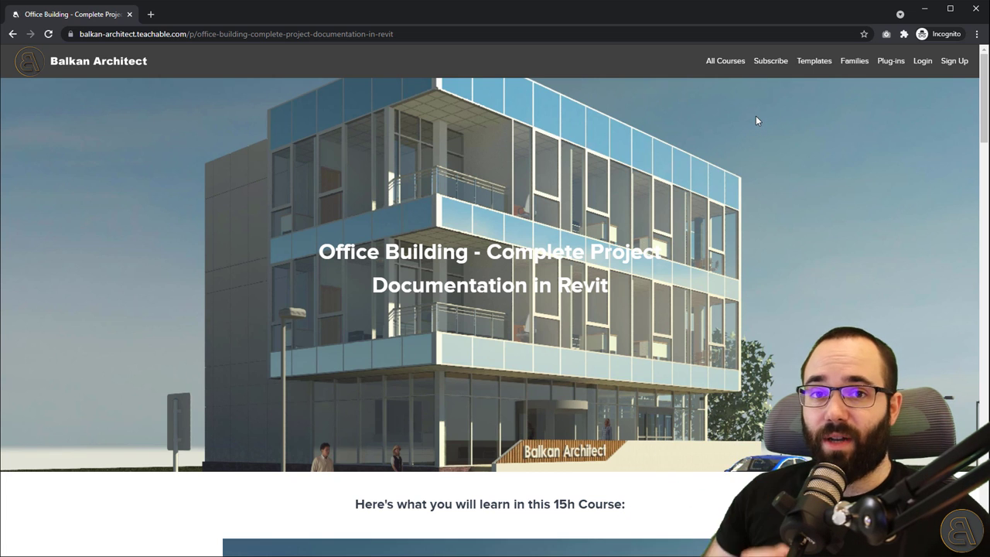
# Go to All Courses and browse the Revit Detailing Masterclass course page.
pyautogui.click(724, 61)
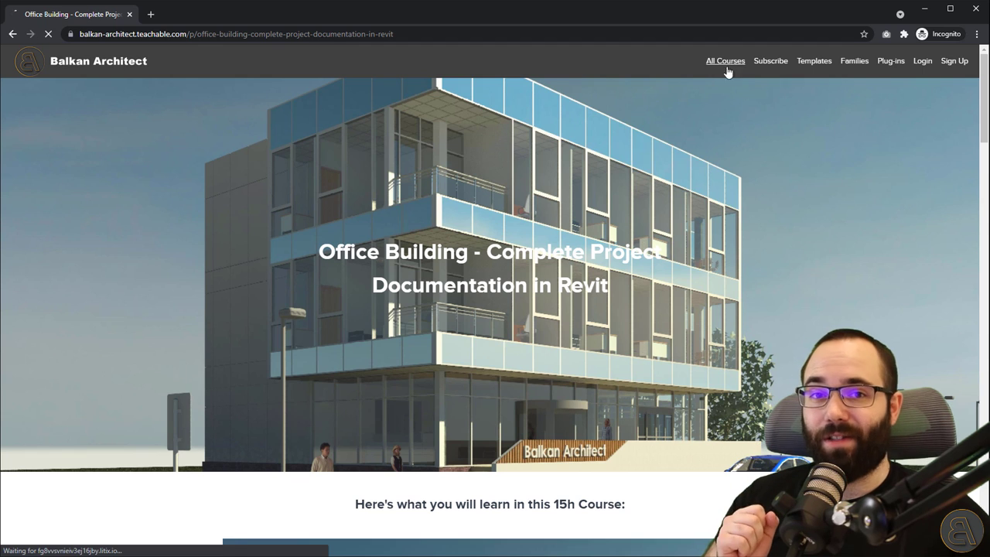
pyautogui.click(725, 61)
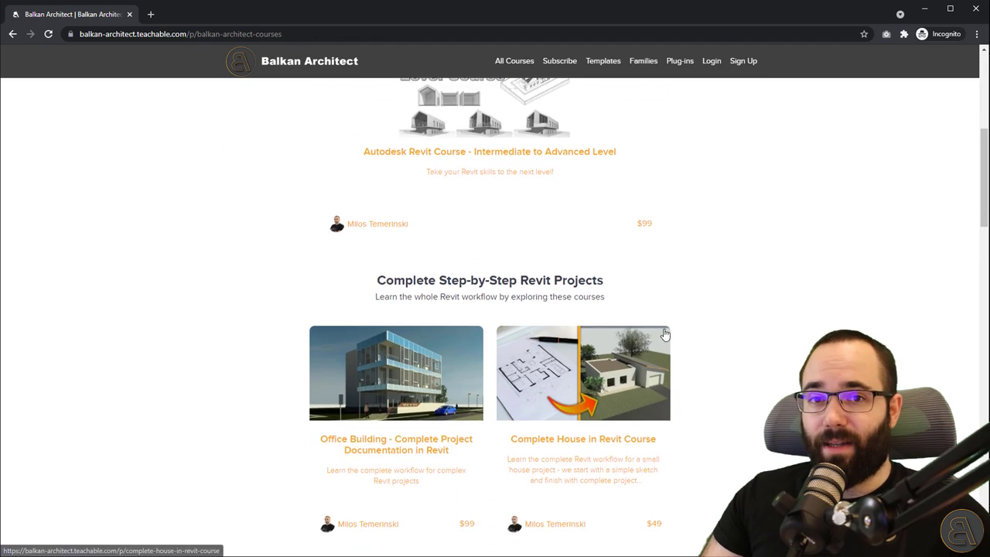
pyautogui.scroll(-3)
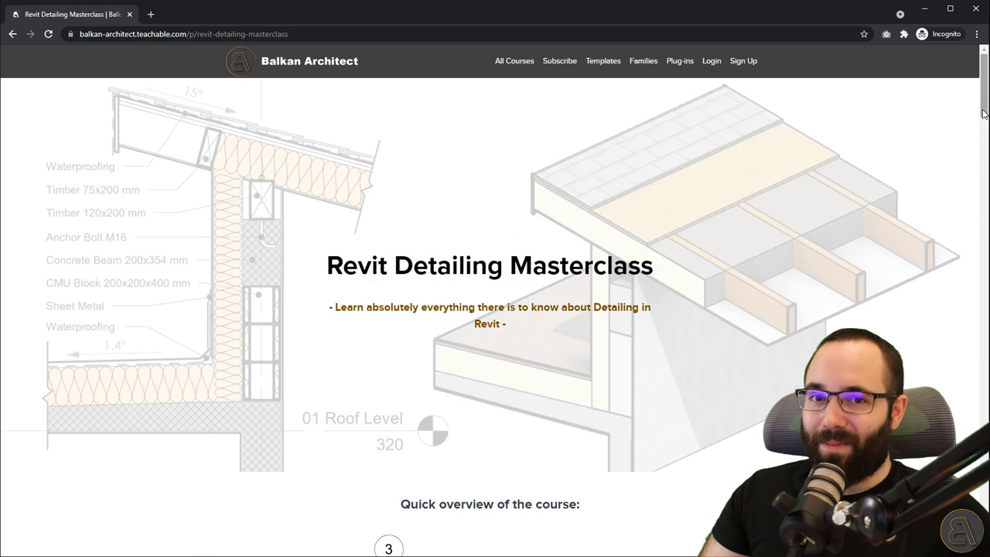
pyautogui.scroll(-3)
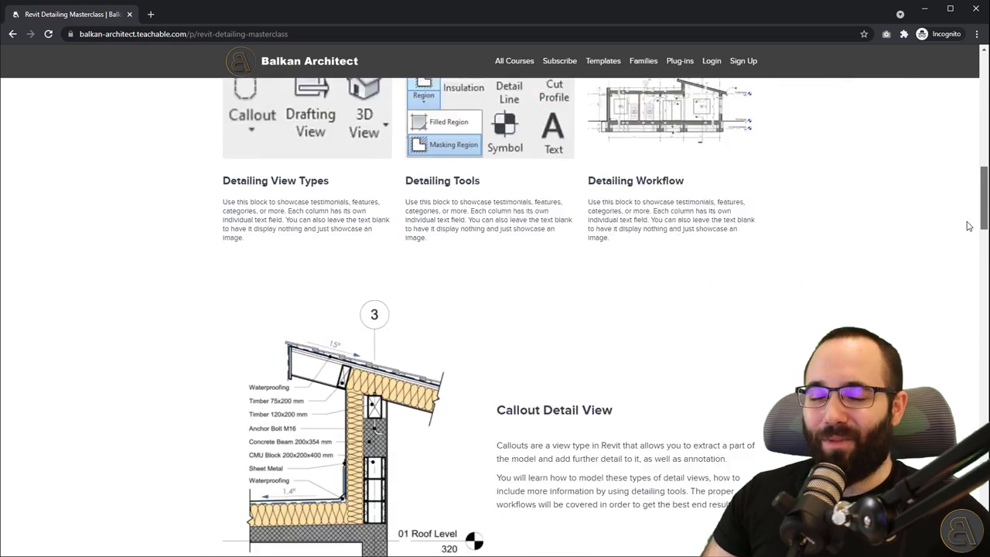
pyautogui.scroll(-3)
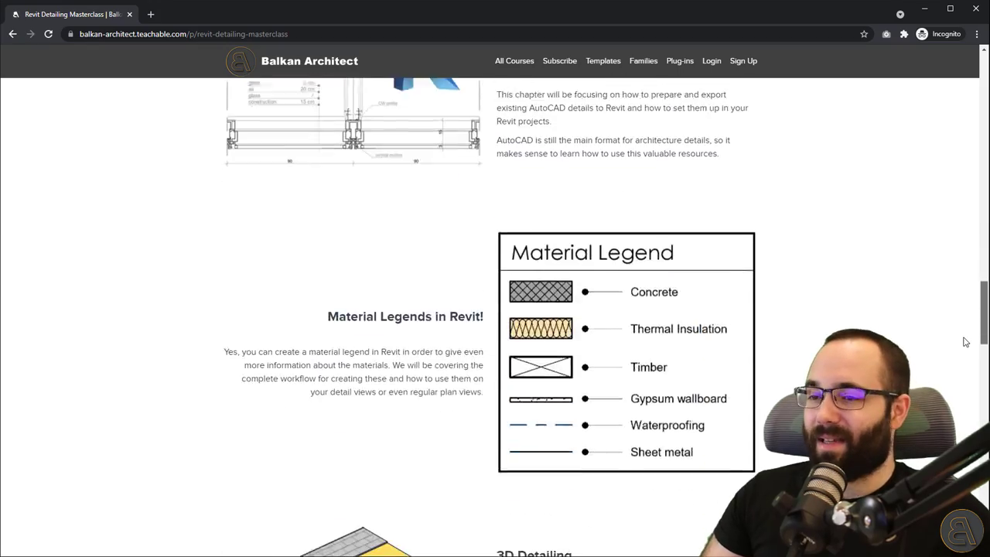
pyautogui.scroll(-3)
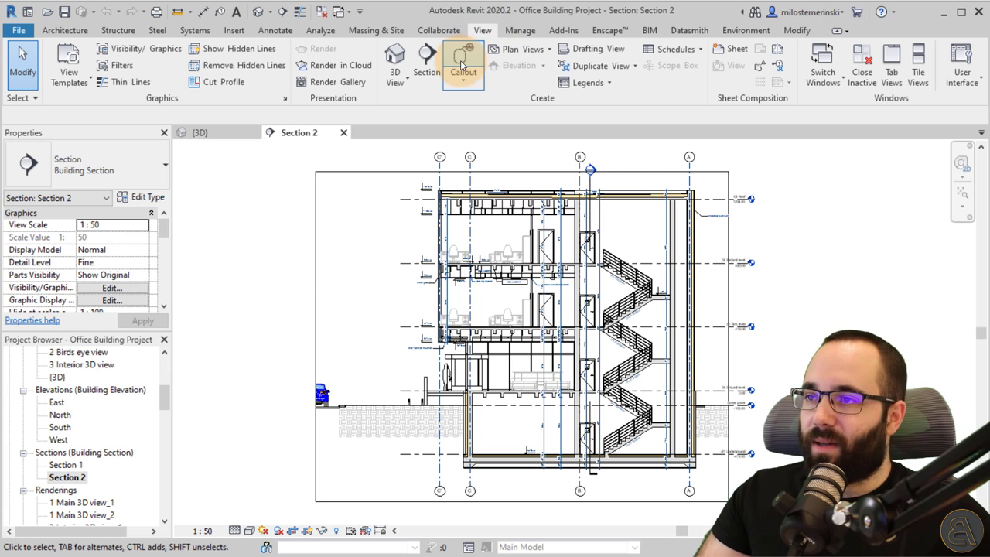
pyautogui.moveTo(462, 65)
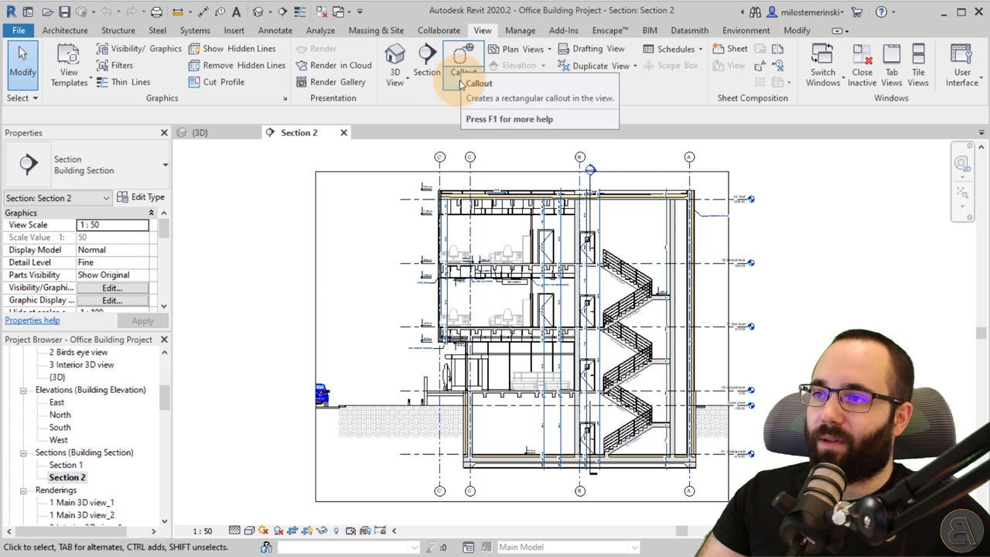
# Show the Rectangle and Sketch callout options for the Section 2 view.
pyautogui.click(463, 72)
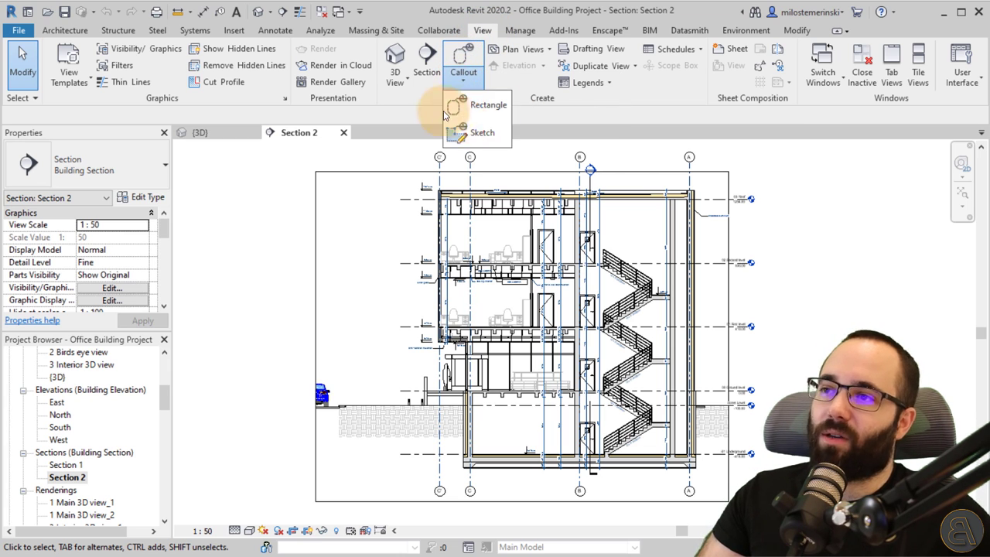
pyautogui.moveTo(489, 132)
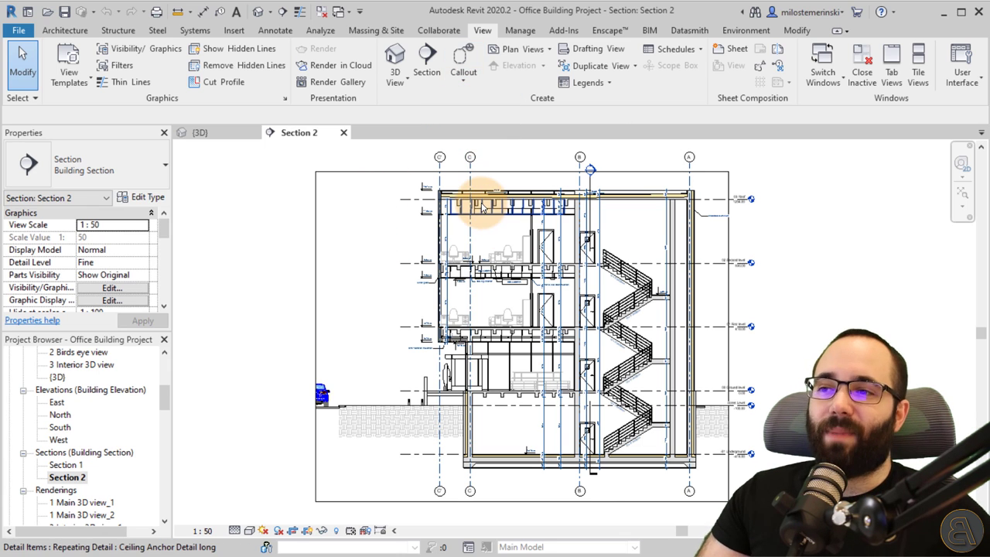
pyautogui.moveTo(483, 208)
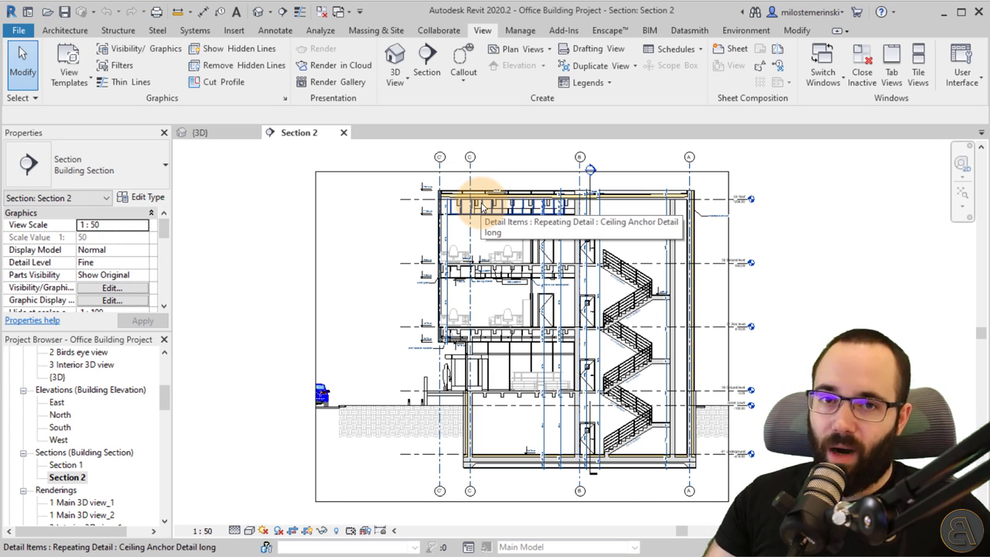
pyautogui.moveTo(369, 299)
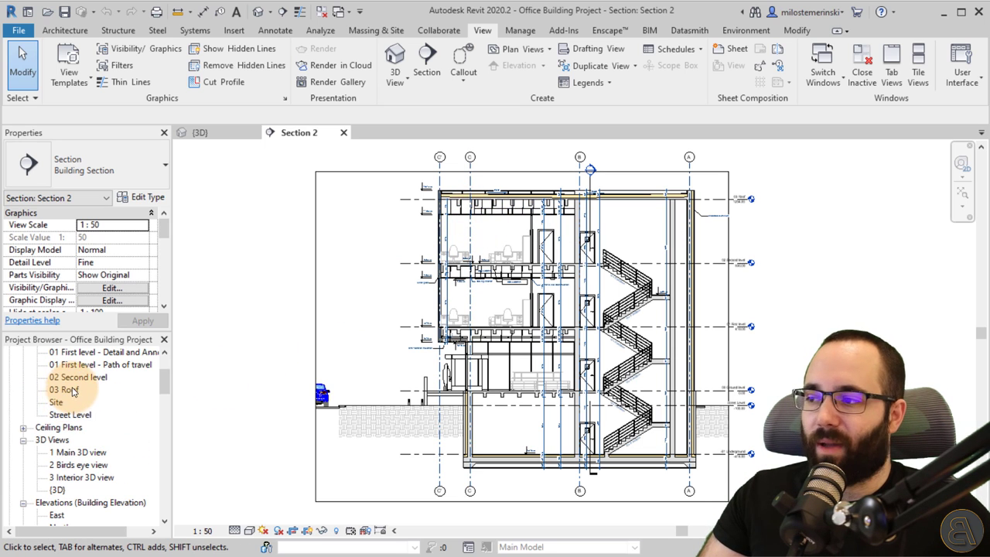
pyautogui.doubleClick(77, 377)
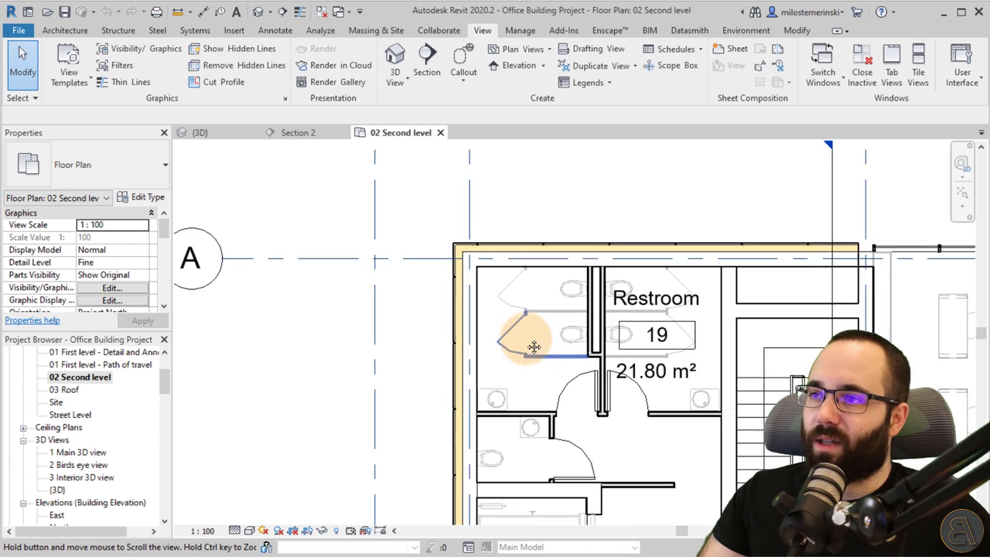
pyautogui.moveTo(534, 346); pyautogui.dragTo(515, 398)
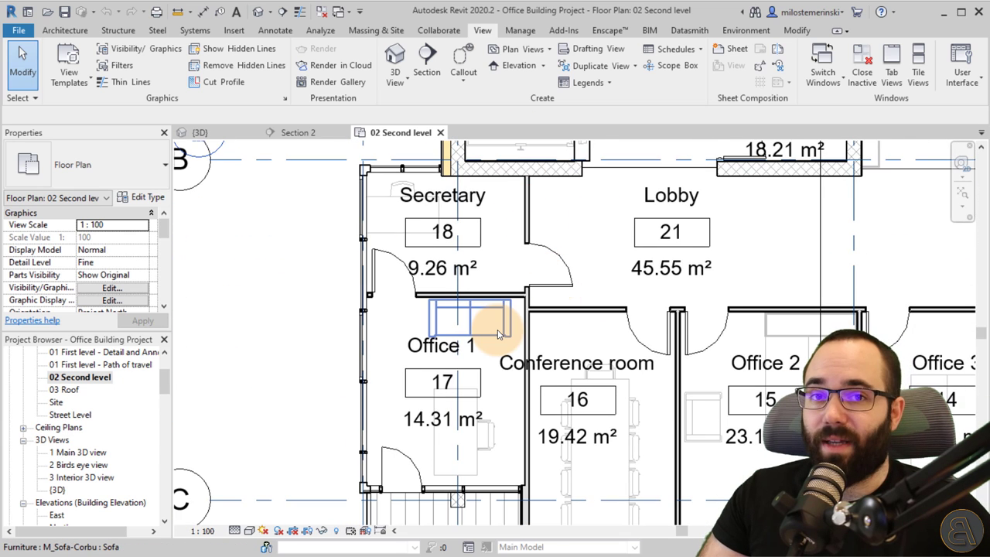
pyautogui.moveTo(298, 132)
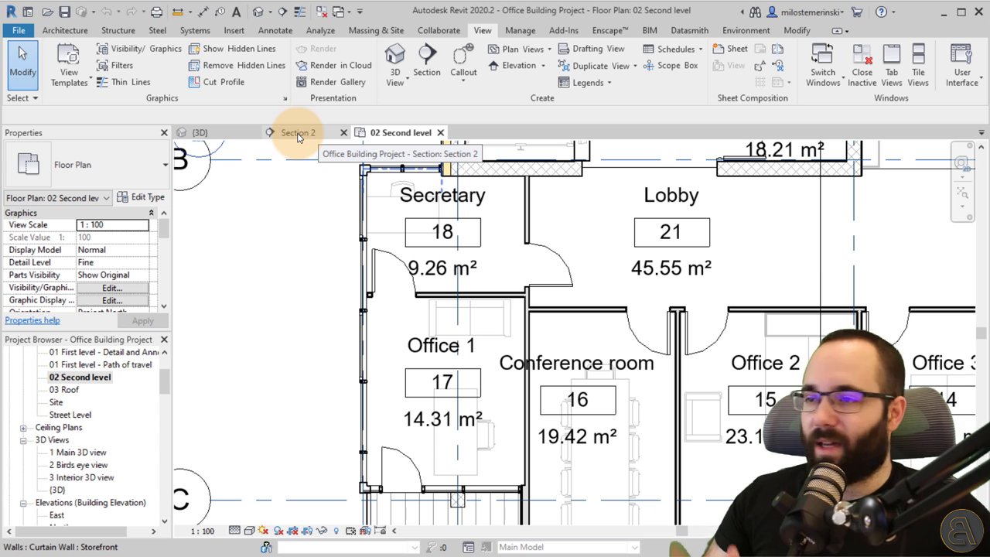
pyautogui.click(298, 132)
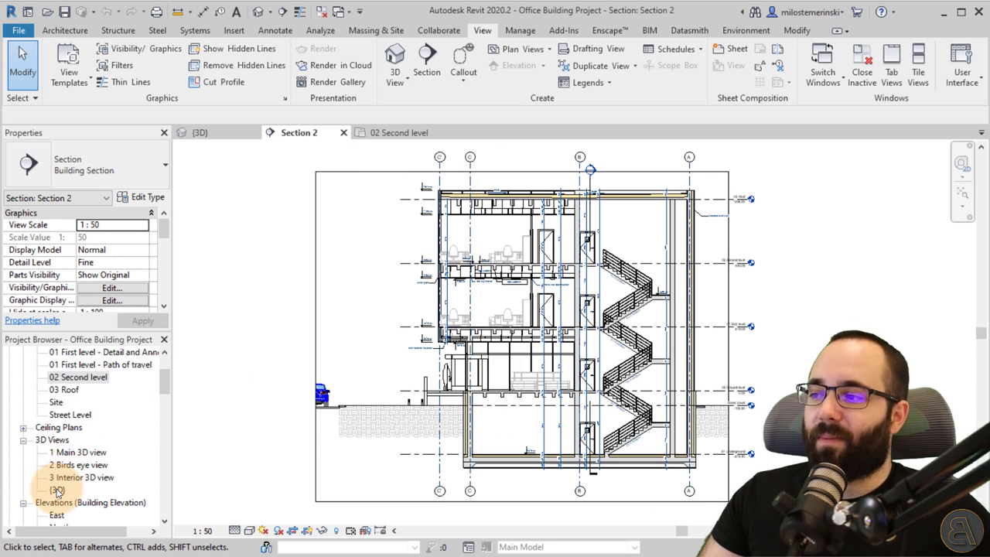
pyautogui.doubleClick(57, 488)
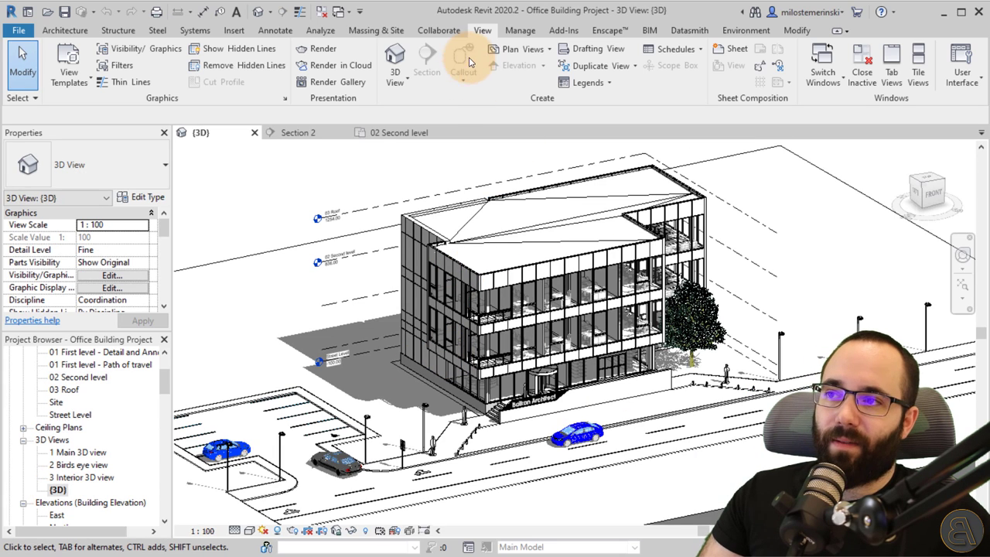
pyautogui.moveTo(464, 58)
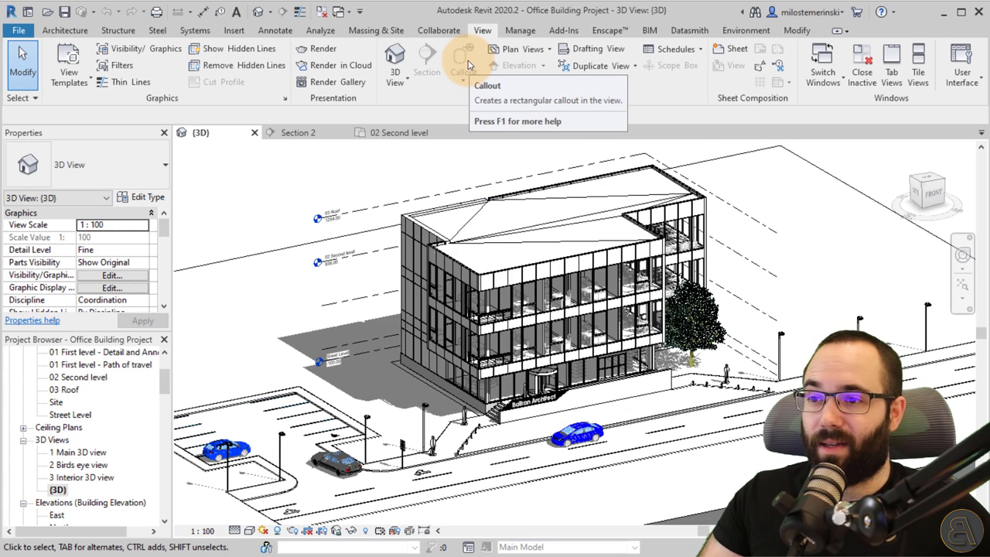
pyautogui.moveTo(311, 186)
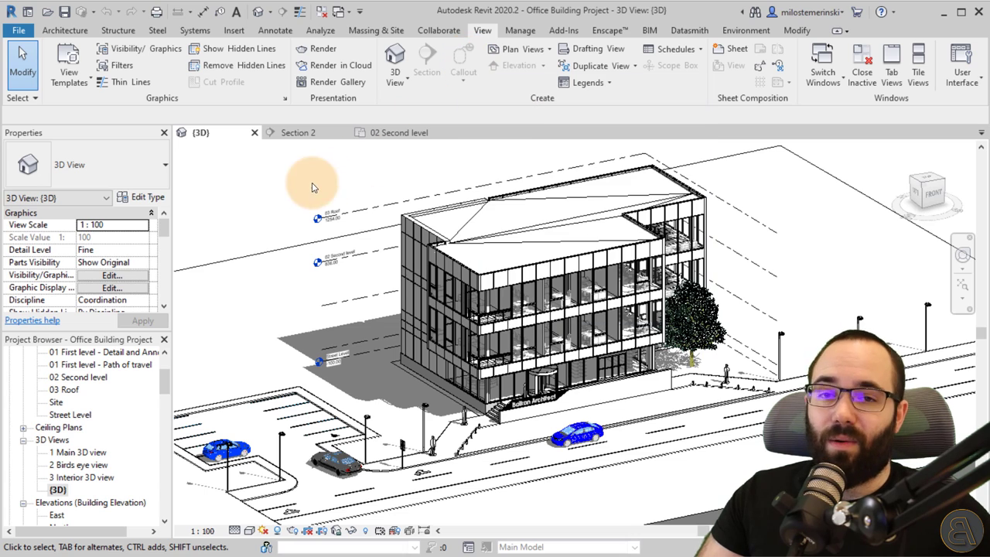
pyautogui.click(298, 132)
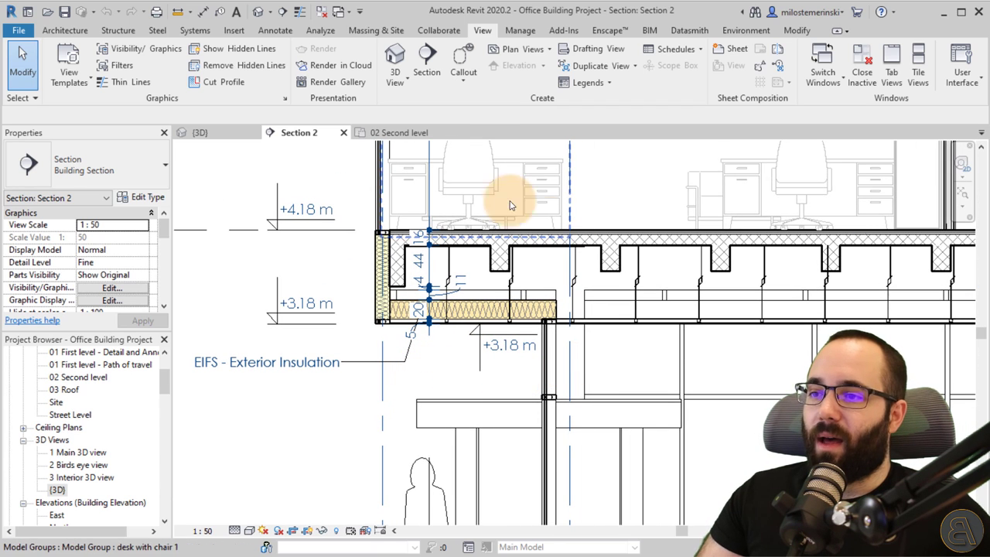
pyautogui.moveTo(592, 251)
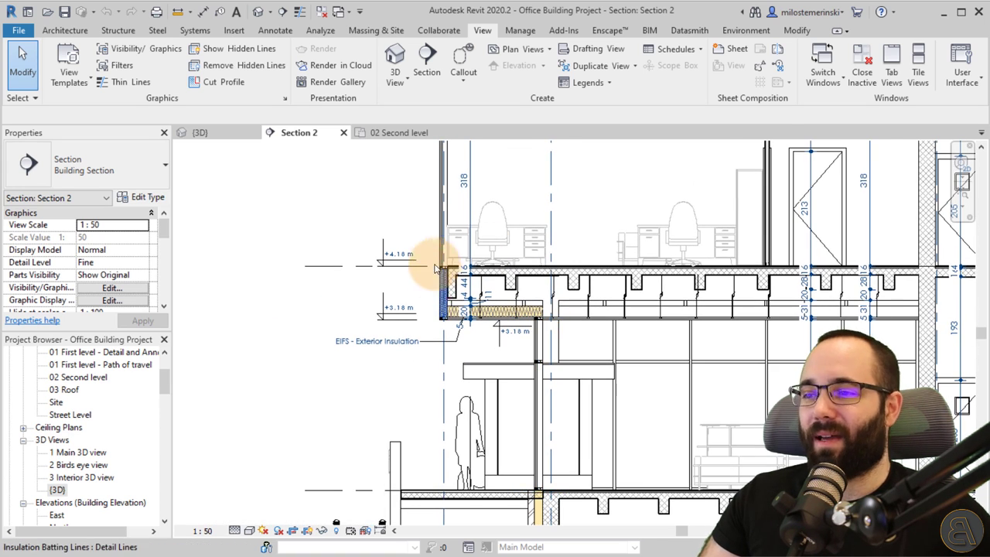
pyautogui.moveTo(518, 302)
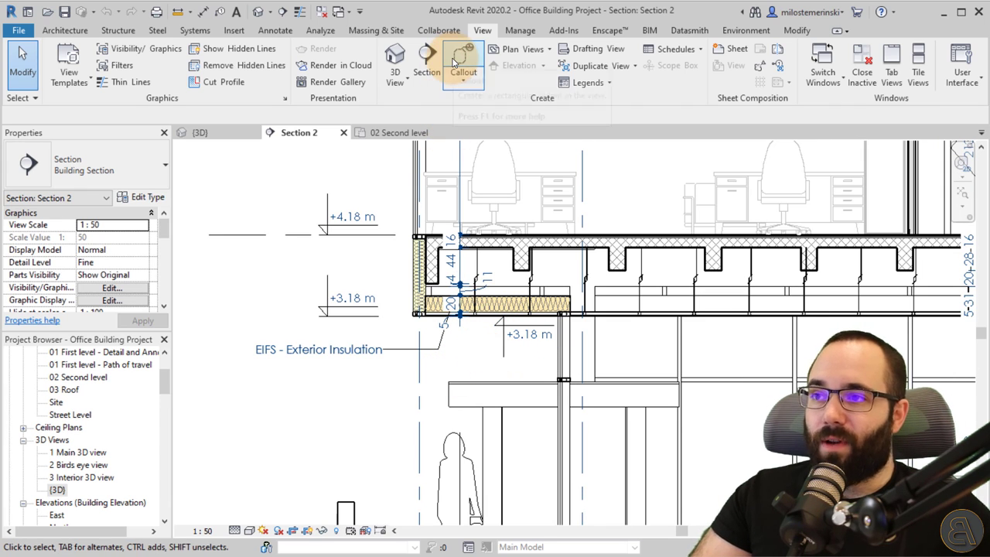
# Draw a rectangular callout around the slab edge and move its tag above the +4.18 m level.
pyautogui.click(462, 62)
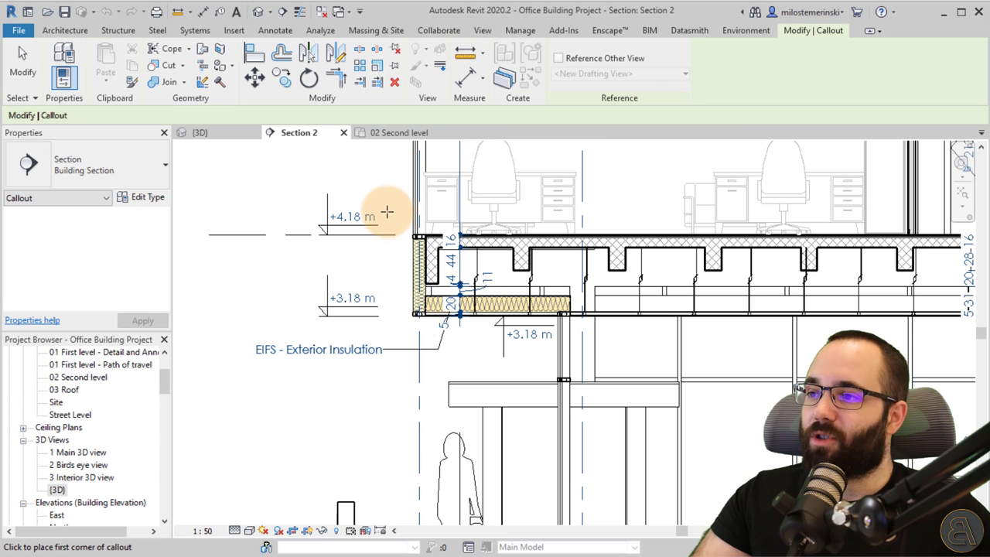
pyautogui.click(387, 213)
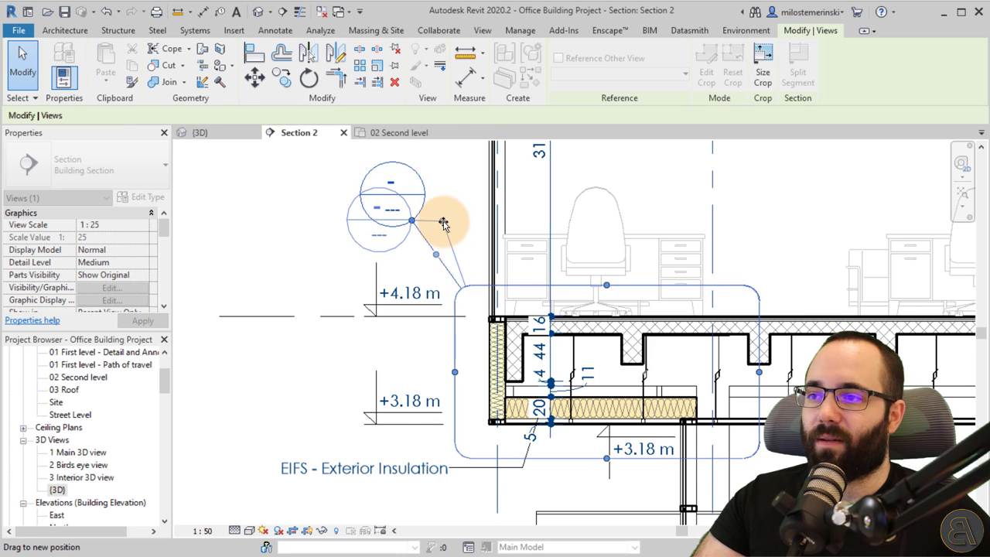
pyautogui.click(424, 262)
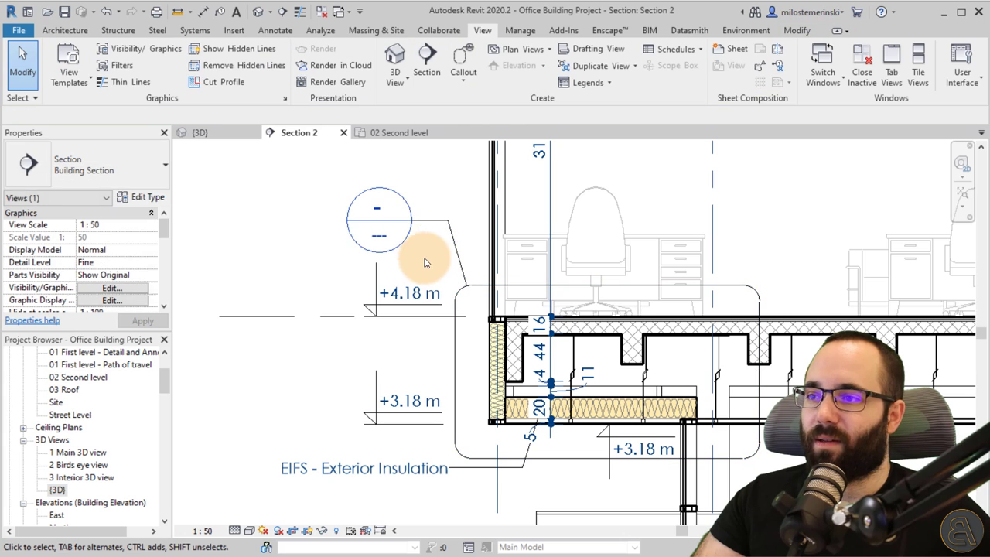
# Open the Section 2 - Callout 1 view and keep its scale at 1:25.
pyautogui.click(378, 221)
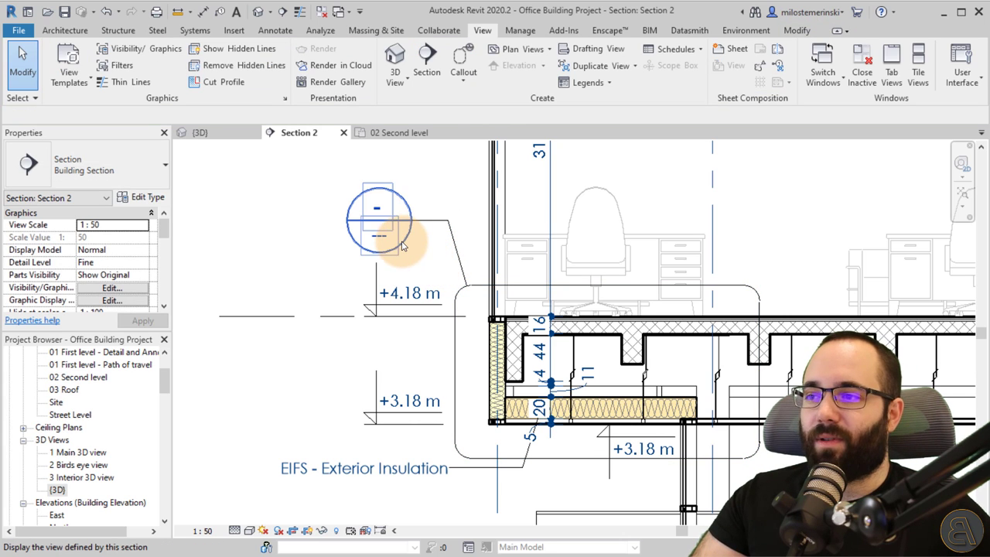
pyautogui.moveTo(375, 212)
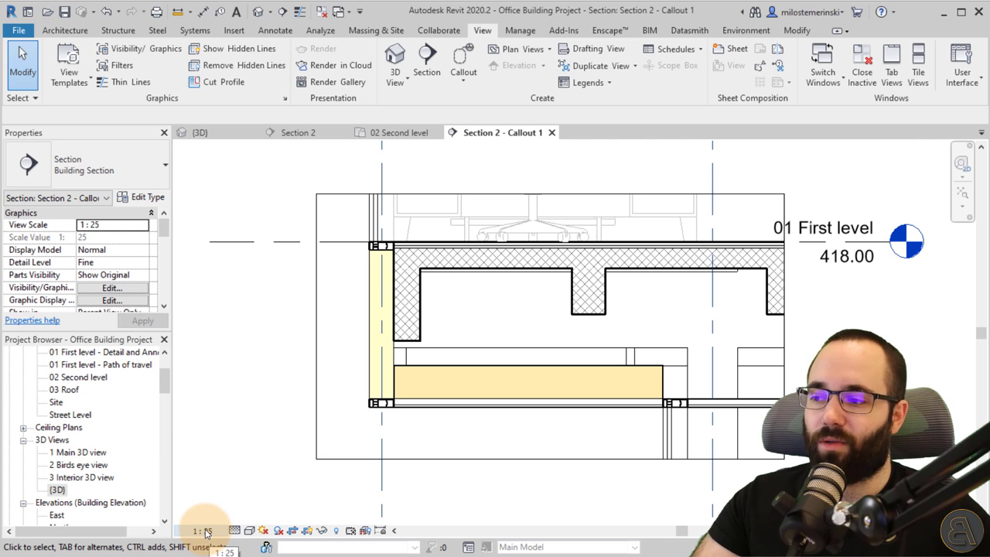
pyautogui.click(202, 531)
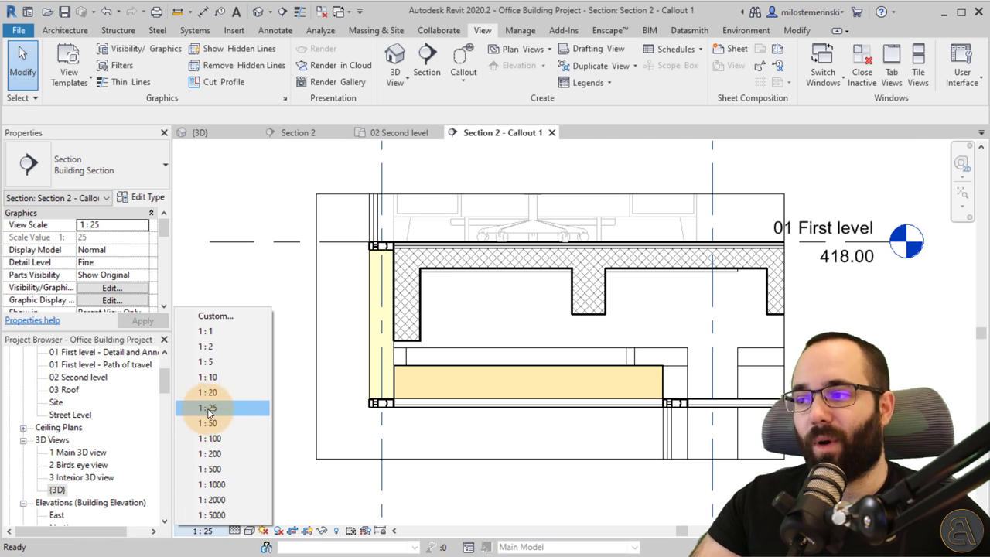
pyautogui.click(206, 407)
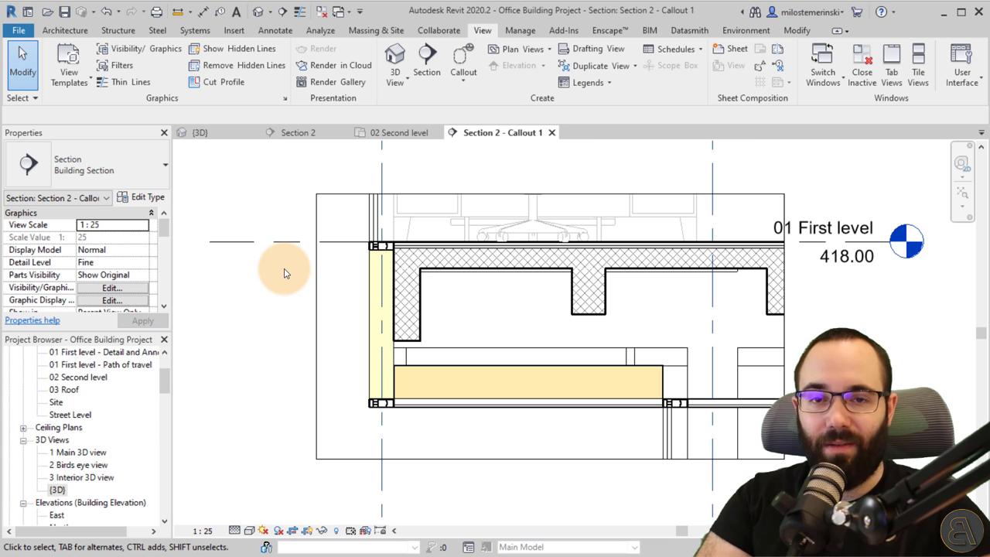
pyautogui.moveTo(440, 363)
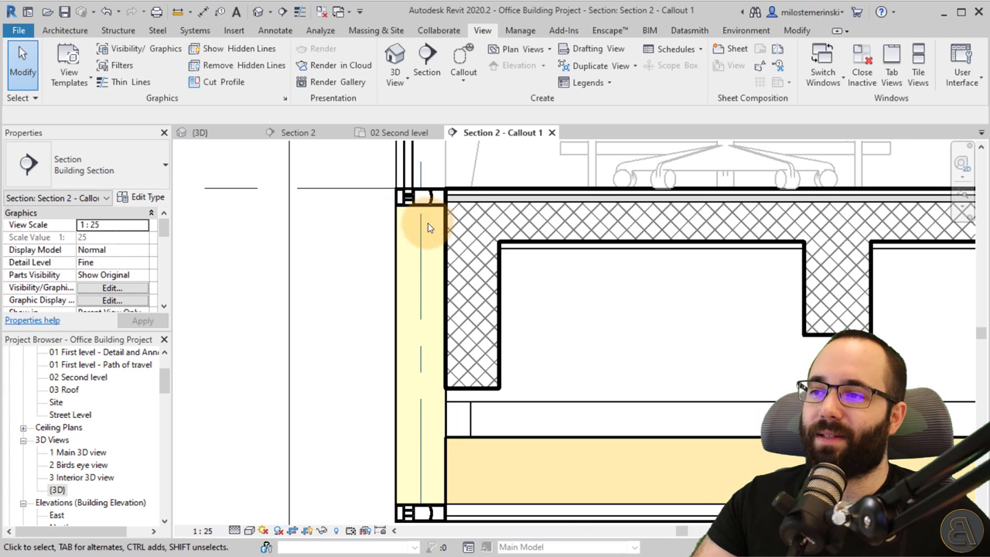
pyautogui.moveTo(416, 249)
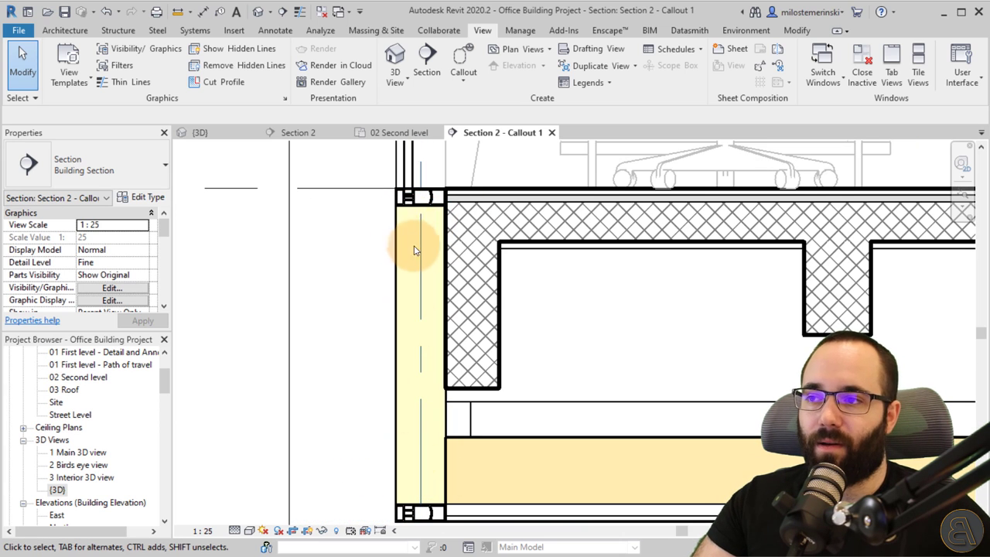
# Inspect the storefront curtain wall at the slab edge and bring up the annotation tools.
pyautogui.click(420, 248)
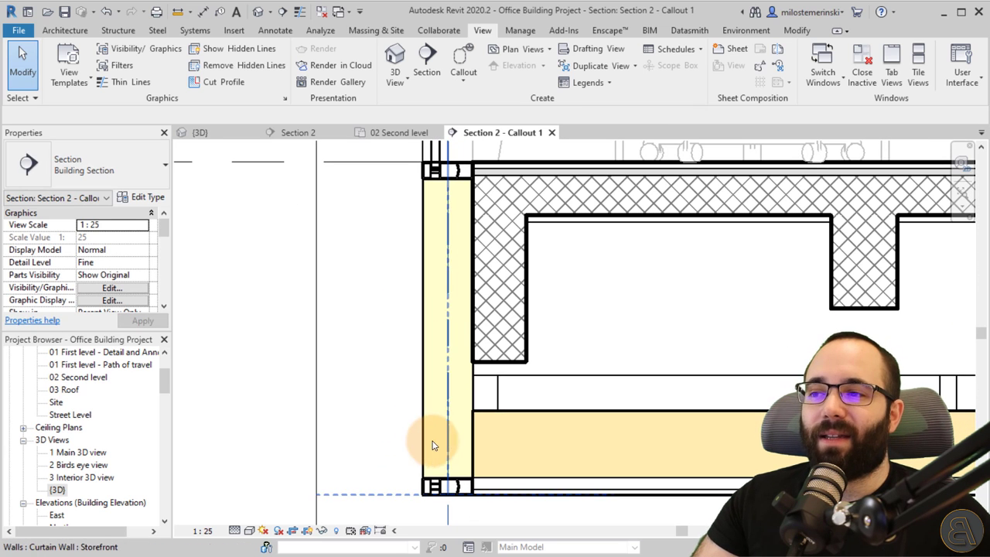
pyautogui.click(475, 360)
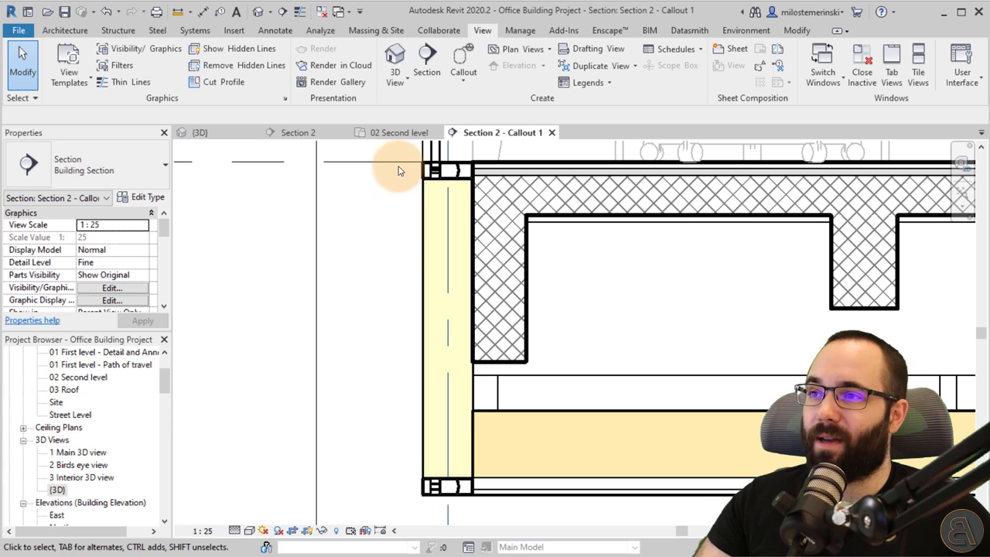
pyautogui.click(274, 30)
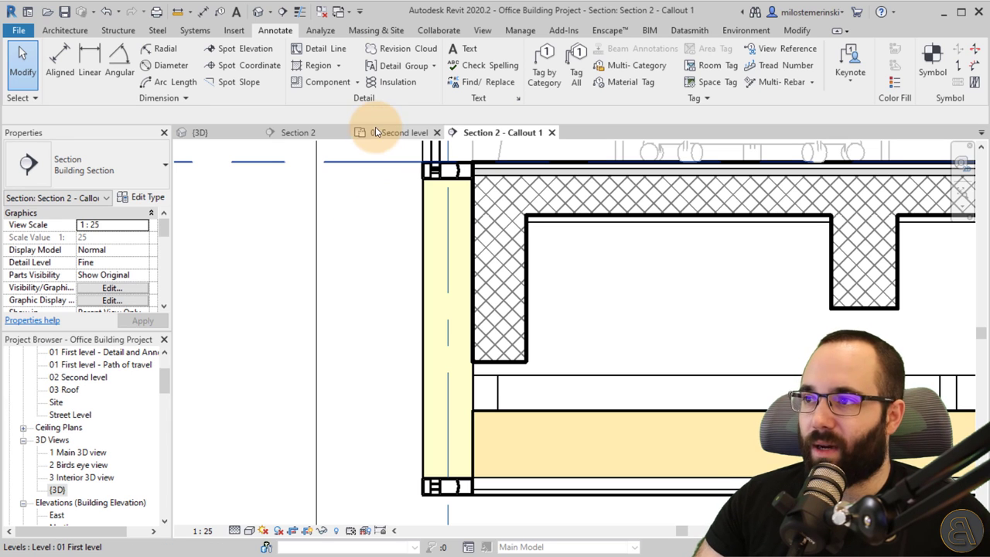
# Create a masking region over the curtain panel strip, aligned to the panel face, and finish it.
pyautogui.click(338, 65)
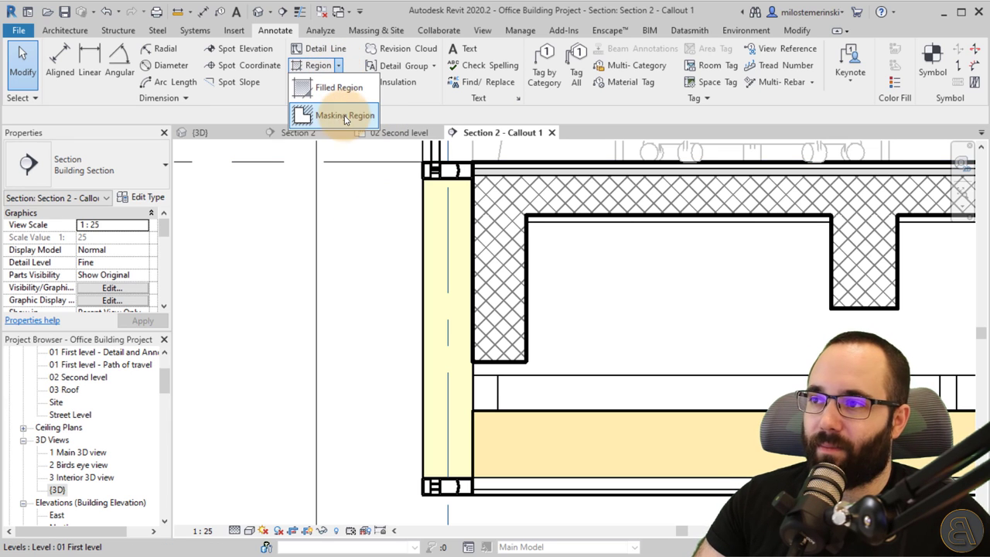
pyautogui.click(344, 116)
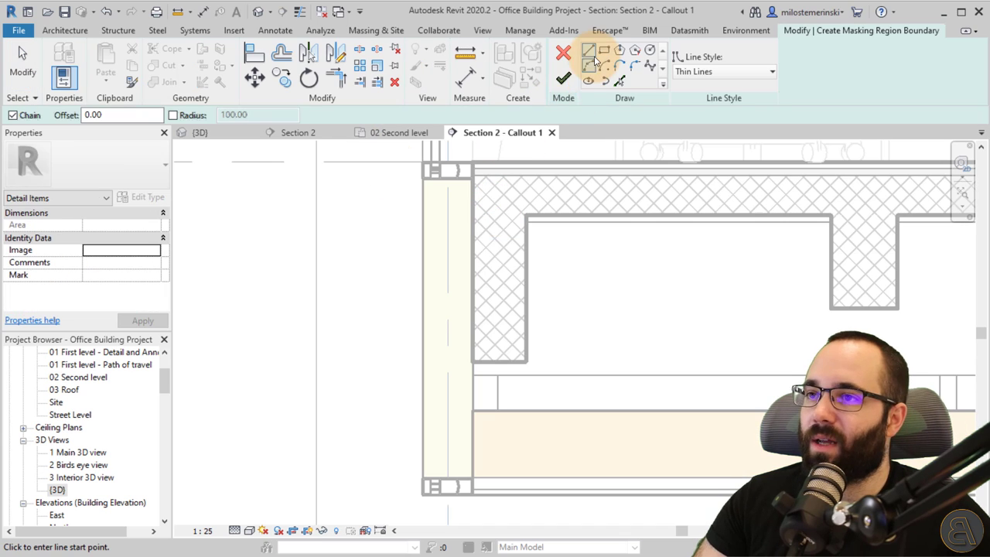
pyautogui.click(437, 434)
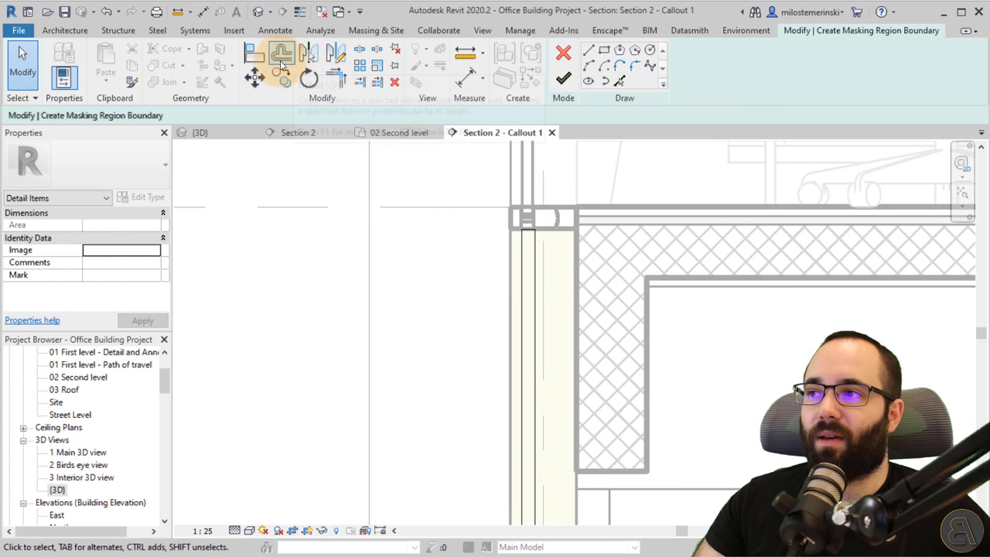
pyautogui.click(255, 52)
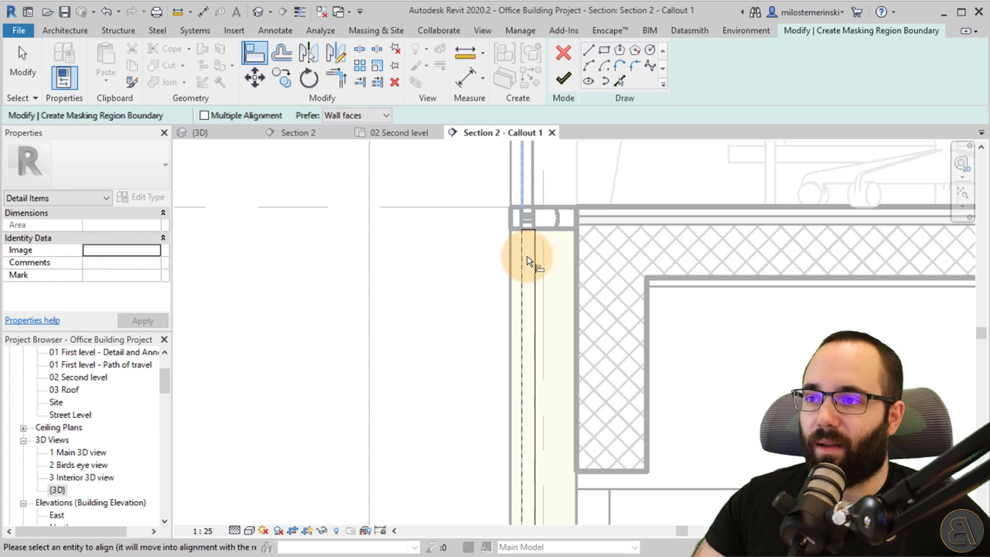
pyautogui.click(529, 259)
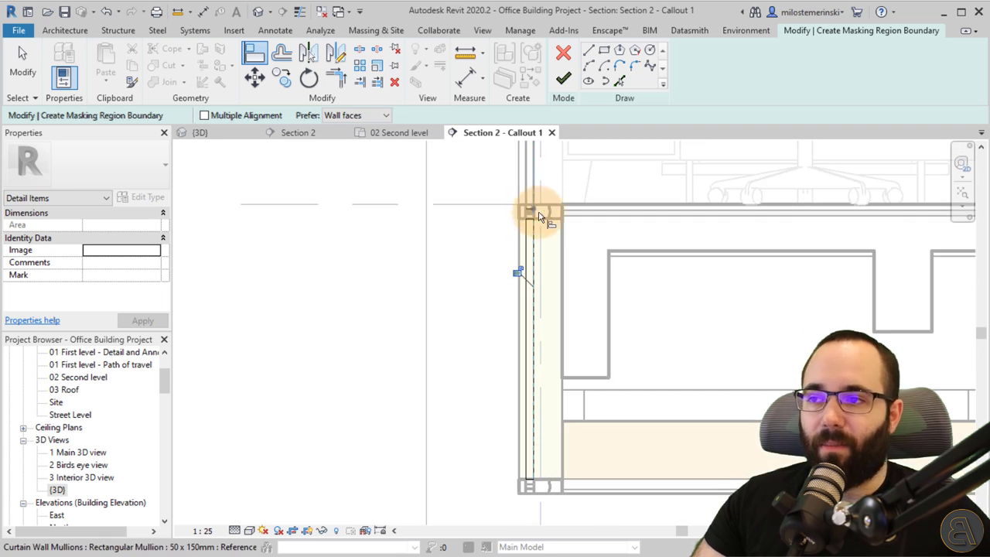
pyautogui.click(563, 80)
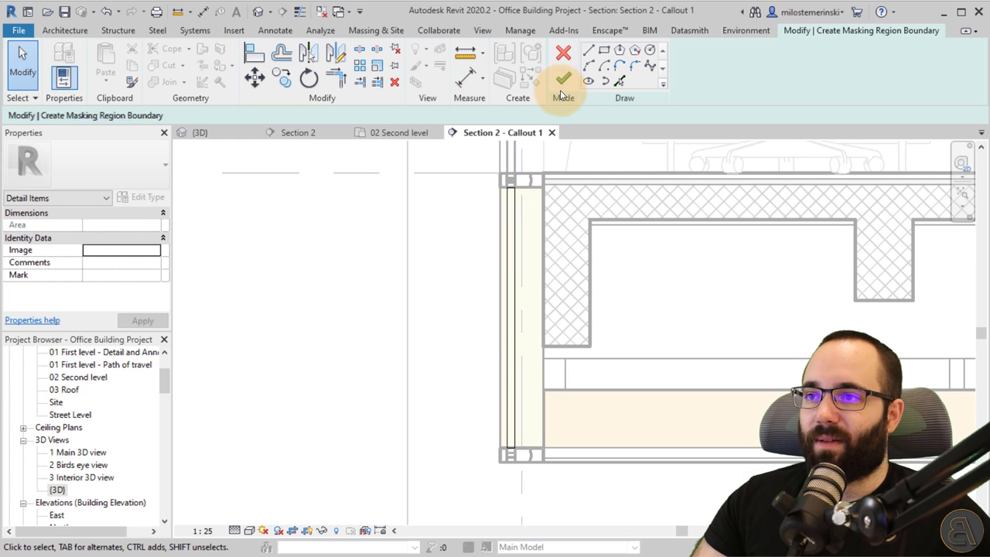
pyautogui.click(563, 80)
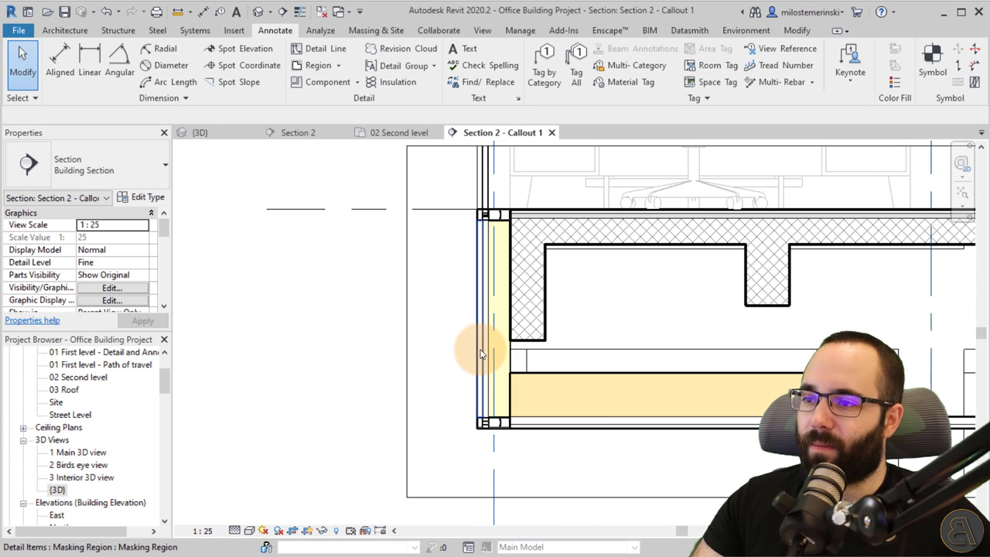
# Check the masking region, slab edge and corner mullion, then return to the full Section 2 view.
pyautogui.click(483, 352)
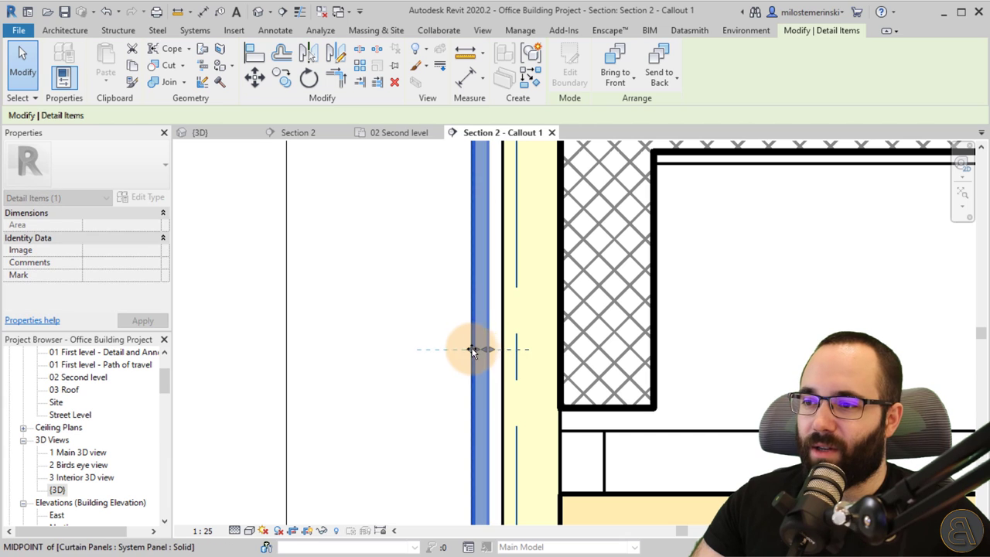
pyautogui.click(472, 348)
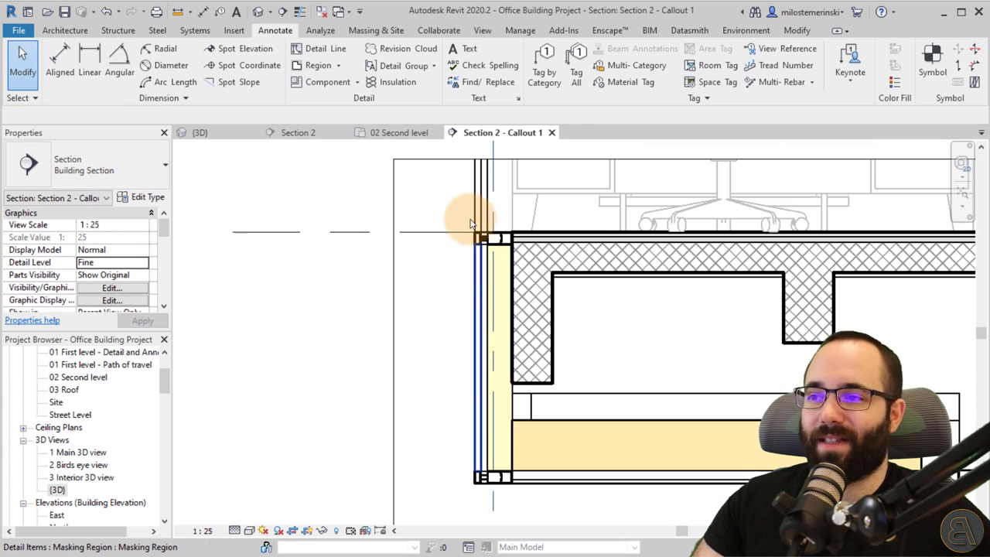
pyautogui.scroll(-3)
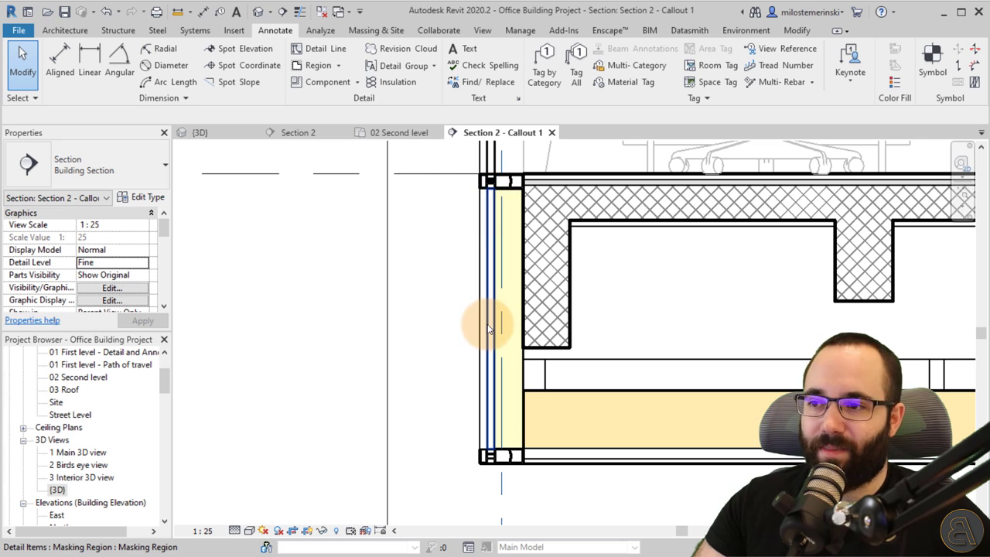
pyautogui.click(529, 236)
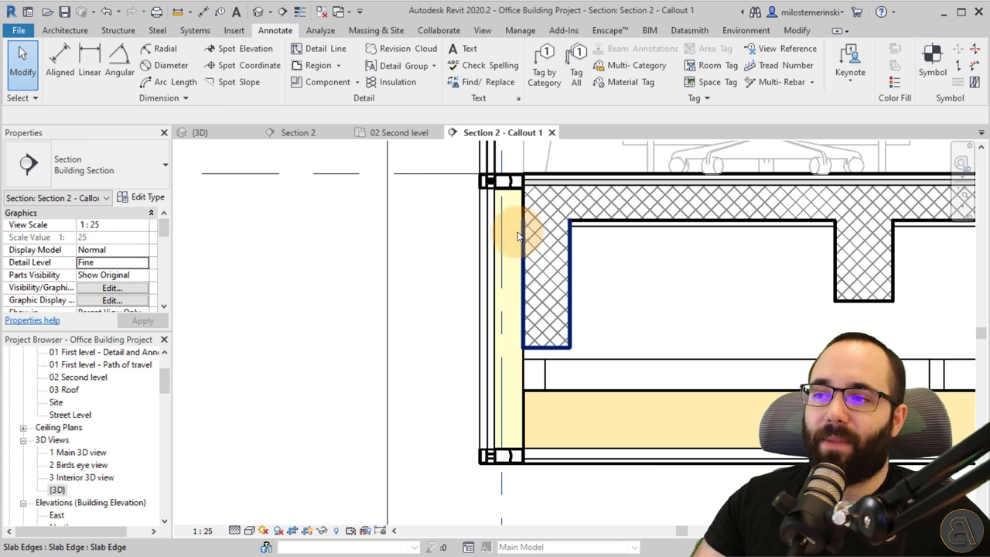
pyautogui.click(700, 316)
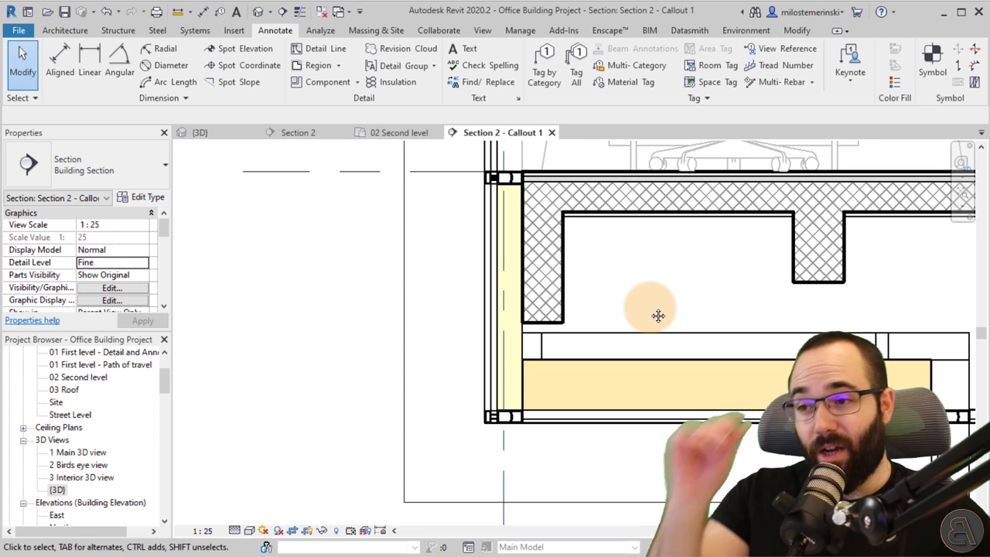
pyautogui.click(534, 263)
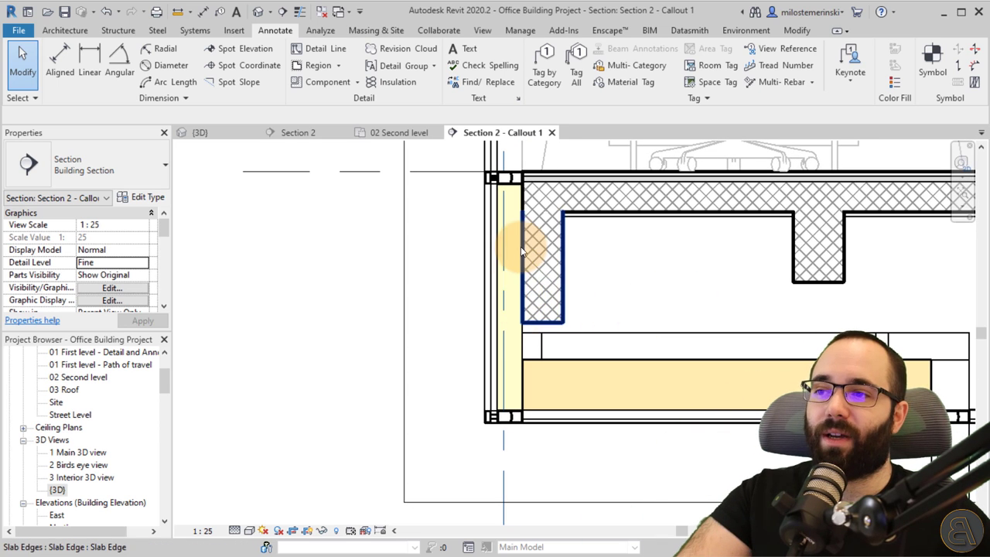
pyautogui.click(545, 355)
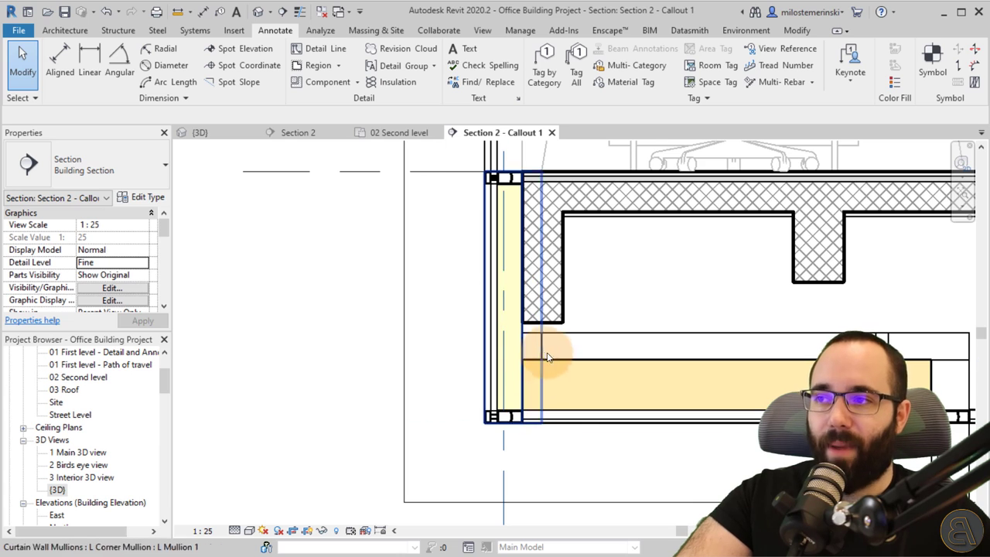
pyautogui.click(298, 132)
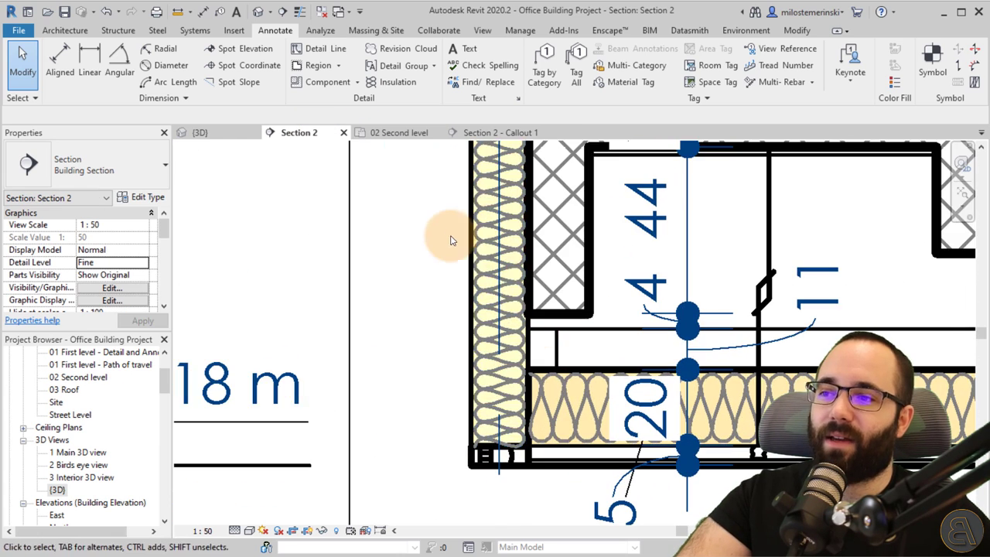
pyautogui.moveTo(537, 434)
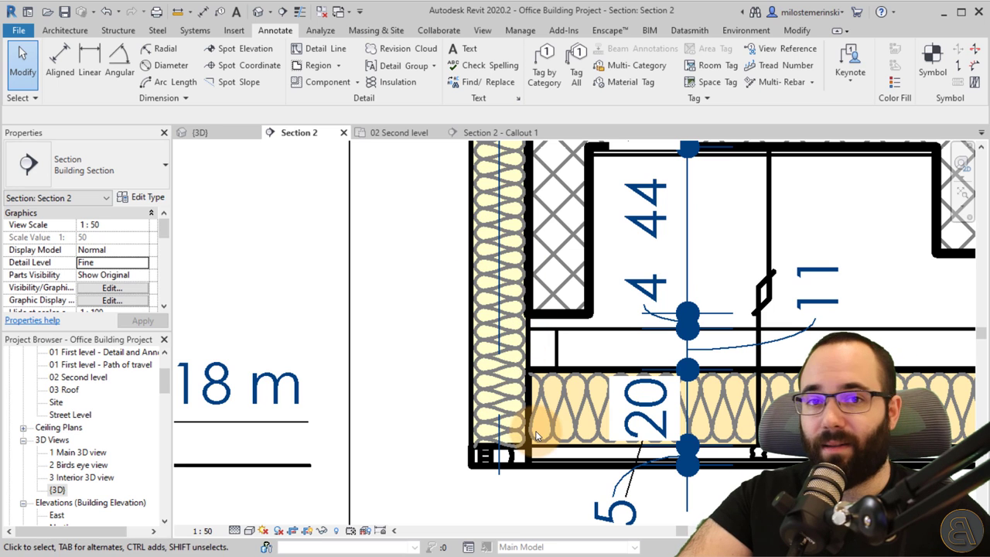
# Return to Section 2 - Callout 1 and inspect the curtain wall mullion at the floor.
pyautogui.click(501, 133)
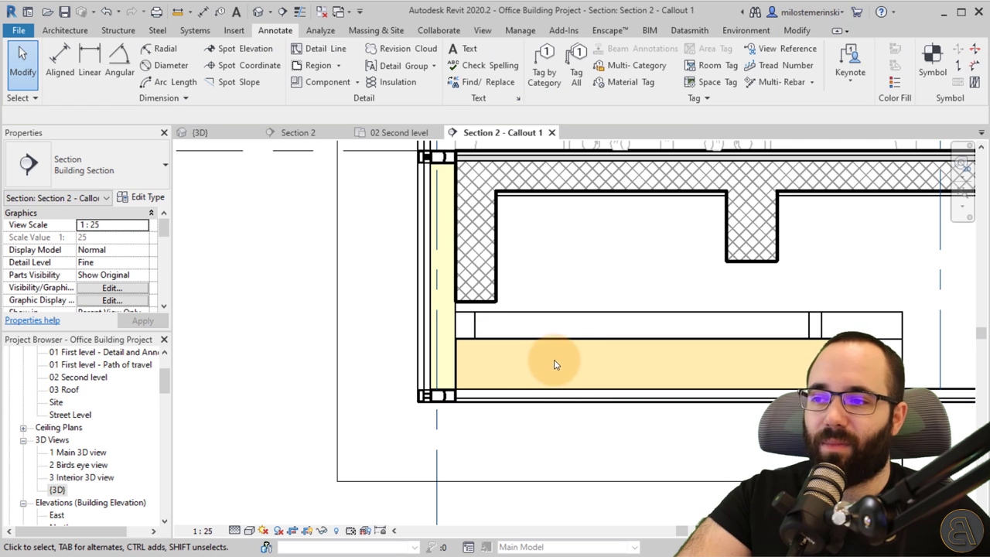
pyautogui.moveTo(445, 333)
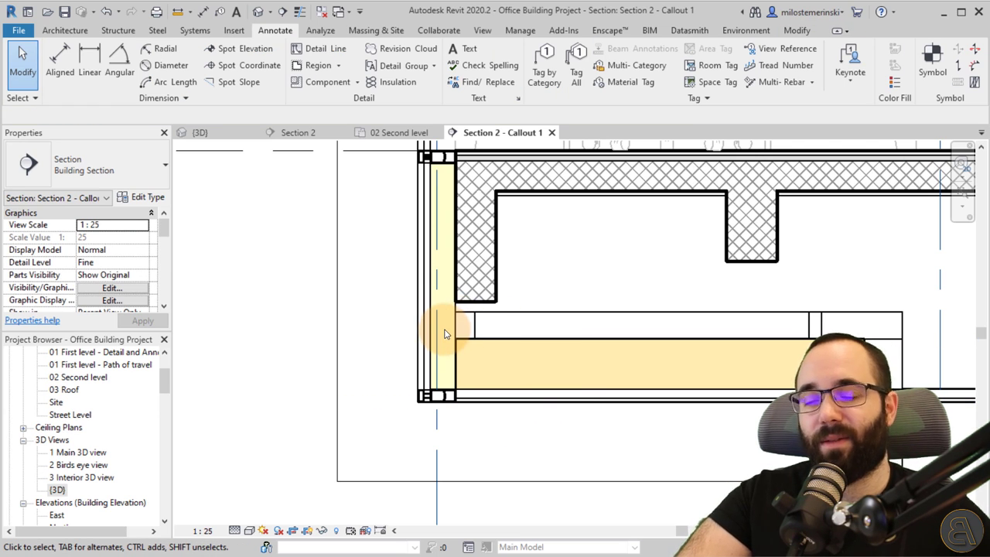
pyautogui.moveTo(495, 351)
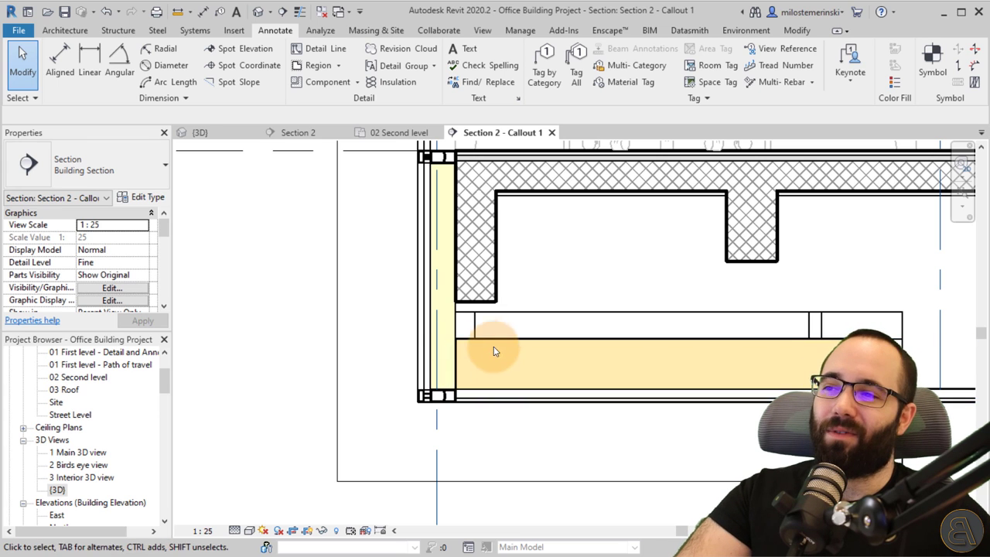
pyautogui.click(495, 348)
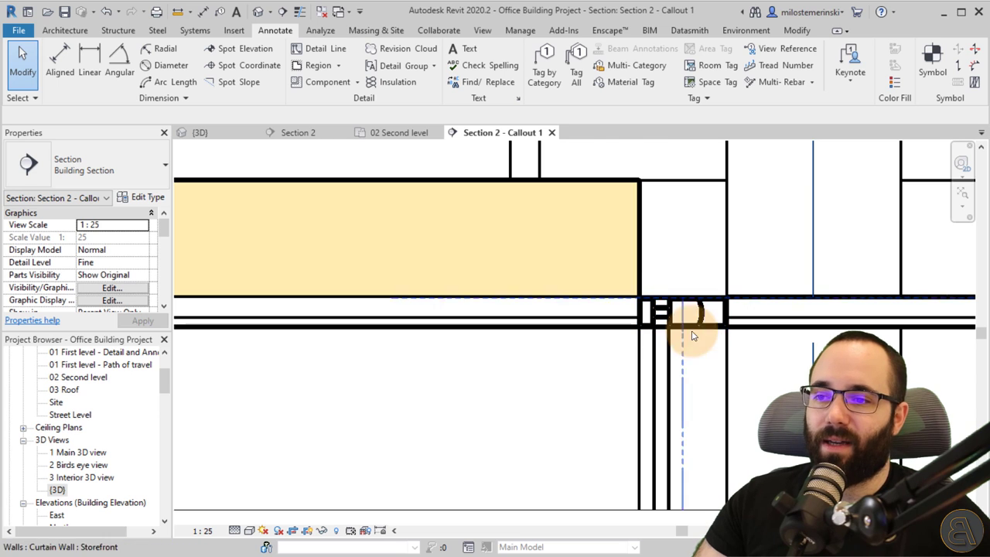
pyautogui.click(657, 315)
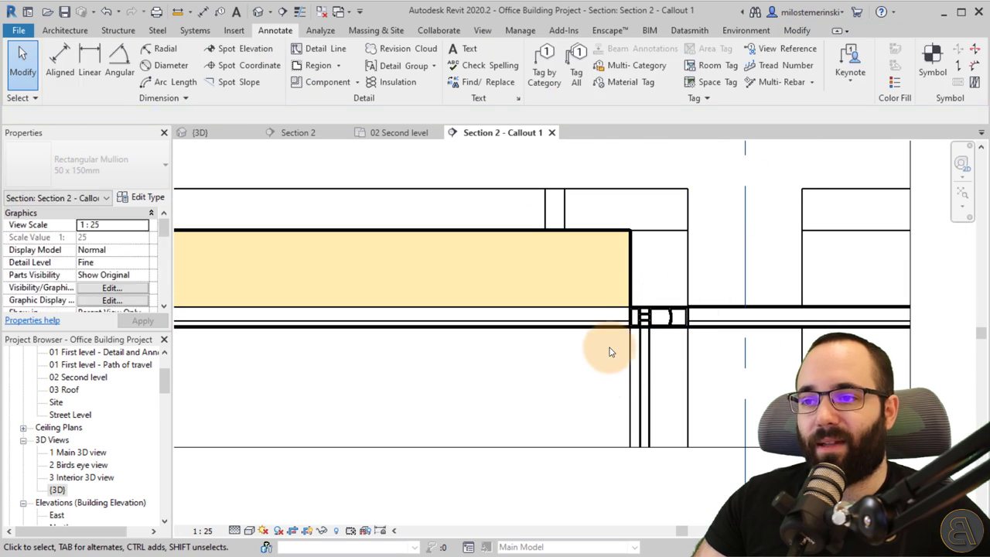
pyautogui.click(645, 298)
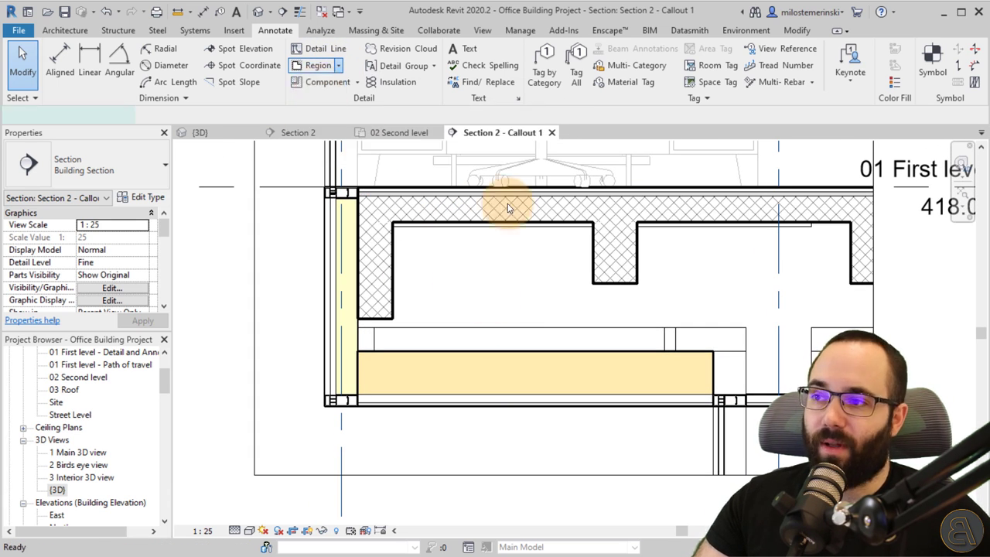
# Duplicate the Solid White filled region type as a new type named 'Solid Yellow'.
pyautogui.click(317, 65)
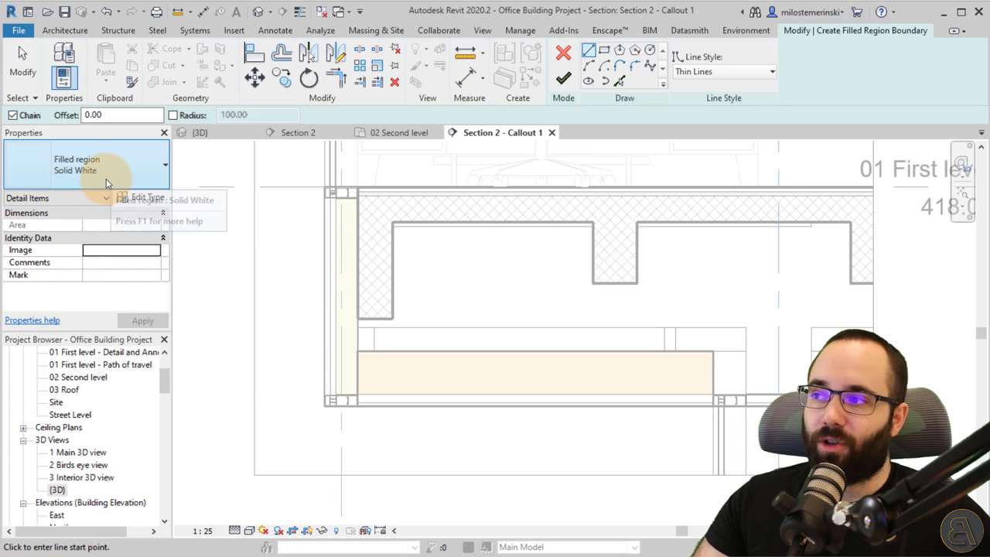
pyautogui.click(165, 165)
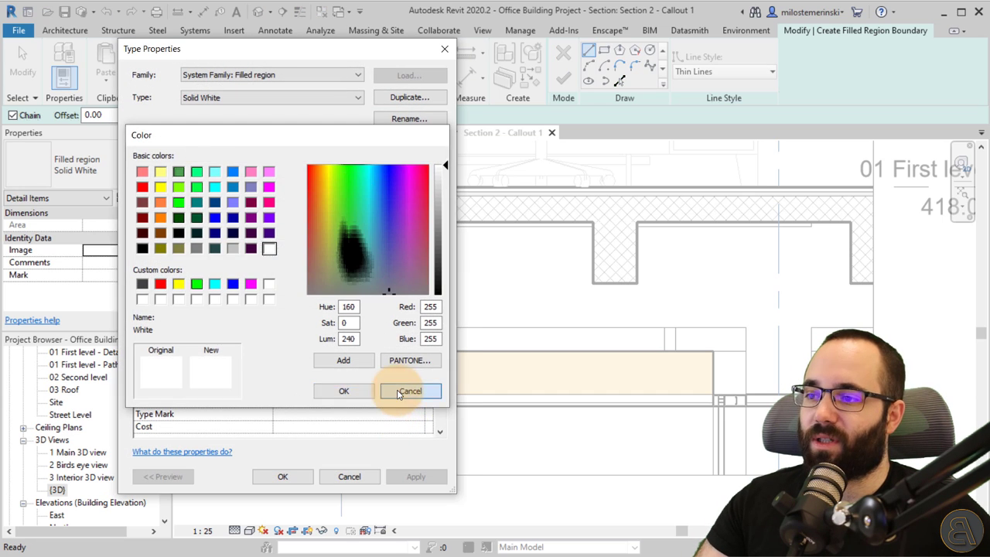
pyautogui.click(410, 391)
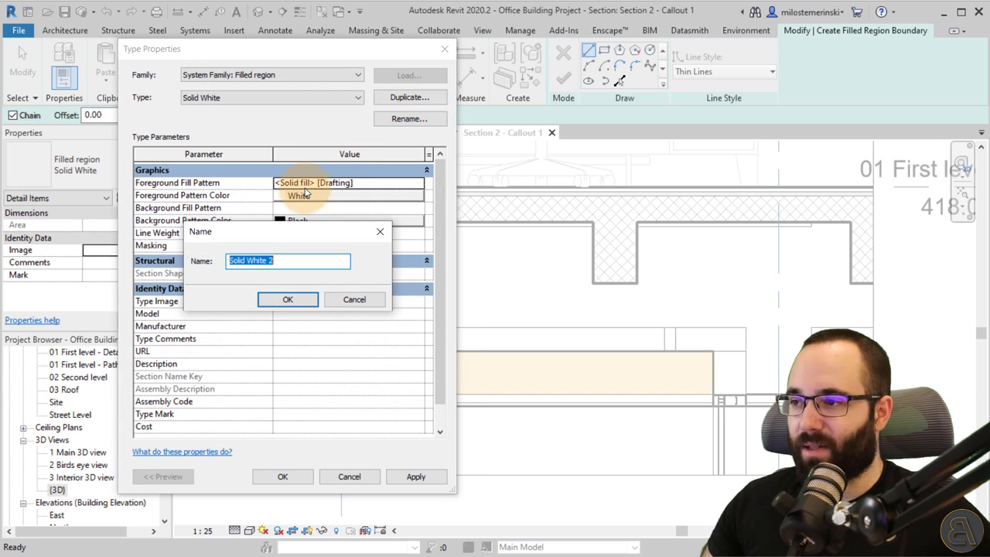
pyautogui.write('Solid')
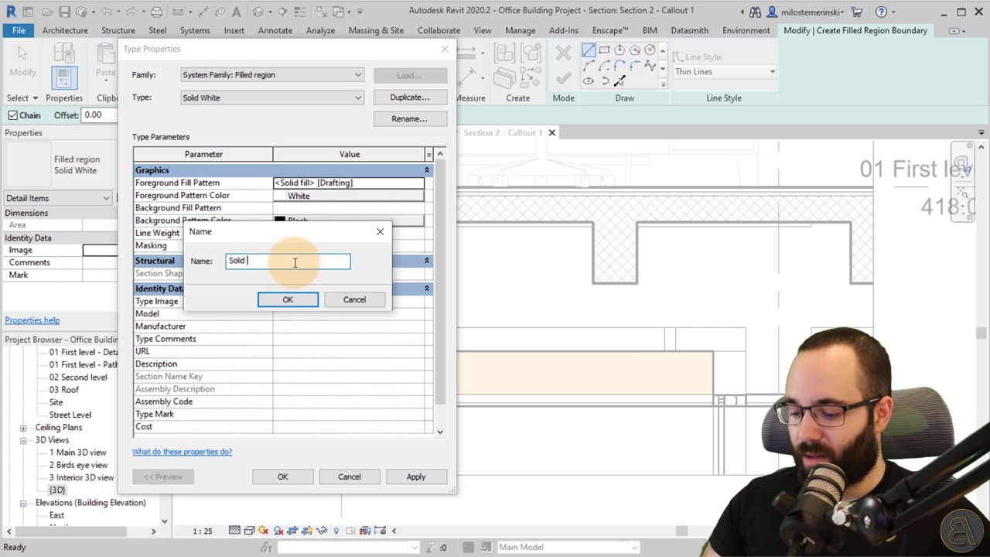
pyautogui.write('Yellow')
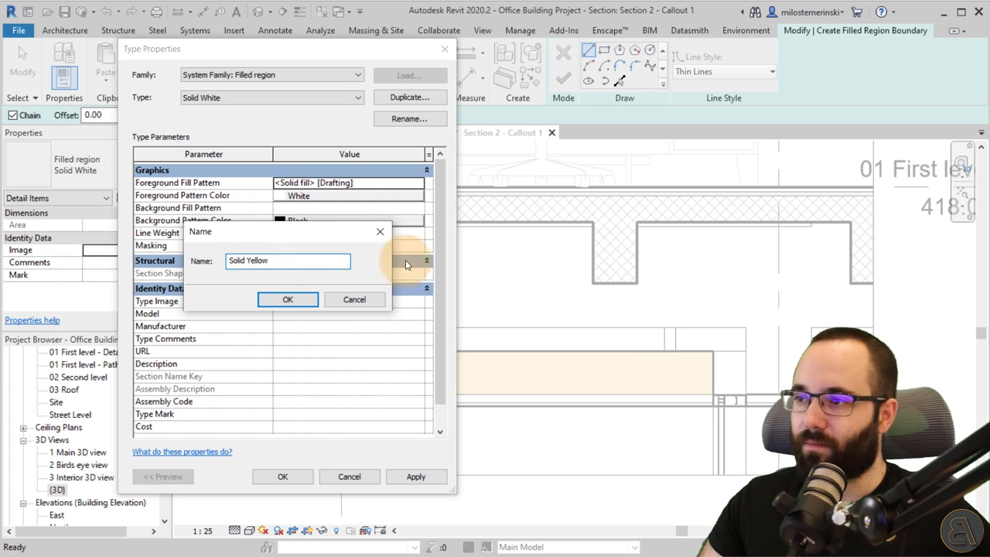
pyautogui.click(287, 299)
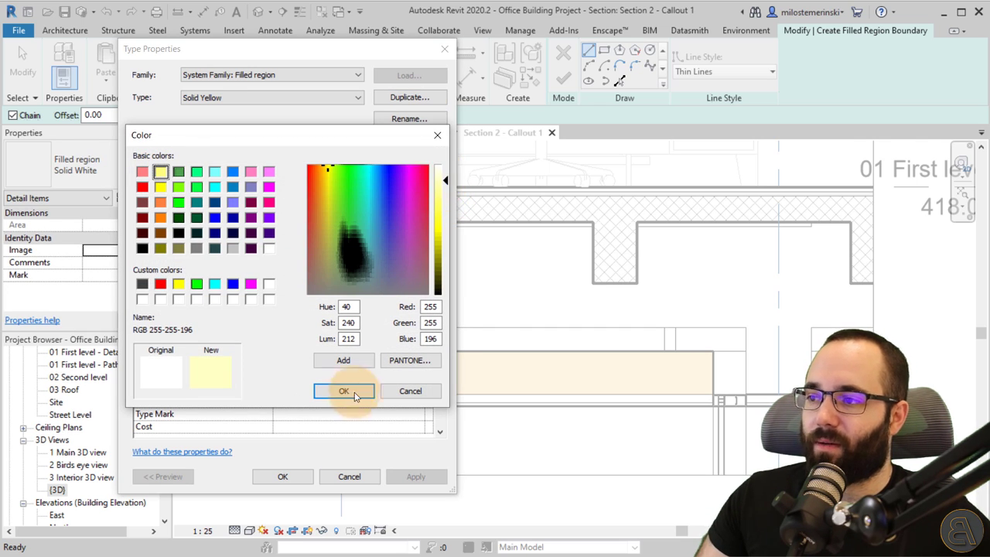
# Give Solid Yellow a pale yellow fill colour RGB 255-255-196 and confirm the type.
pyautogui.click(343, 390)
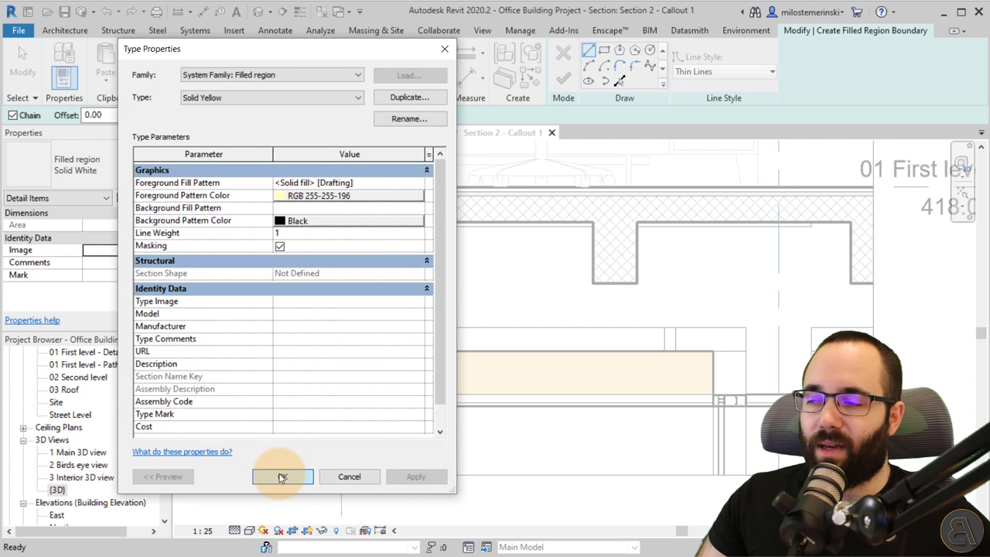
pyautogui.click(282, 475)
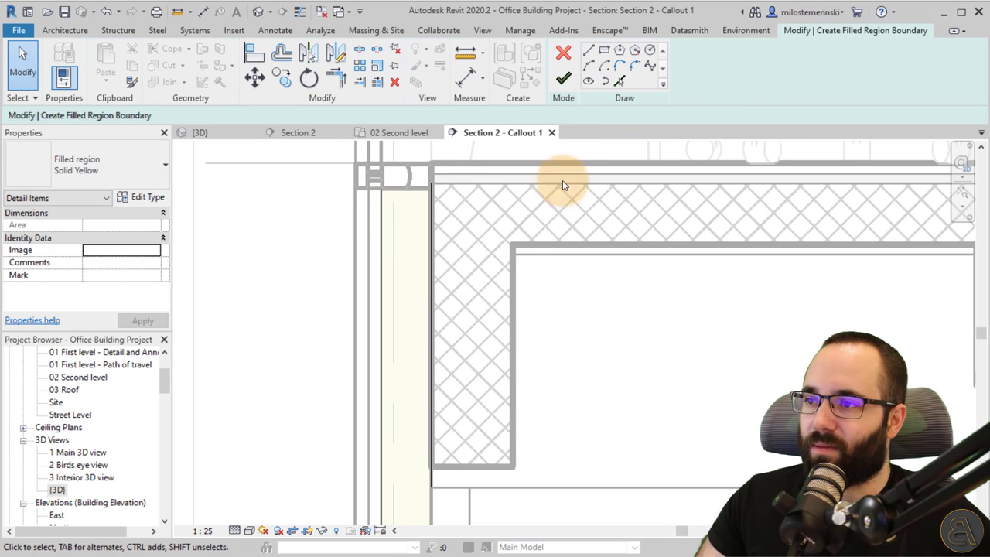
# Trace the Solid Yellow region boundary around the wall insulation layer and along the floor edge.
pyautogui.click(430, 189)
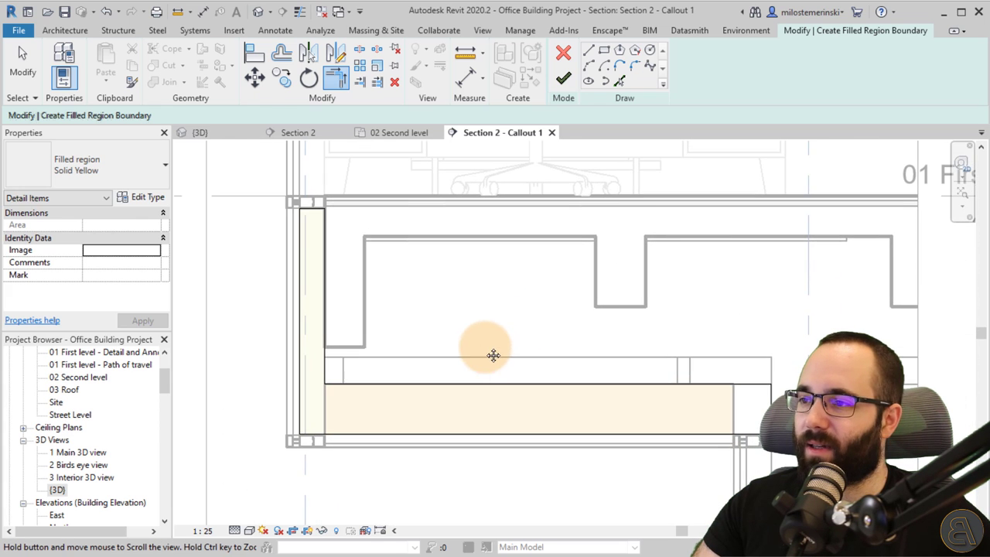
pyautogui.click(563, 78)
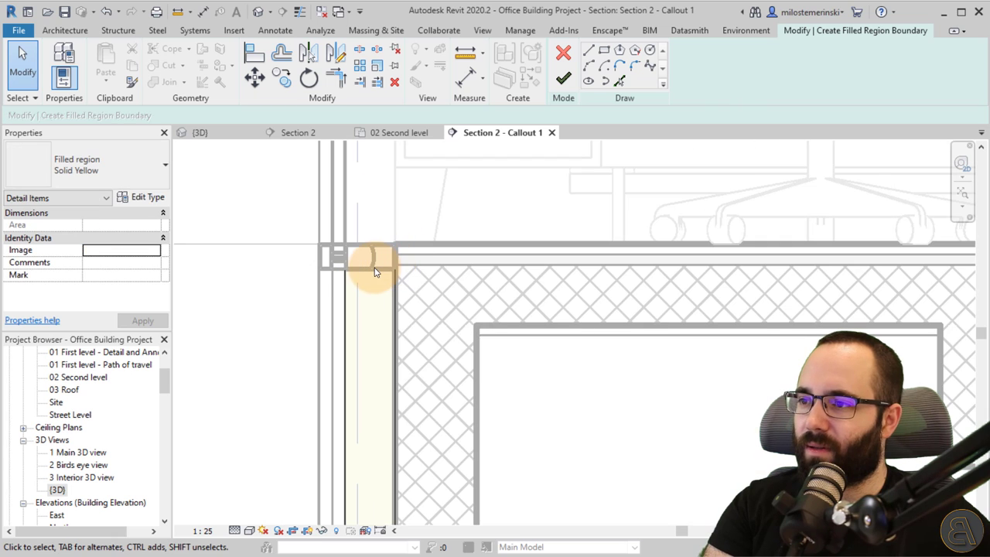
pyautogui.click(563, 78)
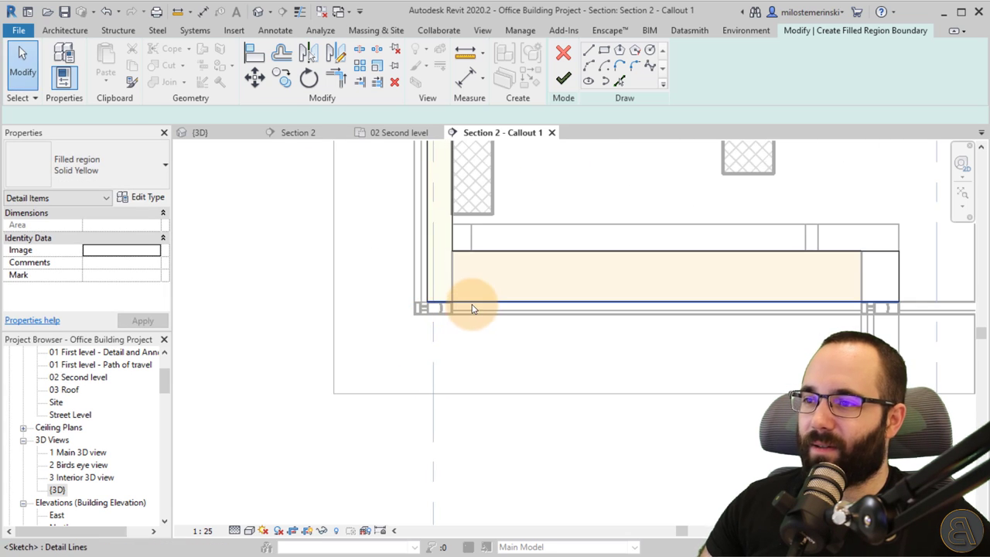
pyautogui.click(563, 80)
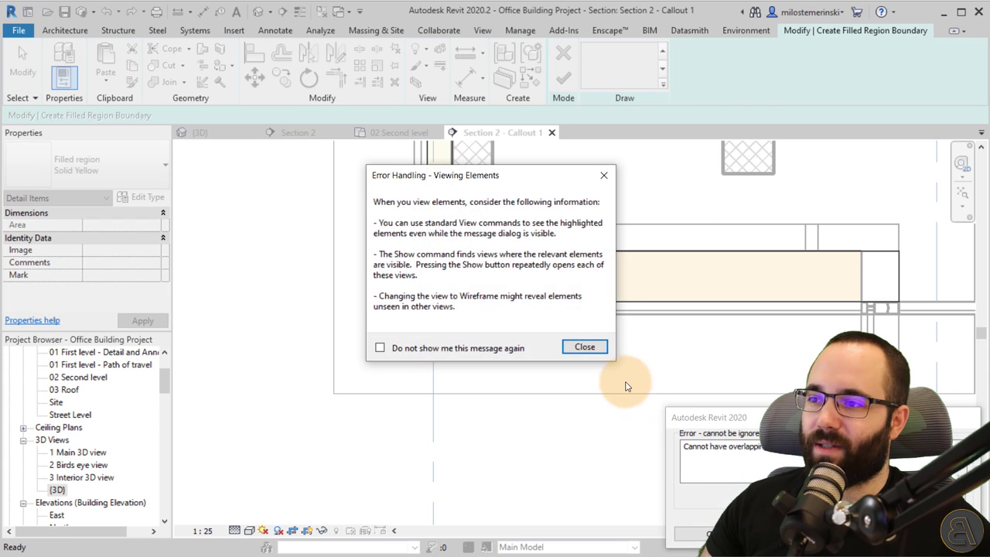
# Dismiss the overlapping-lines error message so the region sketch can be finished.
pyautogui.click(585, 347)
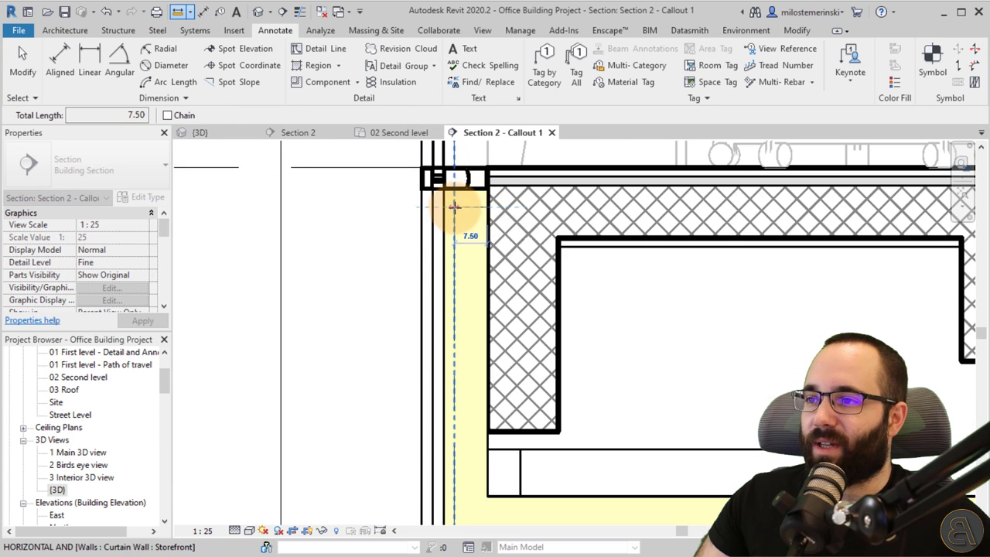
pyautogui.moveTo(445, 209)
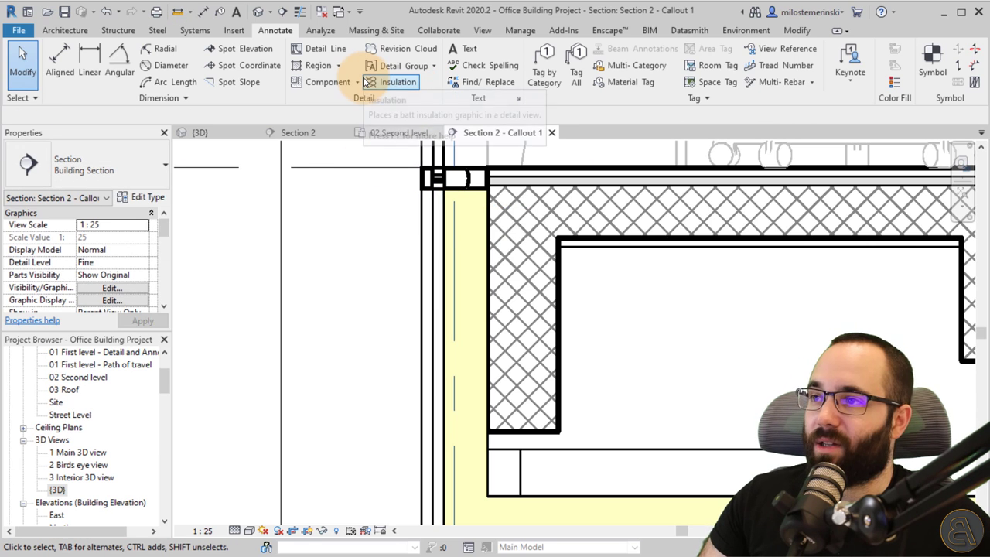
# Draw batt insulation 9.95 wide, aligned to near side, up the wall's yellow insulation layer.
pyautogui.click(397, 82)
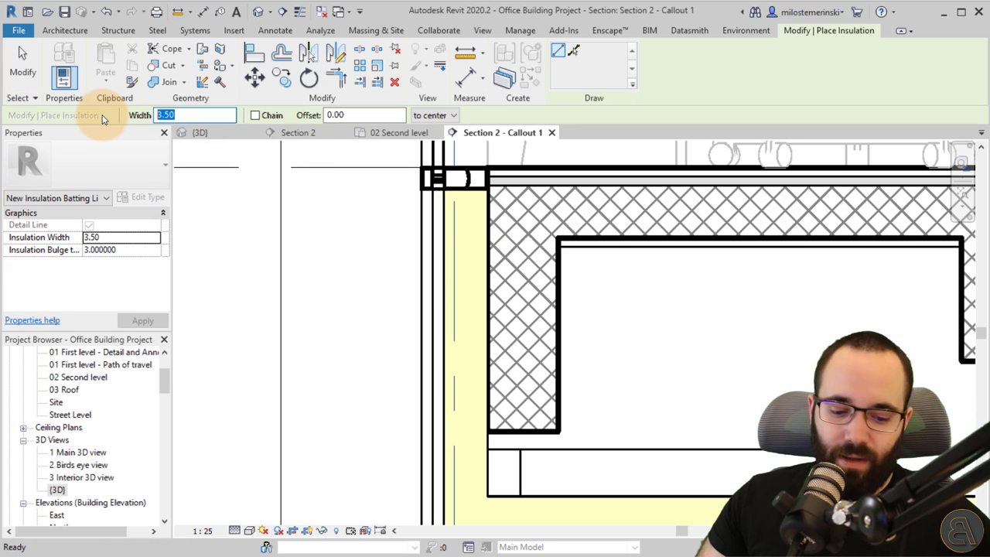
pyautogui.write('9.95')
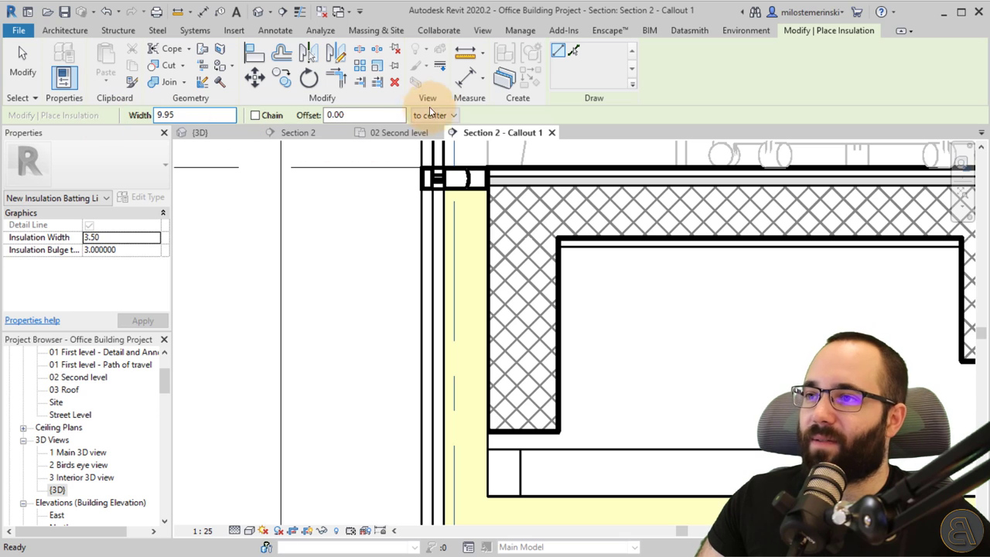
pyautogui.click(434, 115)
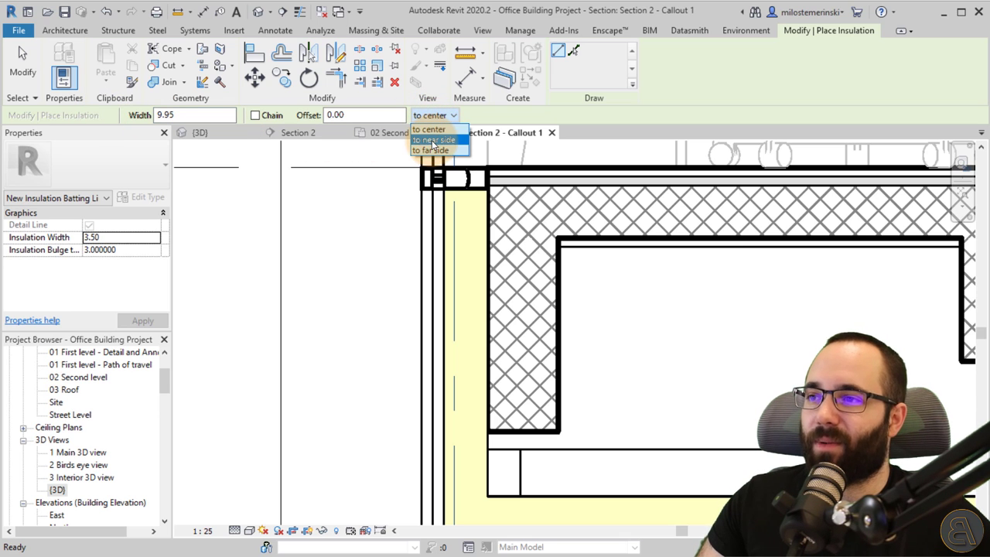
pyautogui.click(435, 140)
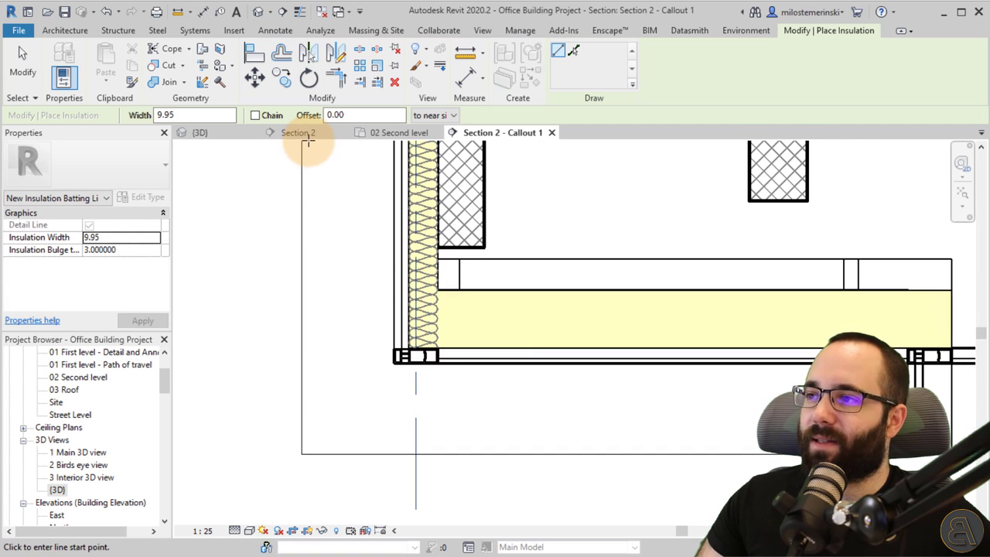
pyautogui.tripleClick(194, 114)
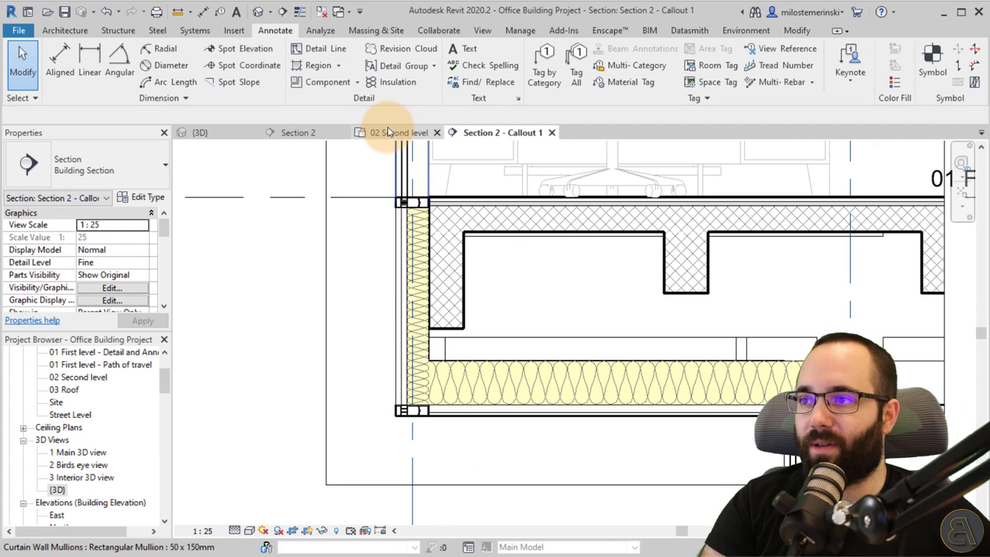
# Compare the full Section 2 view with the callout, then inspect the beam in Section 2 - Callout 1.
pyautogui.click(297, 132)
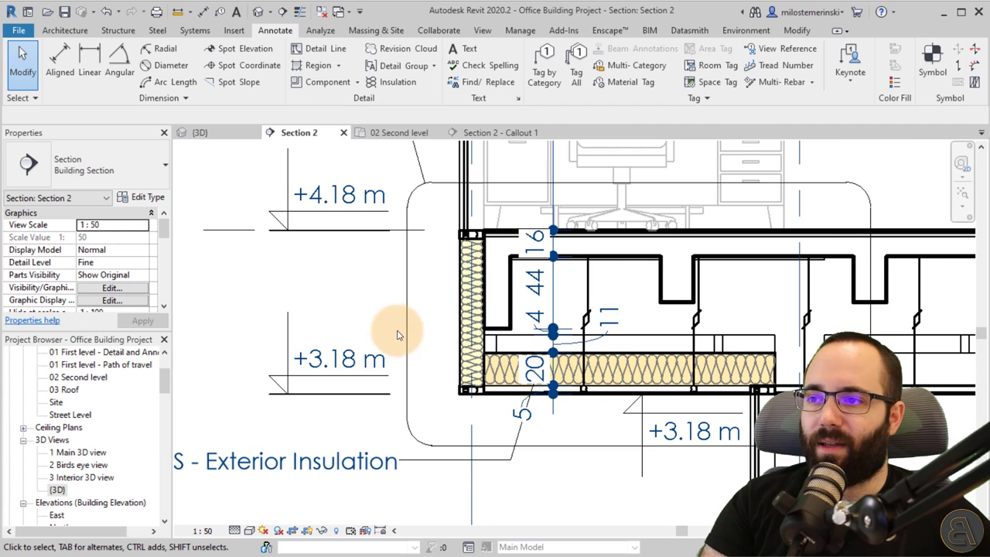
pyautogui.click(500, 133)
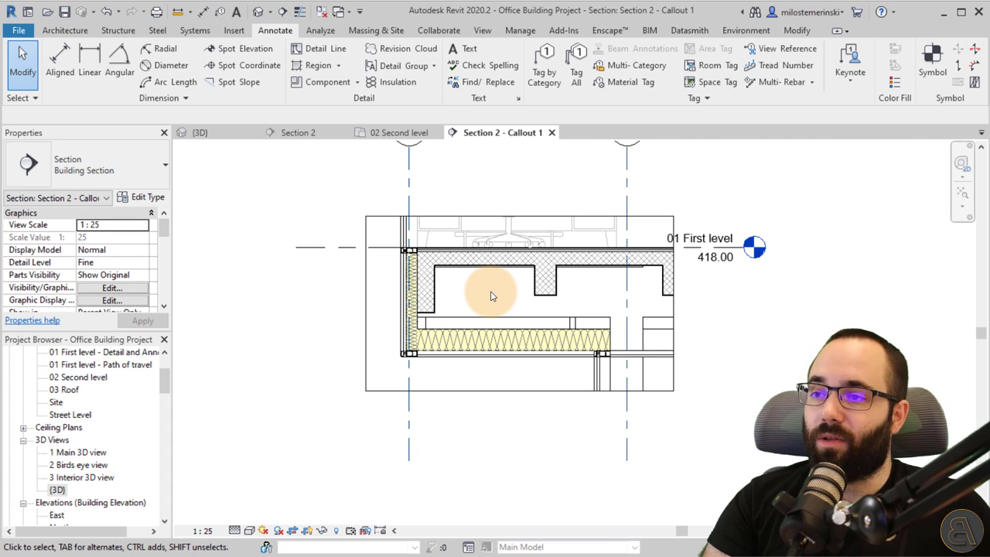
pyautogui.click(493, 294)
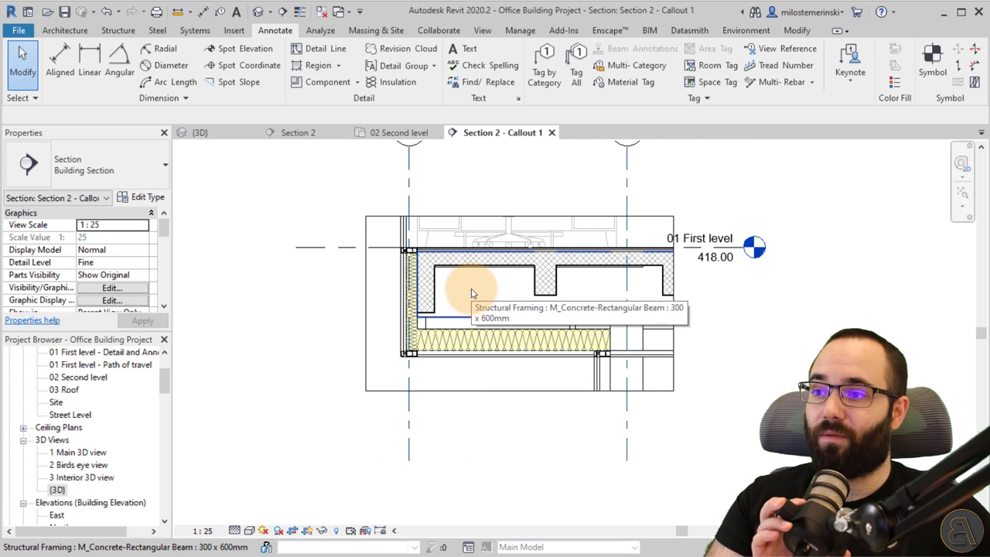
# Create a new drafting view named 'Detail' at scale 1:25.
pyautogui.click(481, 30)
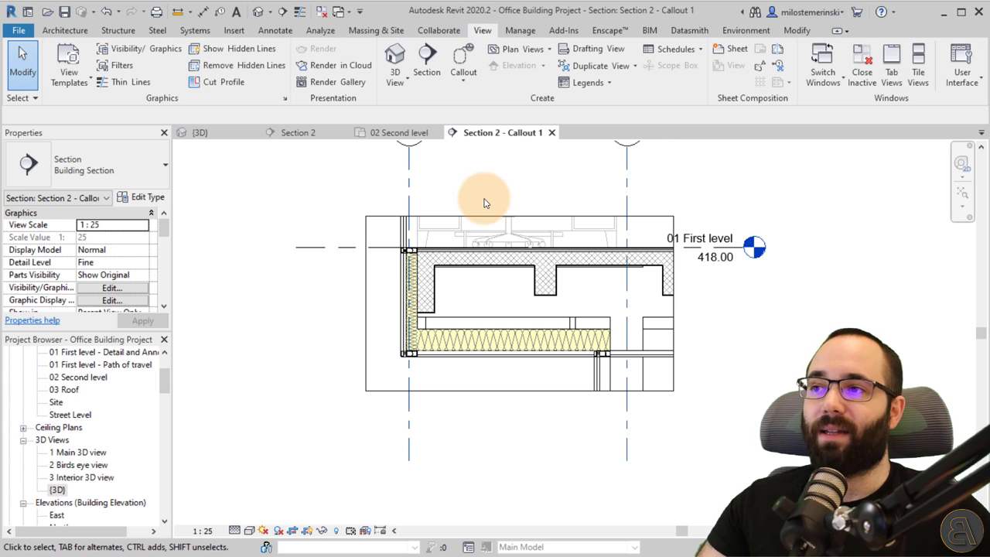
pyautogui.moveTo(487, 81)
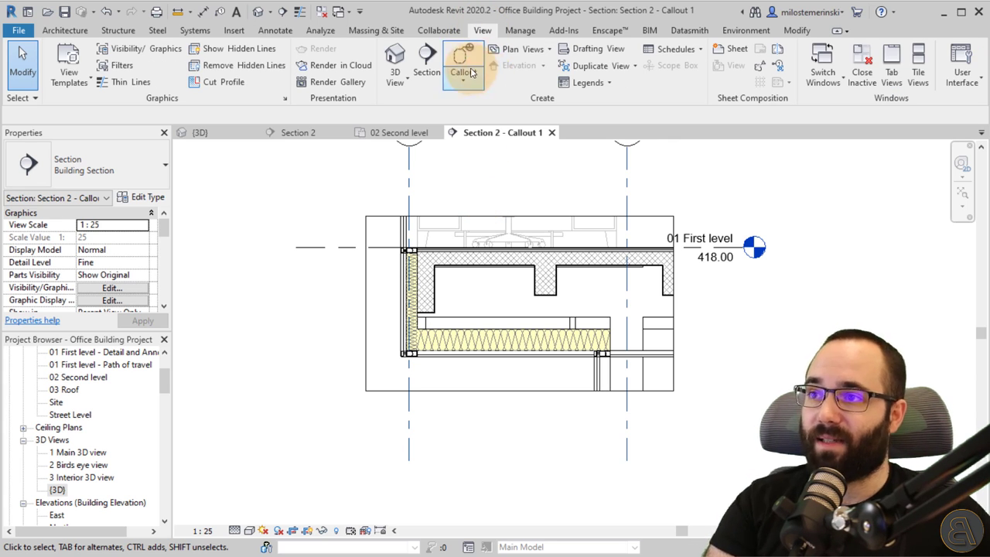
pyautogui.moveTo(462, 72)
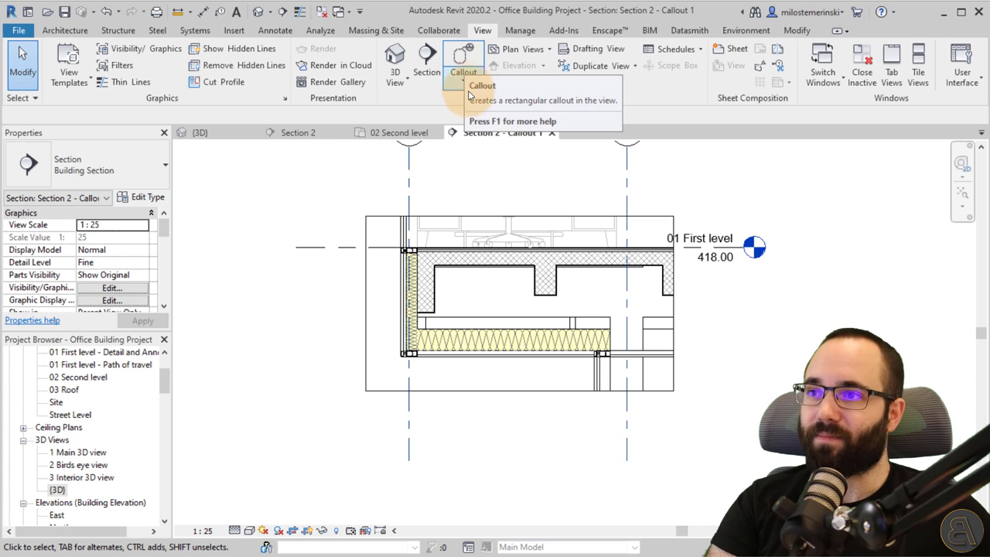
pyautogui.moveTo(591, 48)
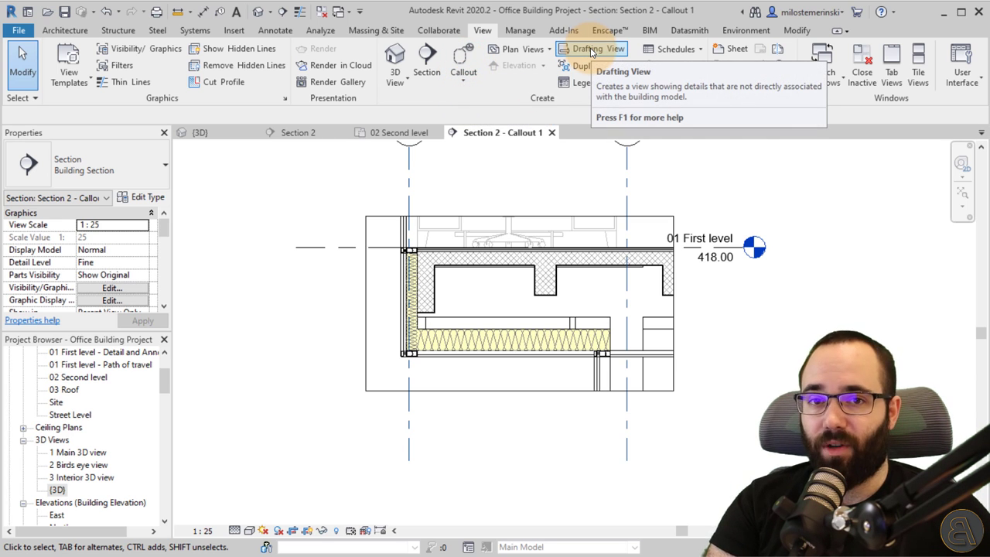
pyautogui.moveTo(591, 47)
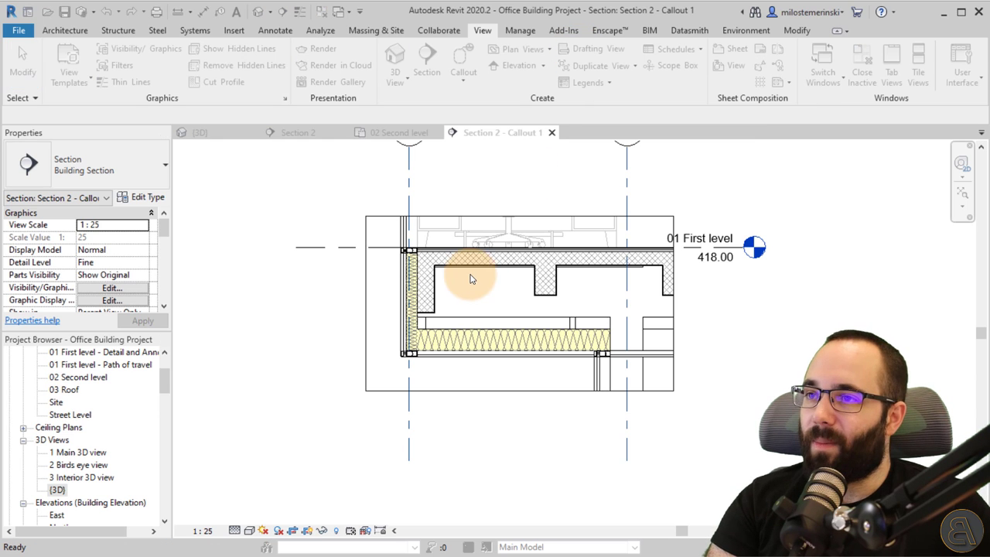
pyautogui.click(594, 48)
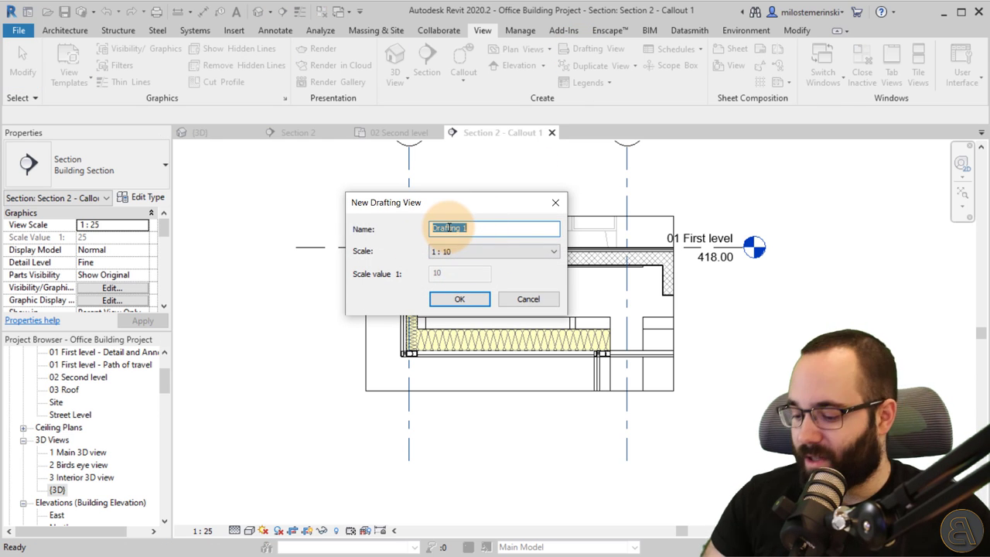
pyautogui.write('Detail')
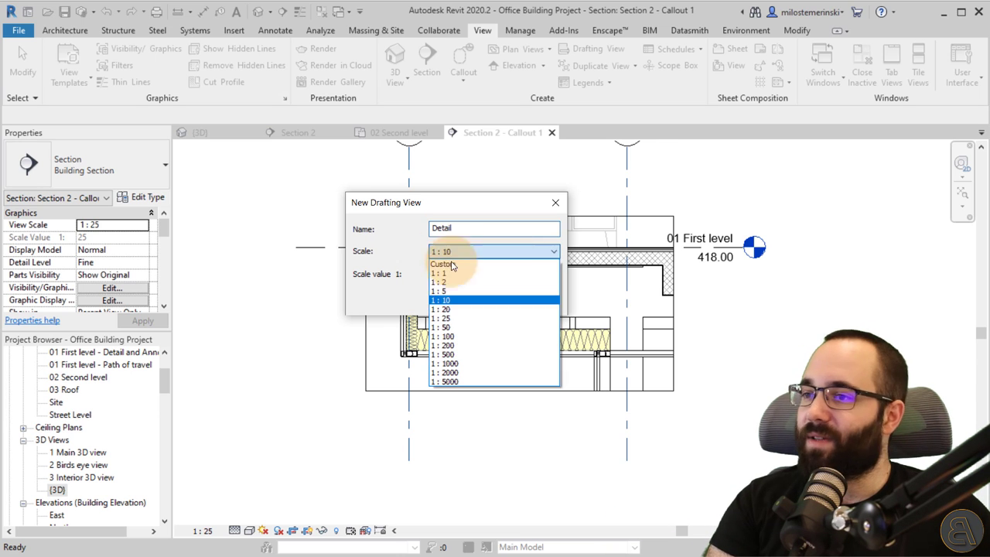
pyautogui.click(441, 300)
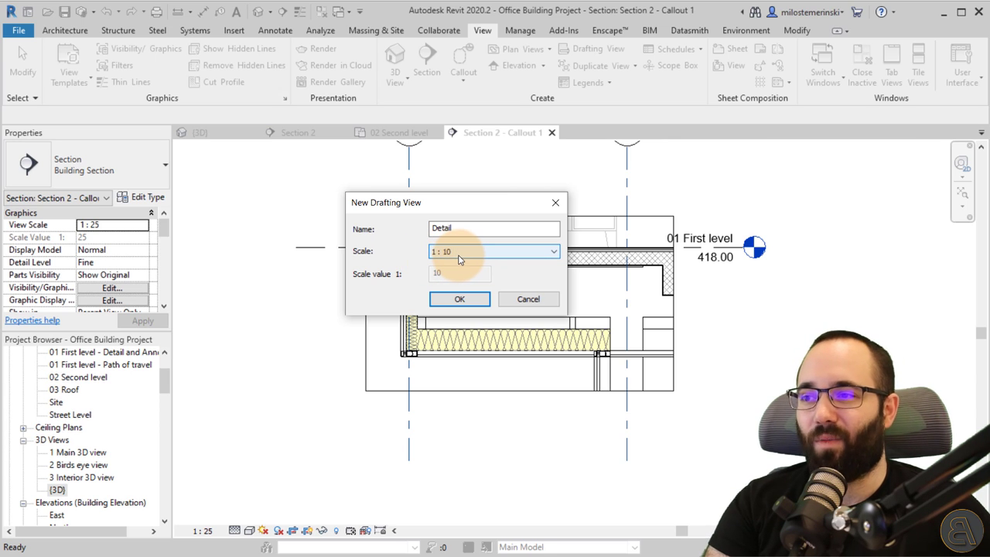
pyautogui.moveTo(461, 259)
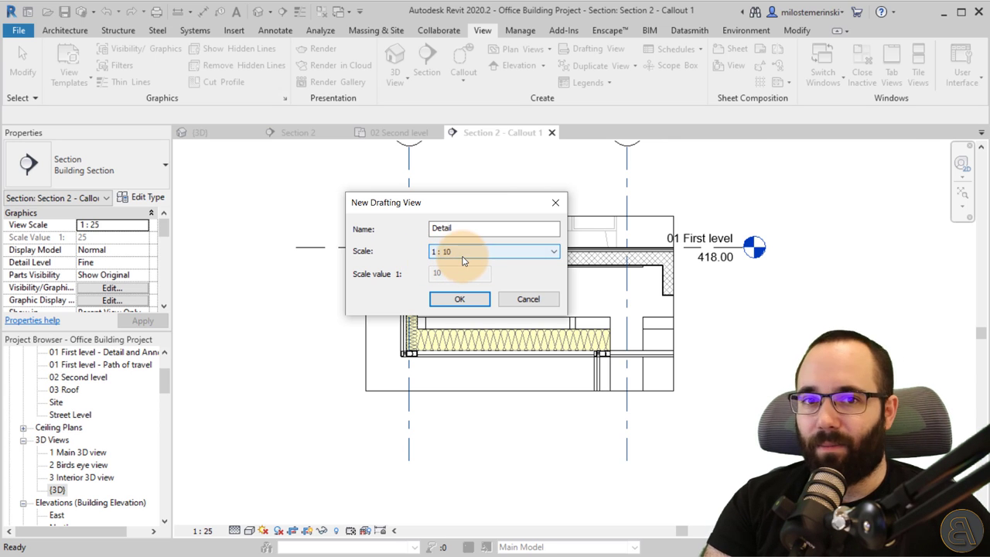
pyautogui.click(552, 251)
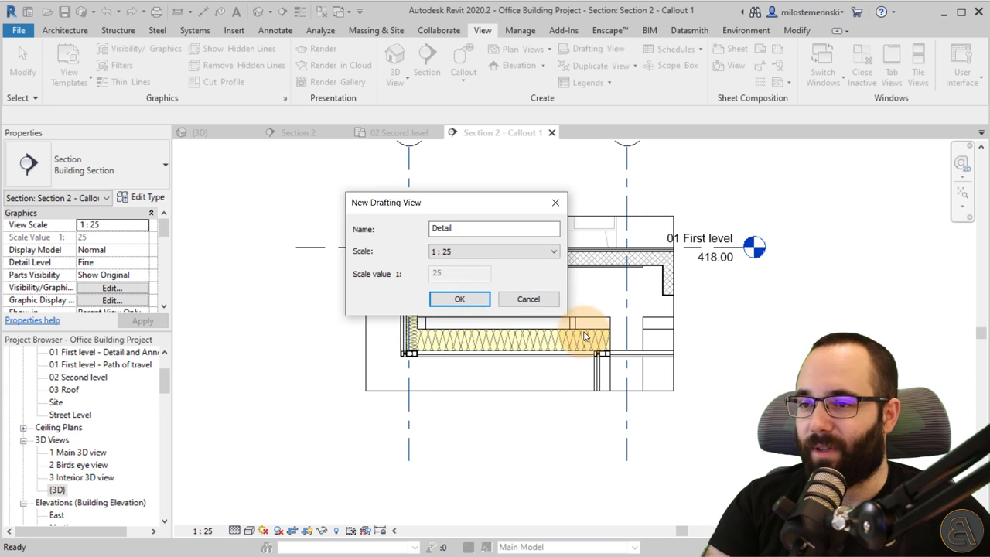
pyautogui.click(459, 299)
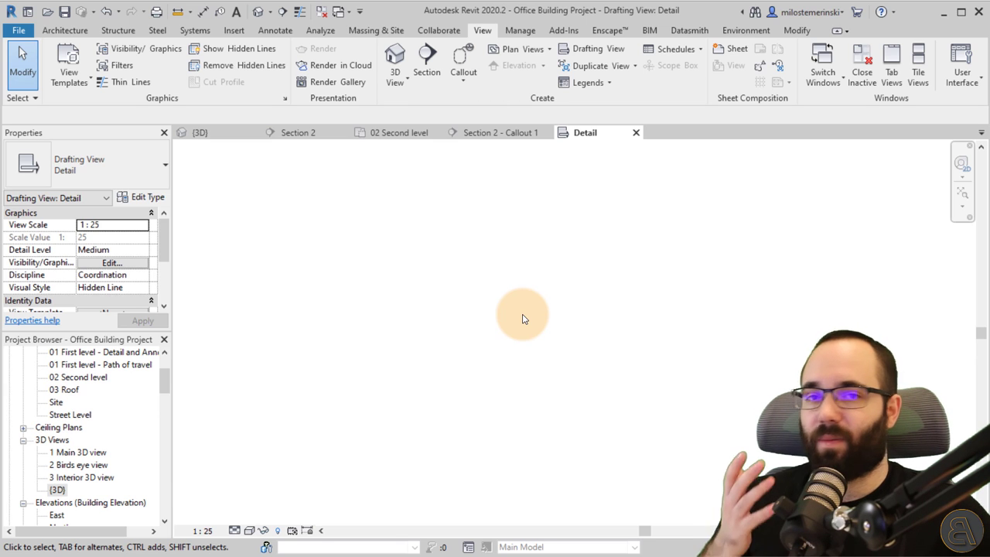
pyautogui.moveTo(400, 132)
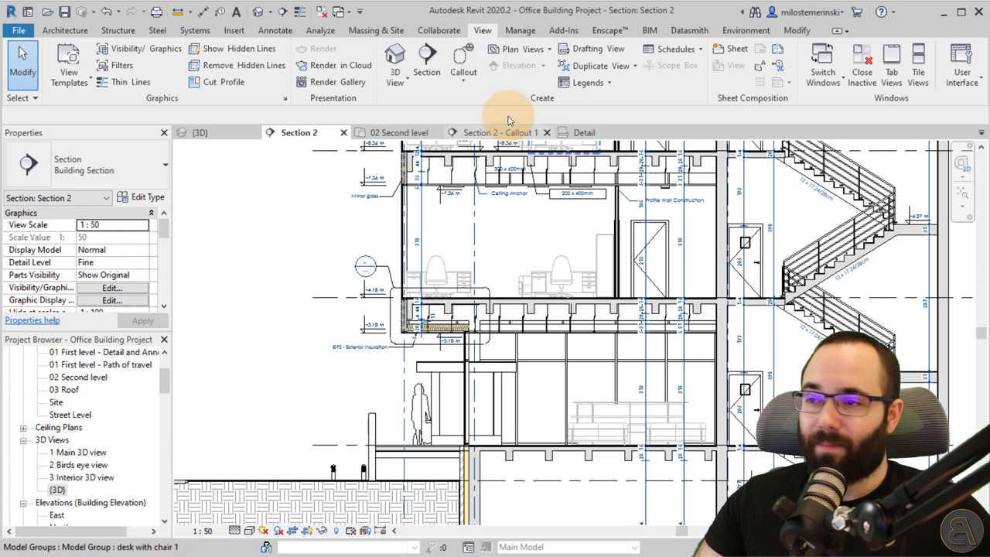
# Return from Section 2 to the empty Detail drafting view.
pyautogui.click(585, 132)
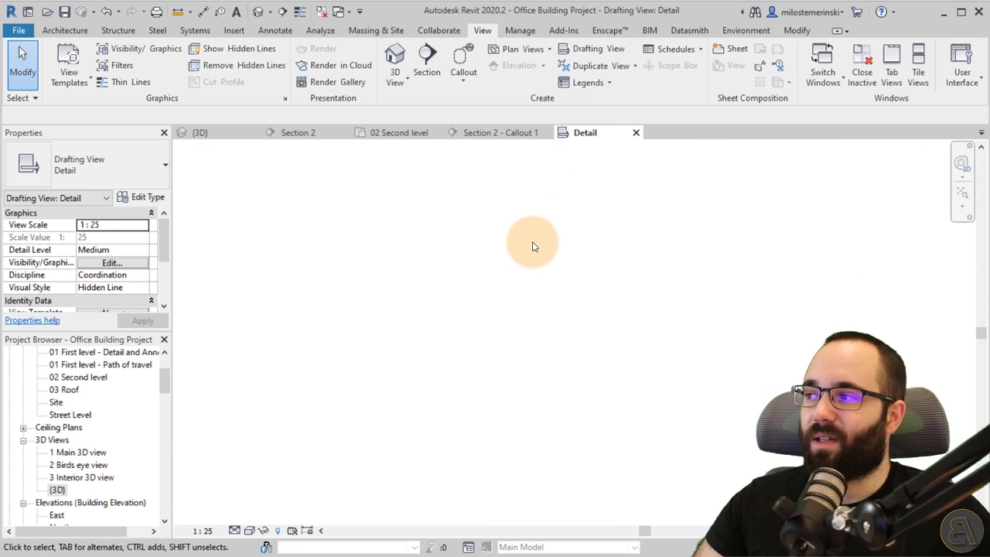
pyautogui.moveTo(482, 254)
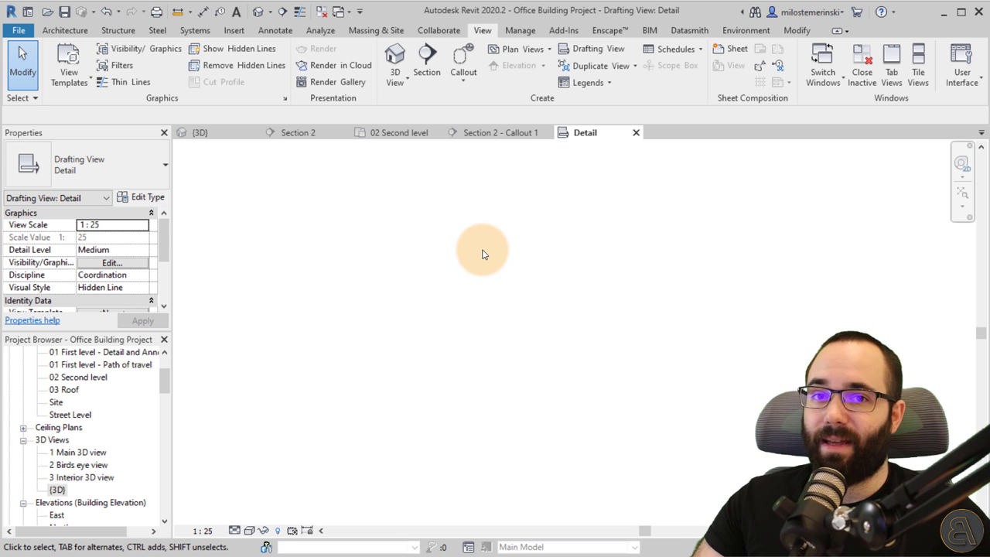
pyautogui.moveTo(457, 277)
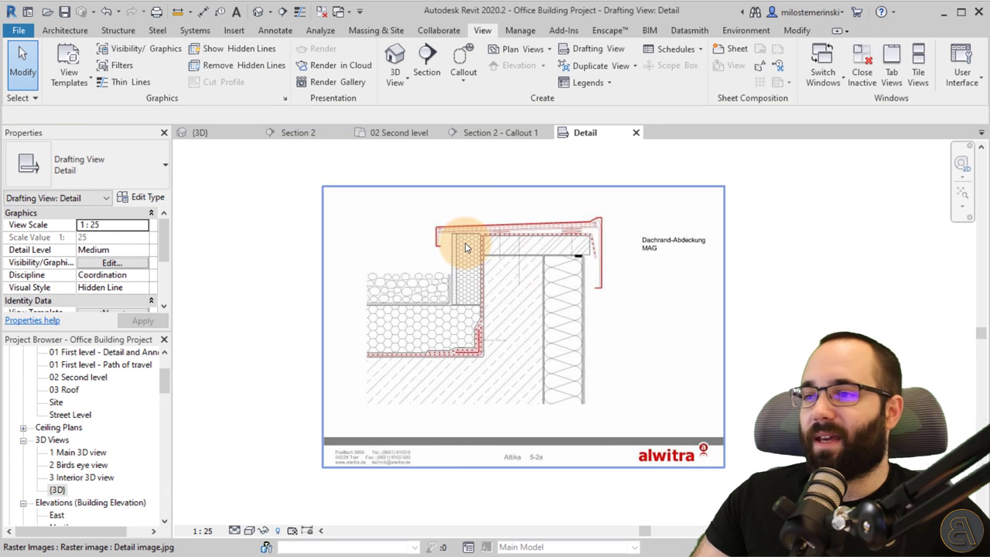
pyautogui.moveTo(584, 232)
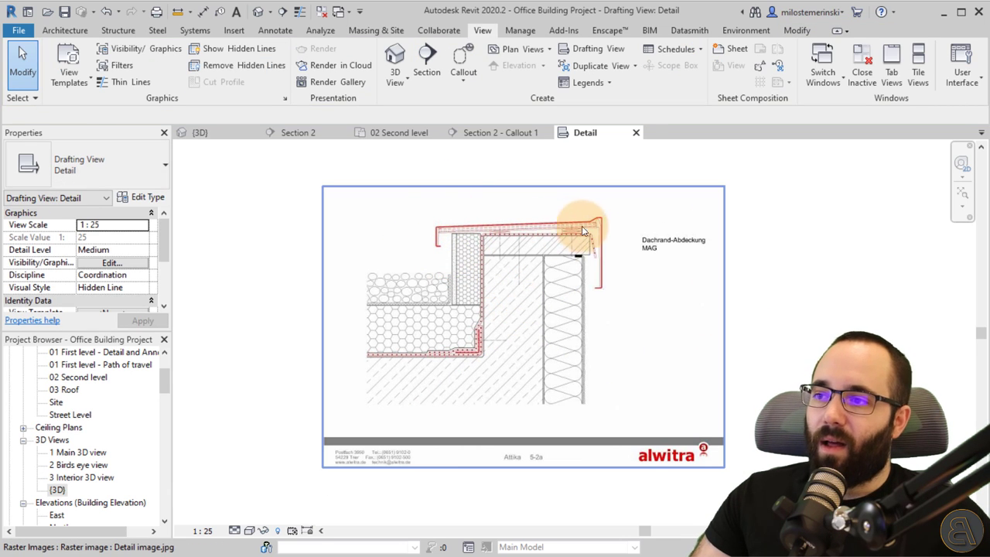
pyautogui.moveTo(409, 284)
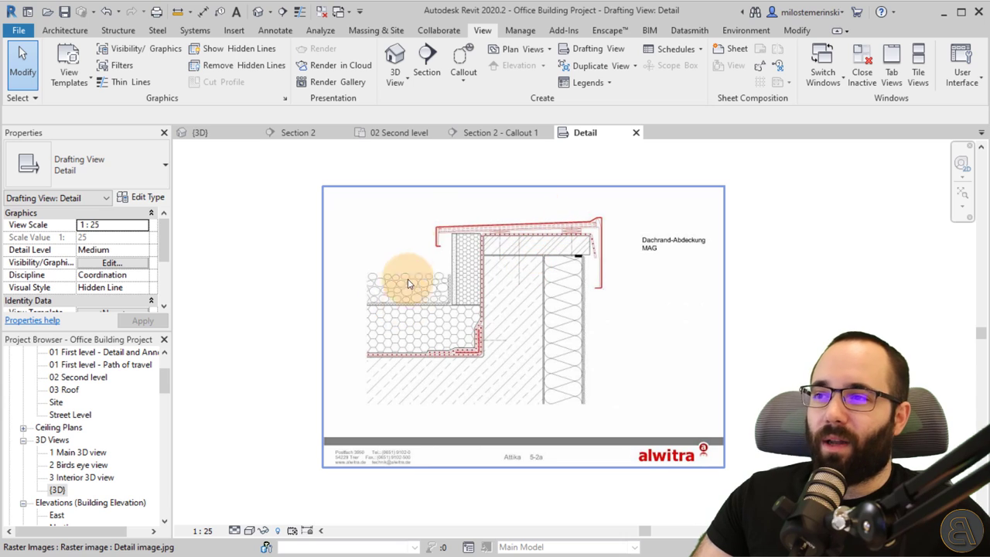
# Compare the roof parapet in Section 2, then select the alwitra reference image in the Detail view.
pyautogui.click(299, 132)
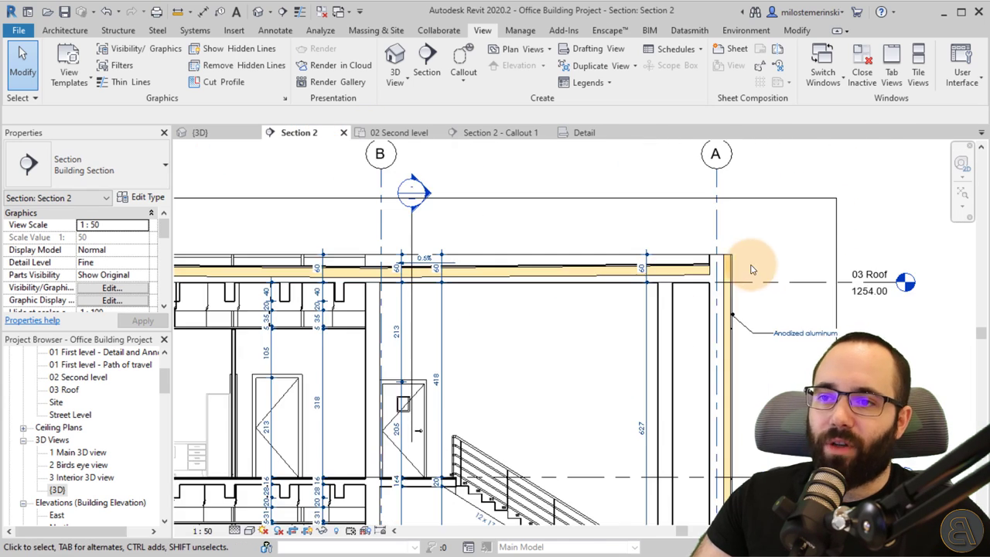
pyautogui.click(583, 132)
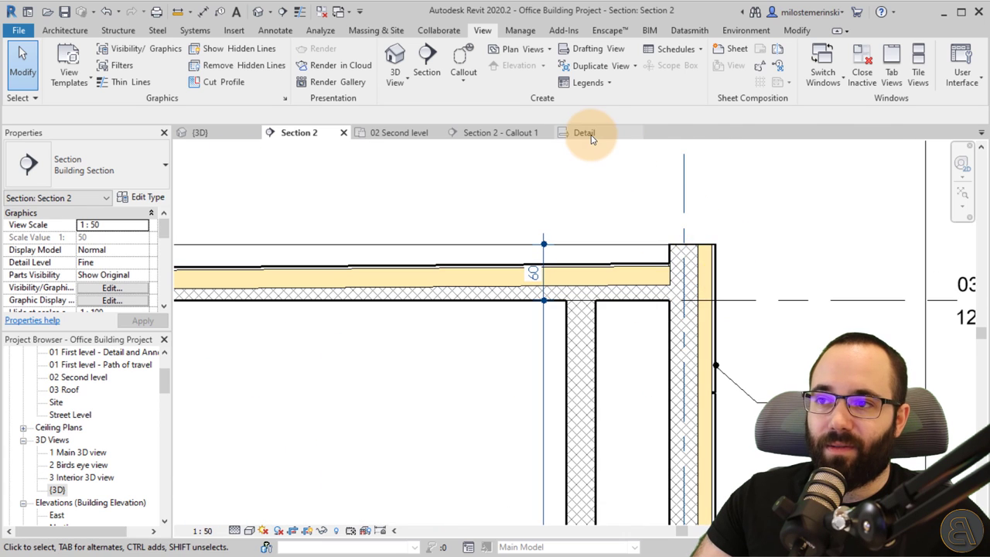
pyautogui.click(584, 133)
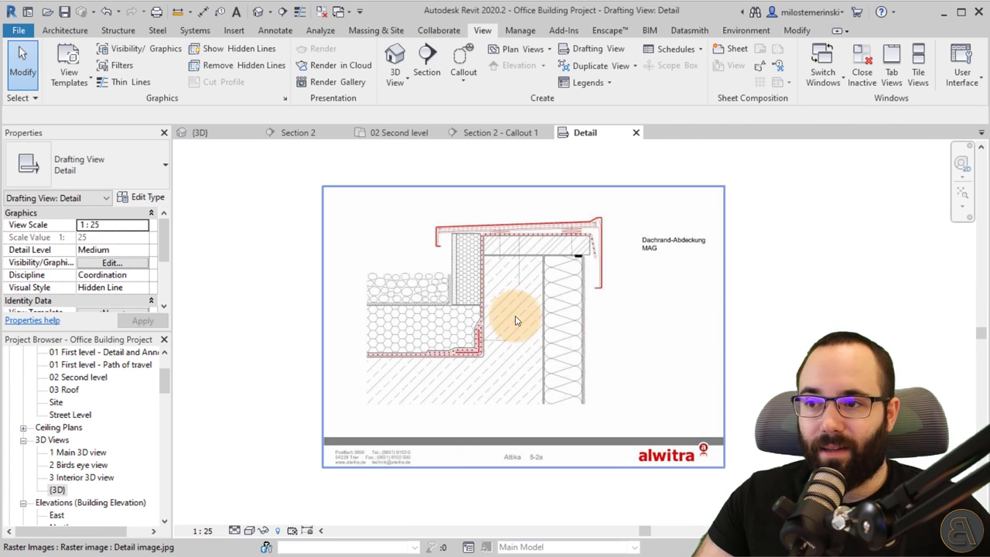
pyautogui.click(516, 319)
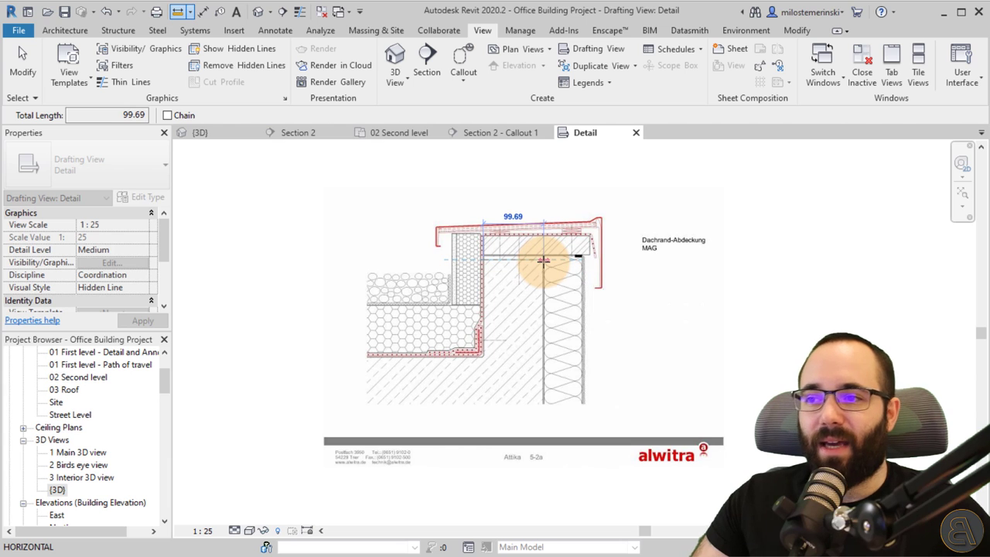
# Measure the parapet cap and scale the reference image up to real-world size with graphical points.
pyautogui.click(519, 327)
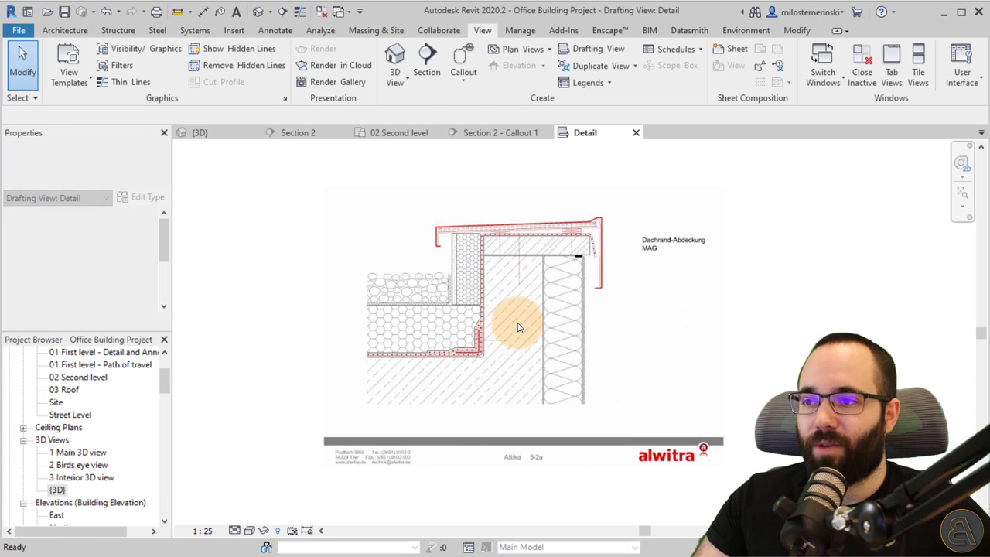
pyautogui.click(518, 325)
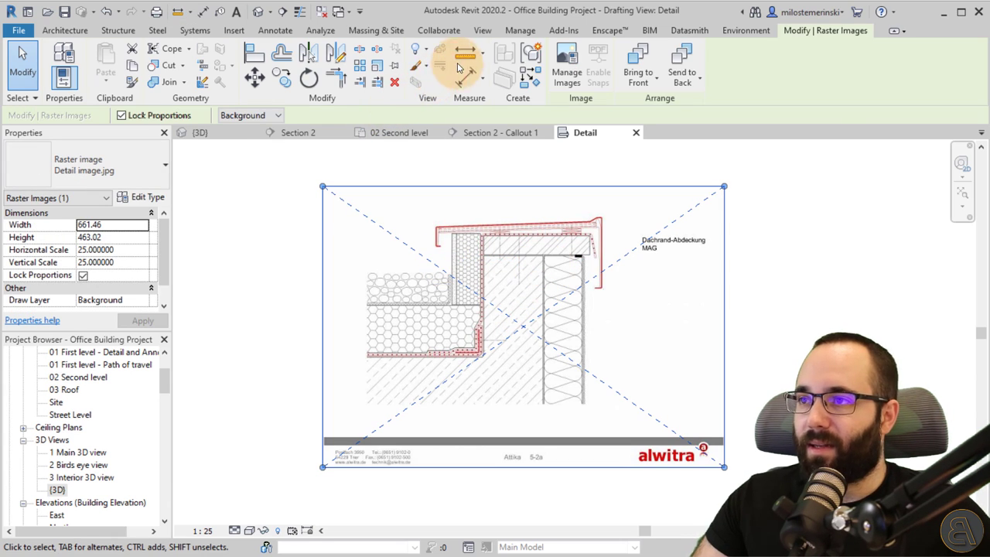
pyautogui.moveTo(377, 68)
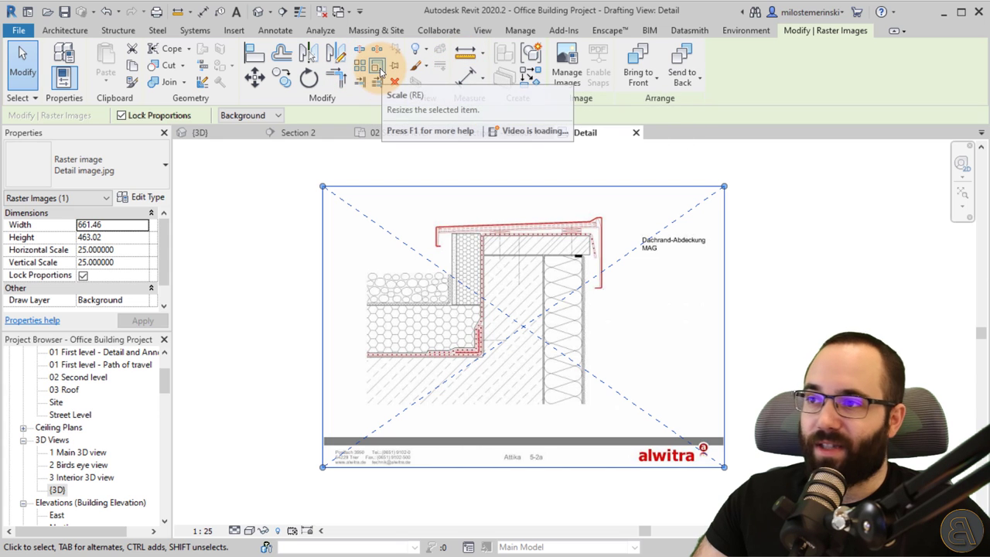
pyautogui.click(376, 67)
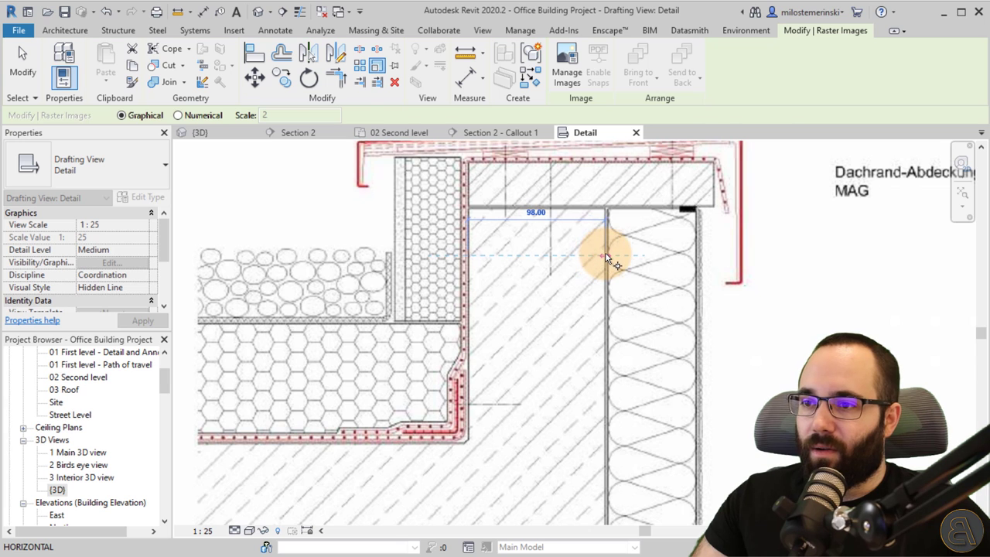
pyautogui.moveTo(611, 255); pyautogui.dragTo(556, 255)
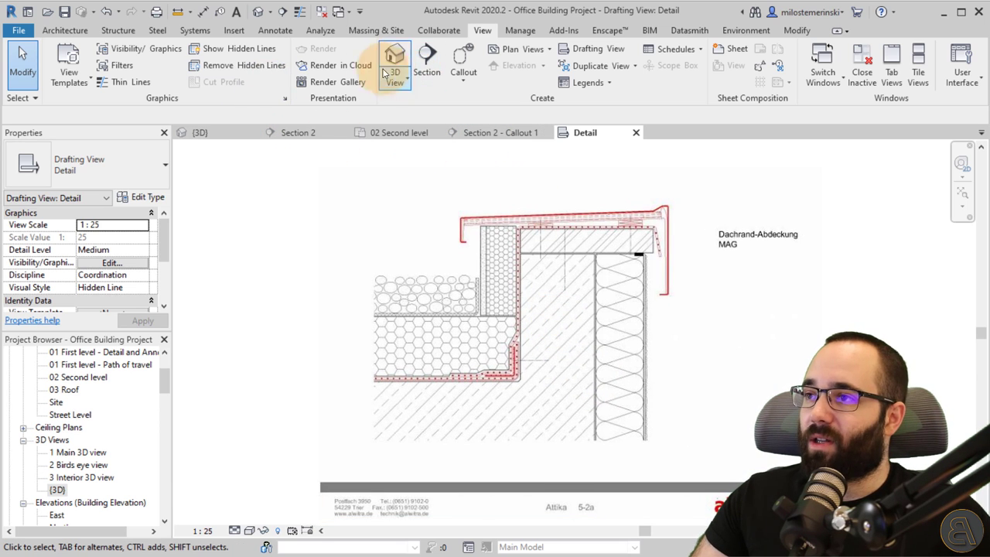
# Trace the concrete wall and slab outline over the image with Wide Lines detail lines.
pyautogui.click(274, 30)
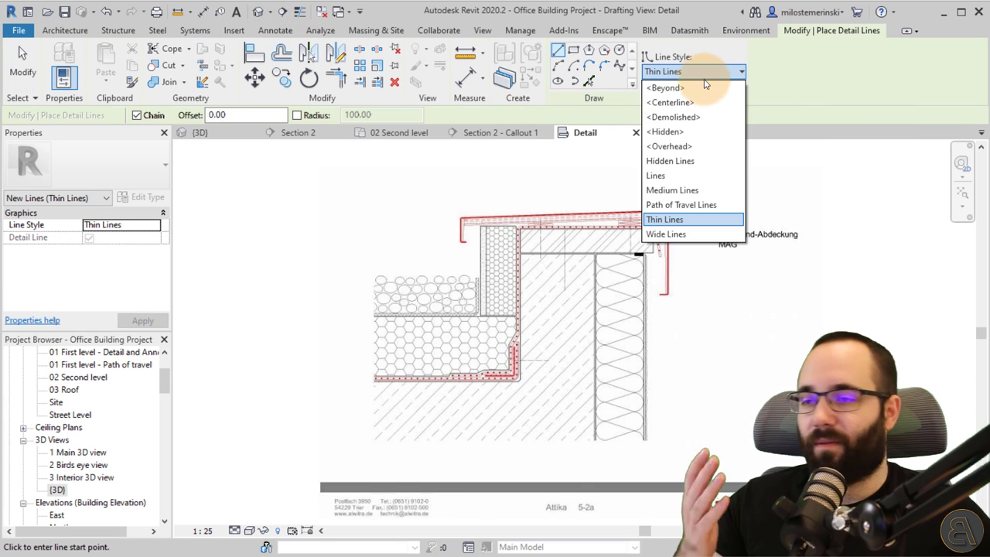
pyautogui.moveTo(671, 190)
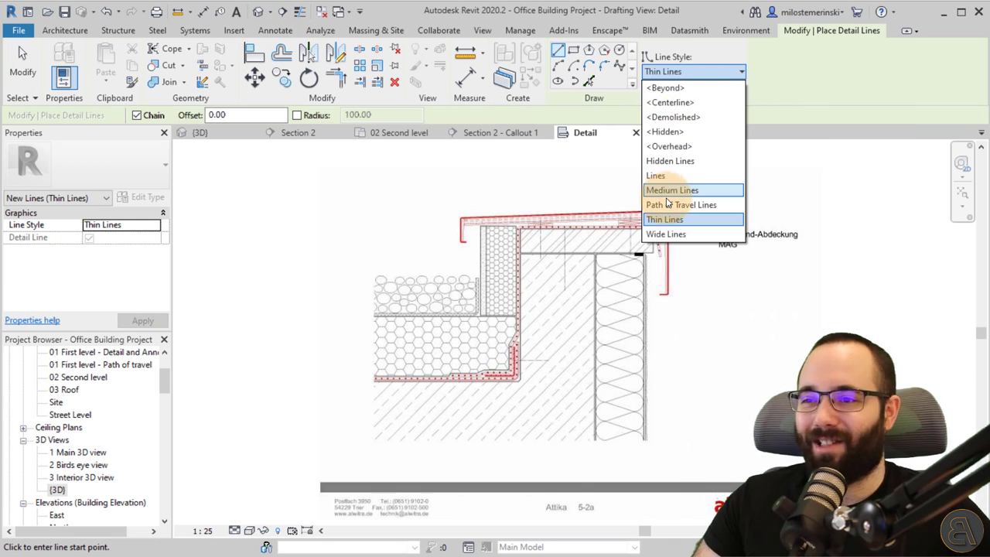
pyautogui.click(665, 233)
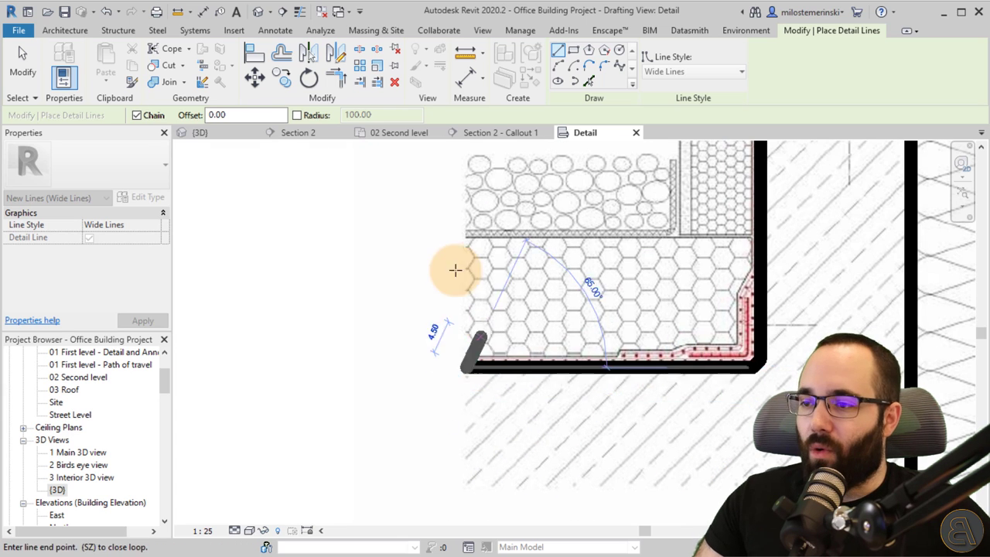
pyautogui.click(112, 225)
pyautogui.write('1 : 10')
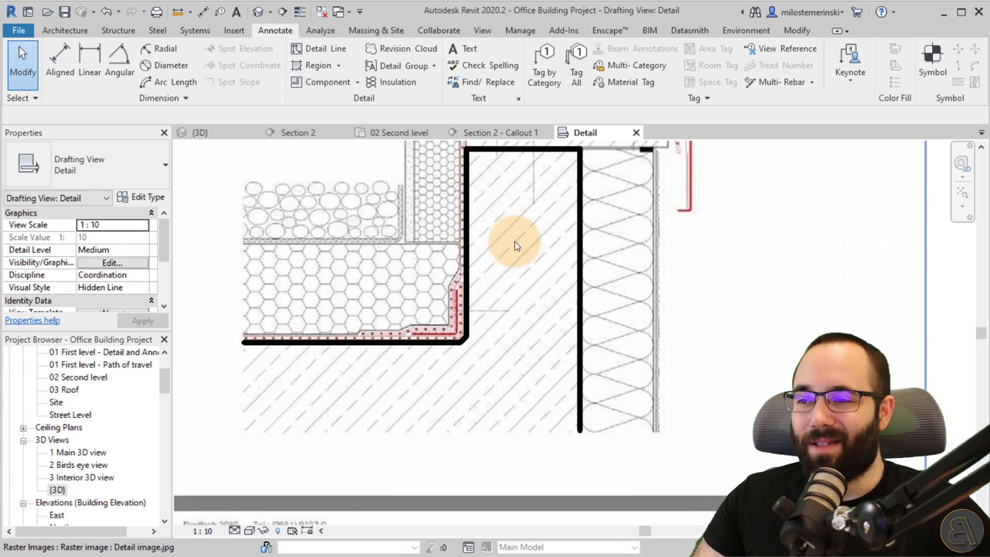
# Change the insulation's outer-edge line to the Medium Lines style.
pyautogui.click(326, 48)
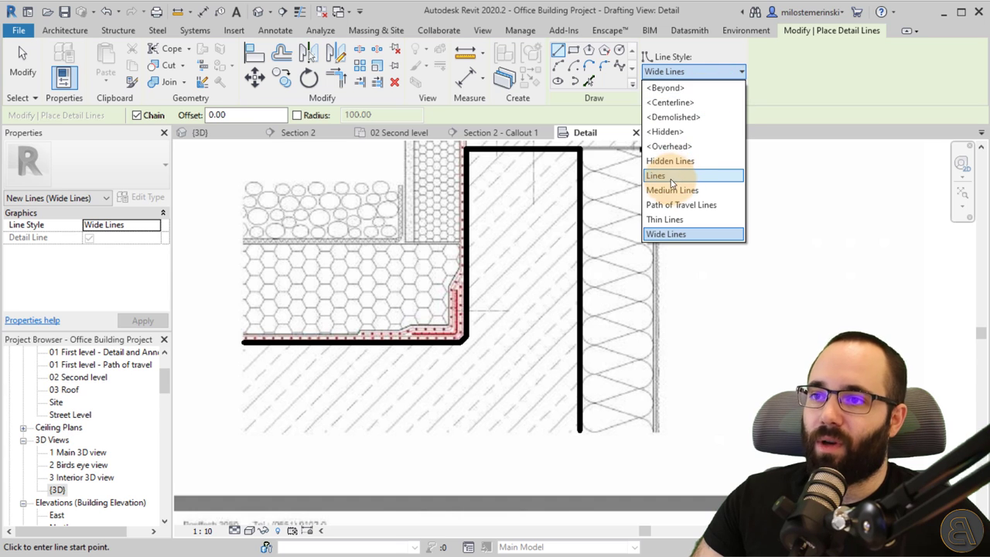
pyautogui.click(655, 174)
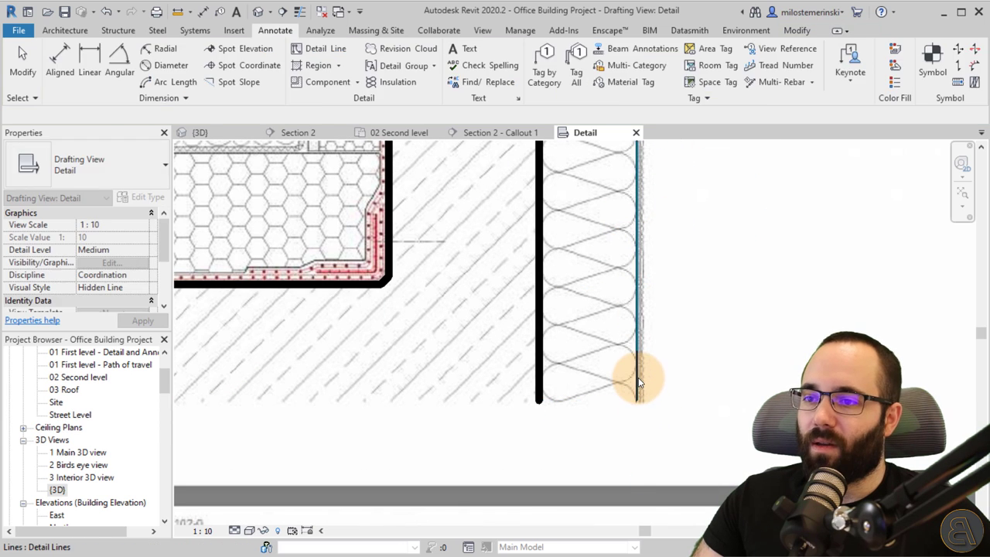
pyautogui.click(648, 71)
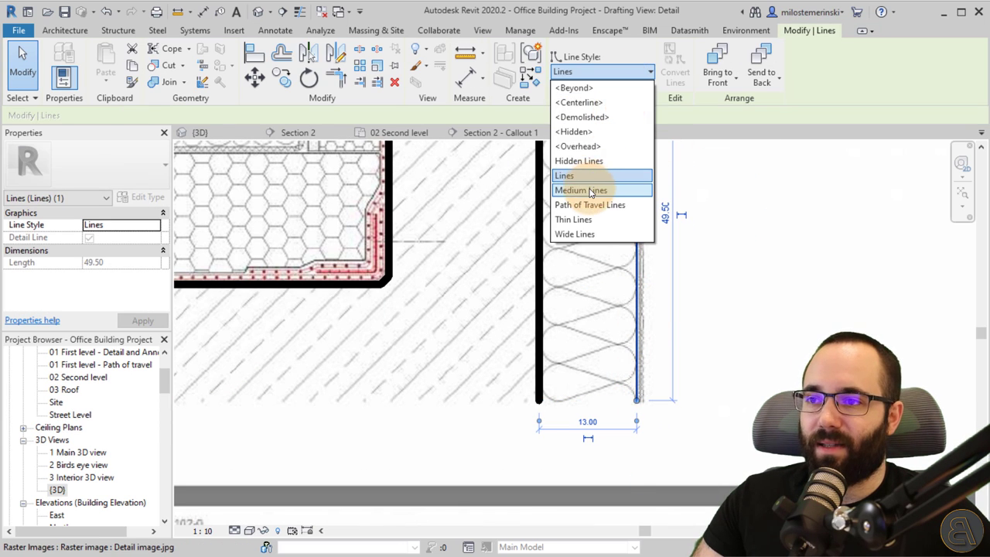
pyautogui.click(581, 189)
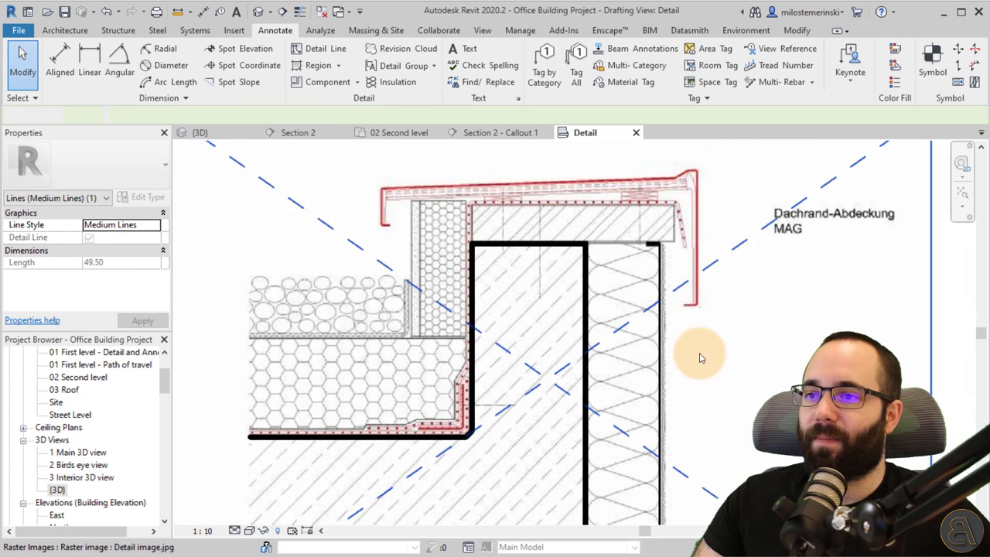
pyautogui.click(700, 357)
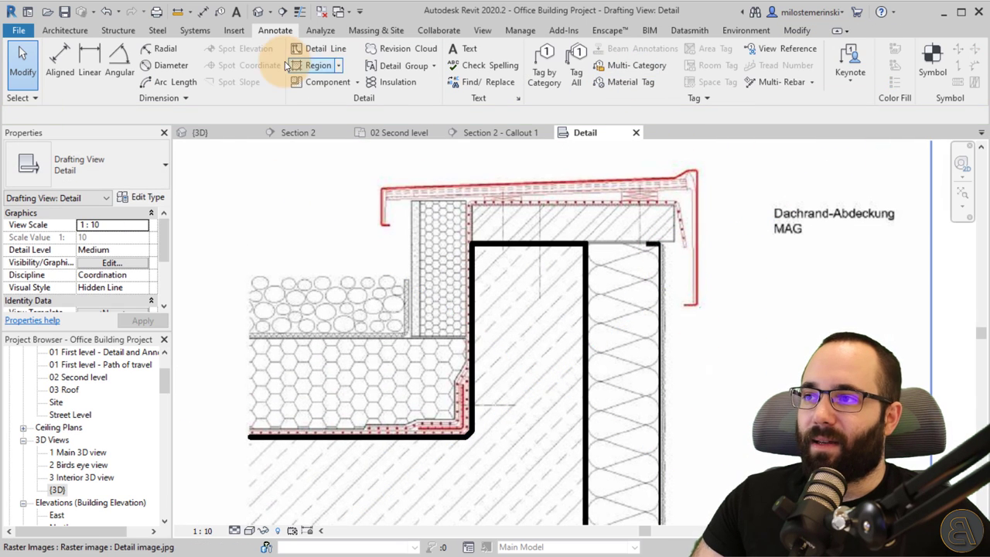
# Trace the parapet coping with Medium Lines detail lines over the reference image.
pyautogui.click(325, 48)
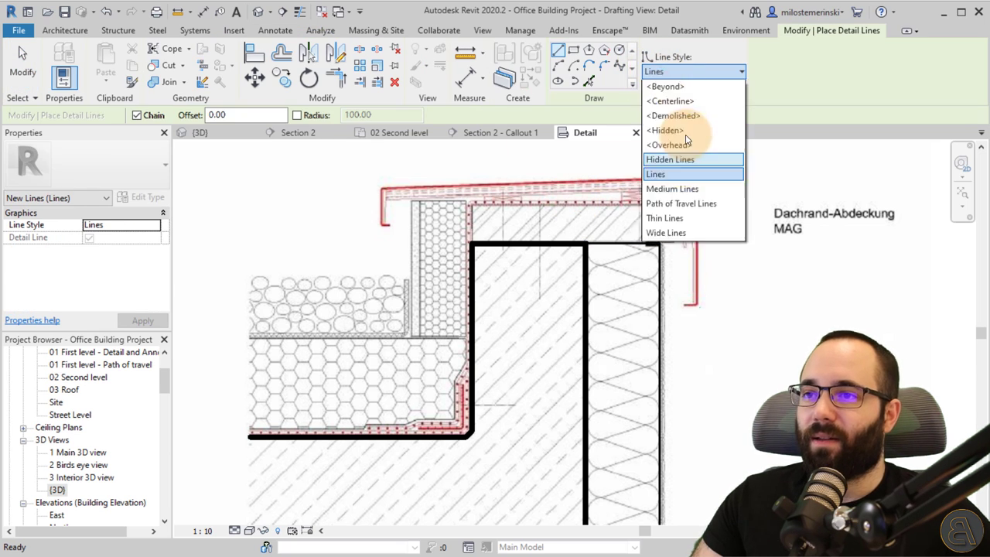
pyautogui.click(672, 188)
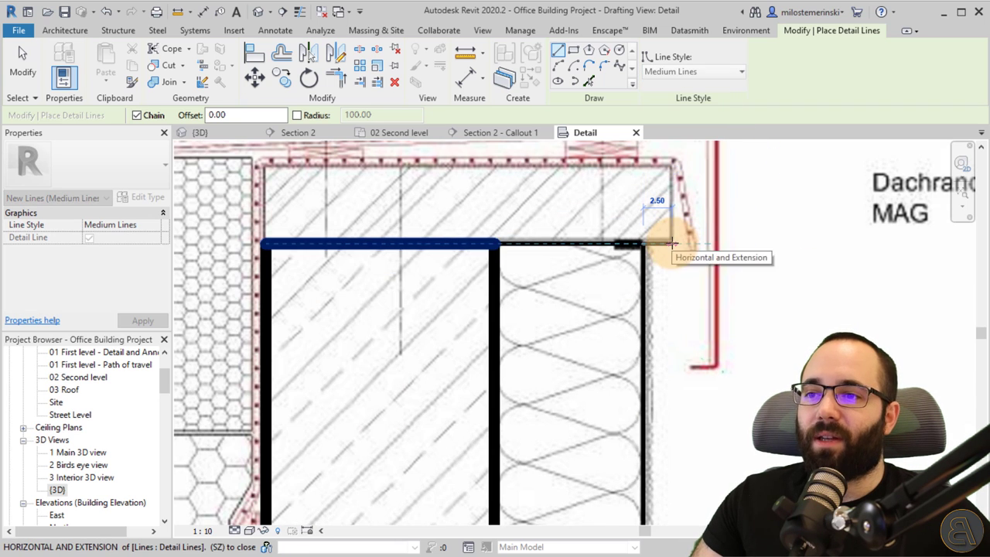
pyautogui.click(255, 163)
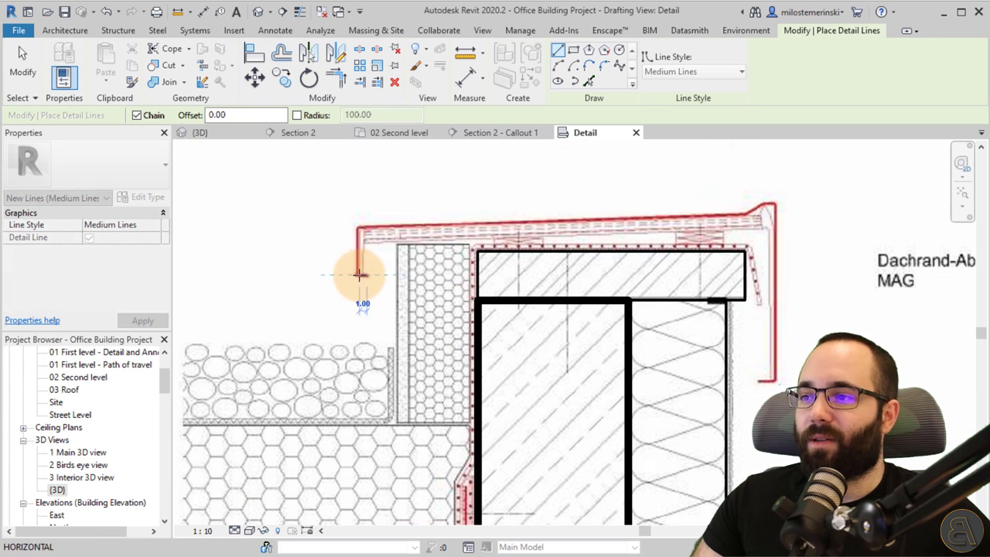
pyautogui.click(744, 211)
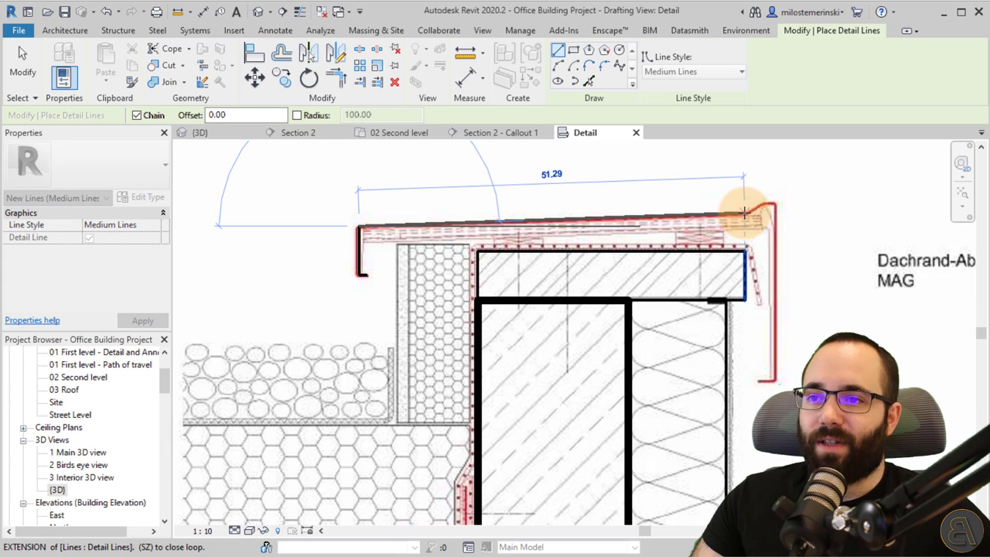
pyautogui.click(746, 209)
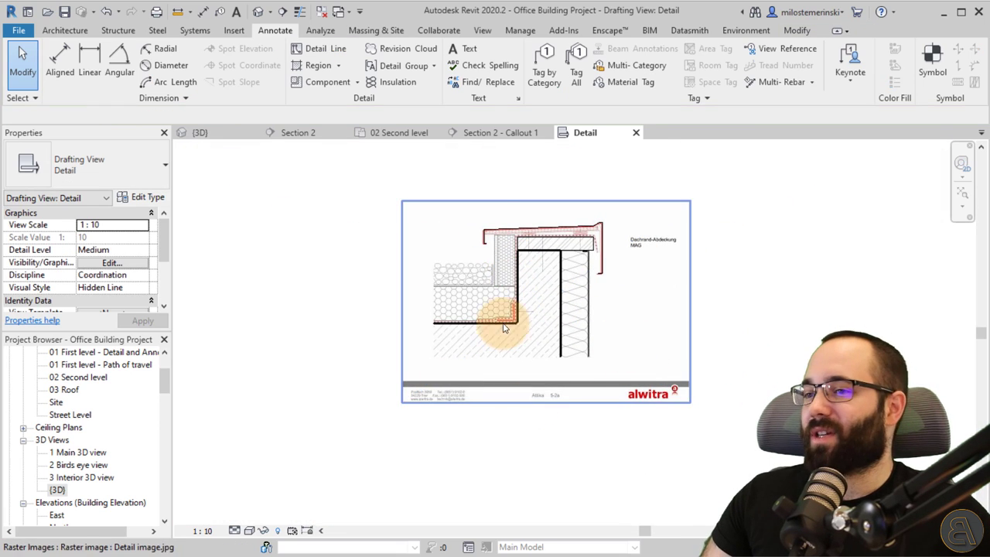
# Open sheet A101 from the Project Browser and place the Detail drafting view below the schedules.
pyautogui.scroll(3)
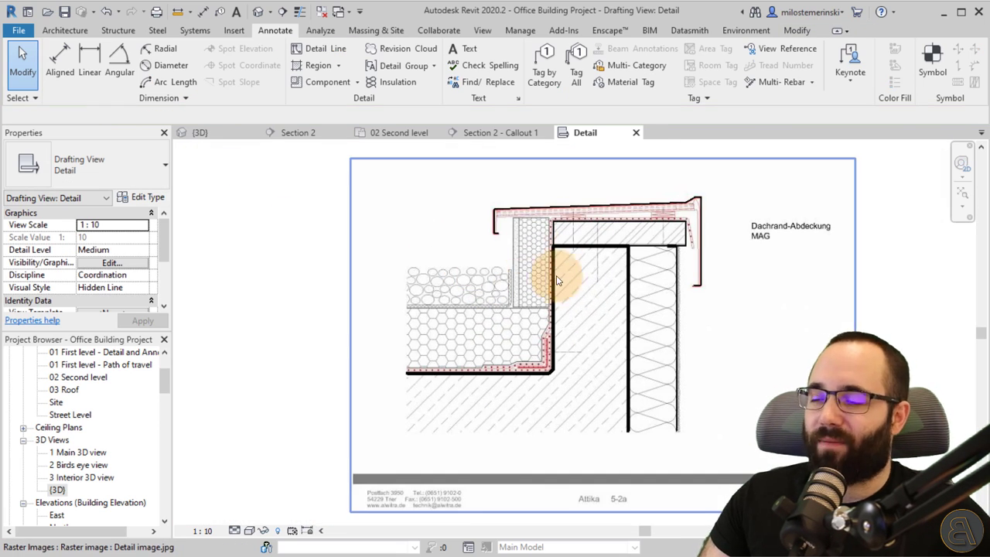
pyautogui.scroll(-3)
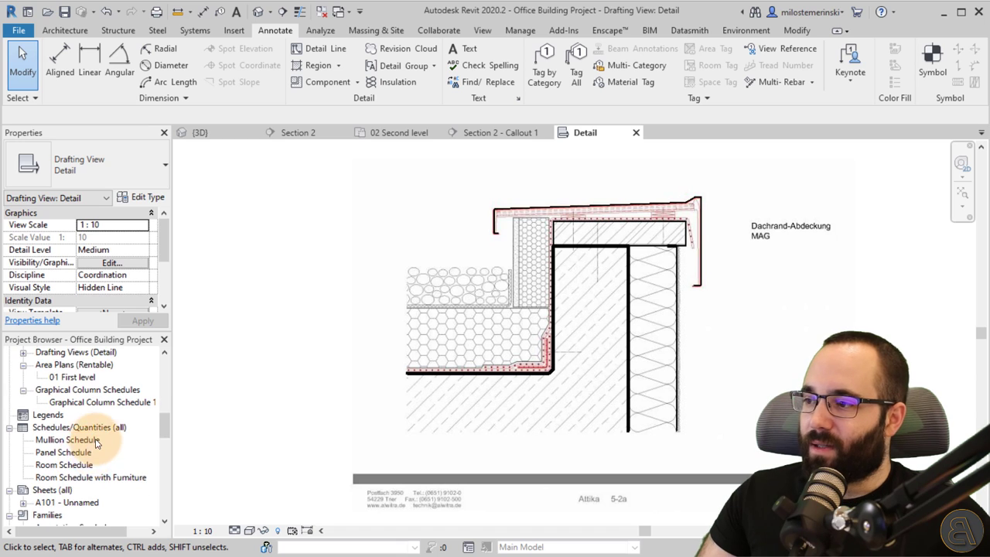
pyautogui.scroll(3)
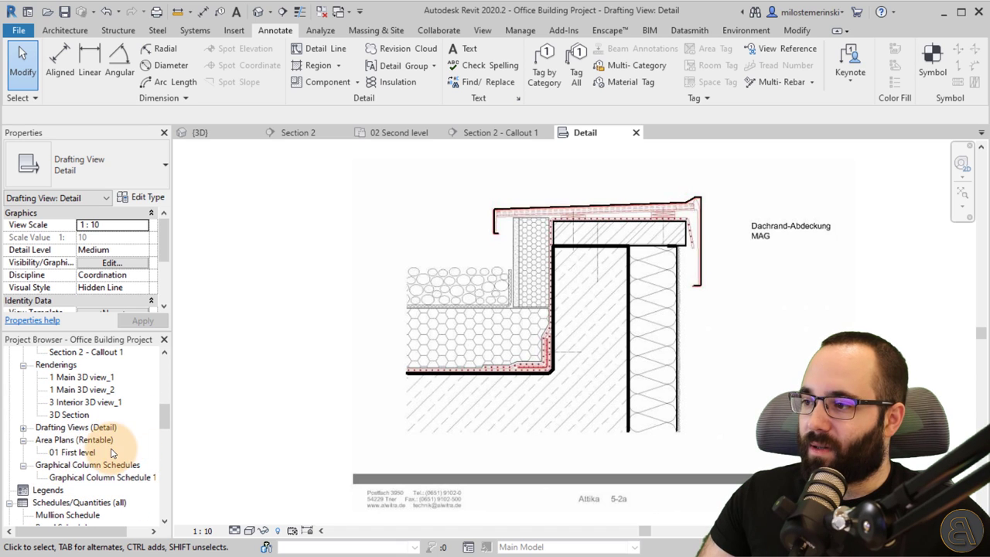
pyautogui.scroll(-3)
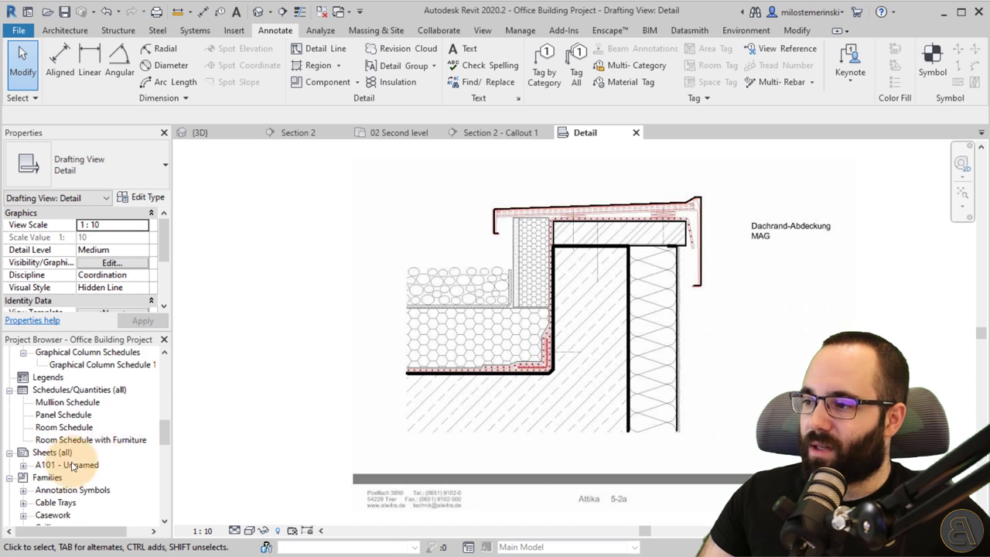
pyautogui.doubleClick(67, 464)
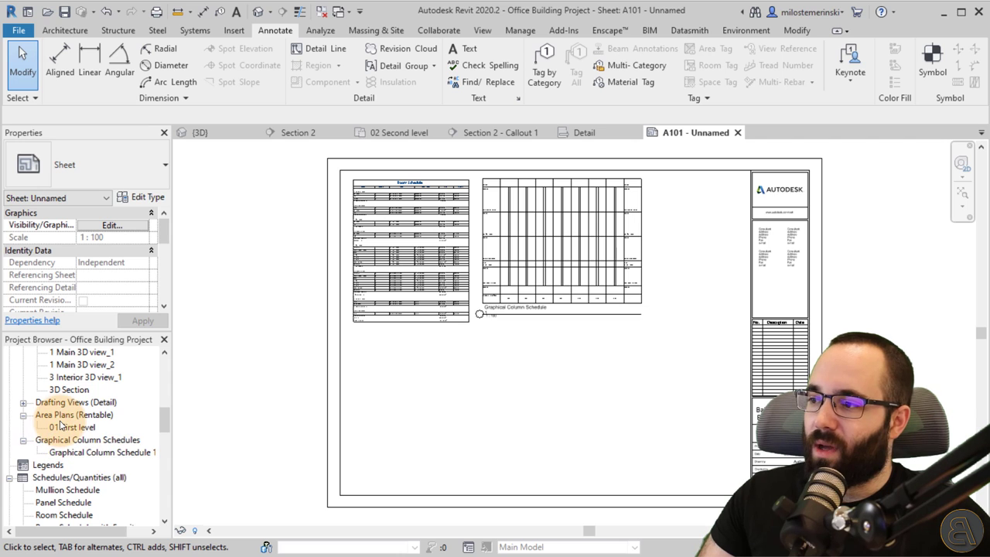
pyautogui.click(76, 401)
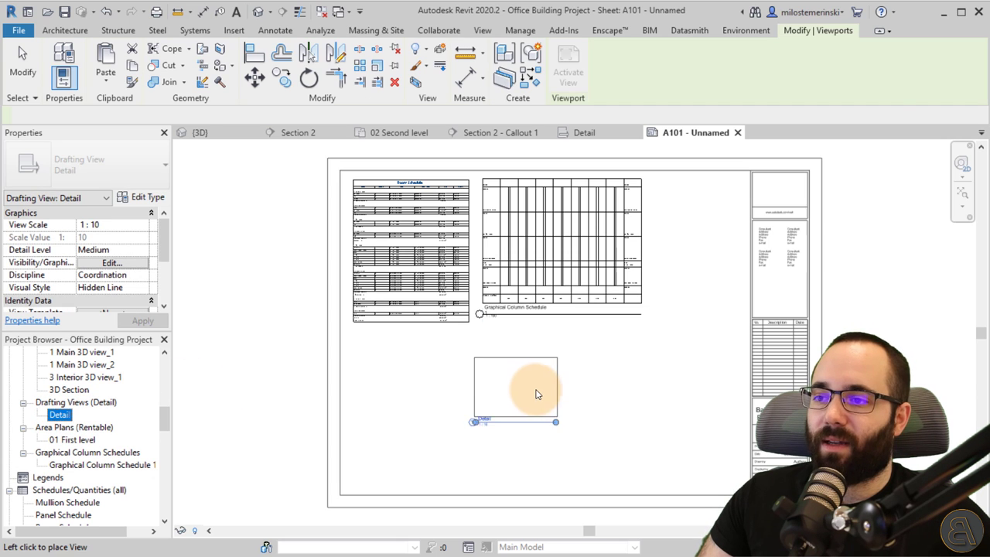
pyautogui.click(515, 391)
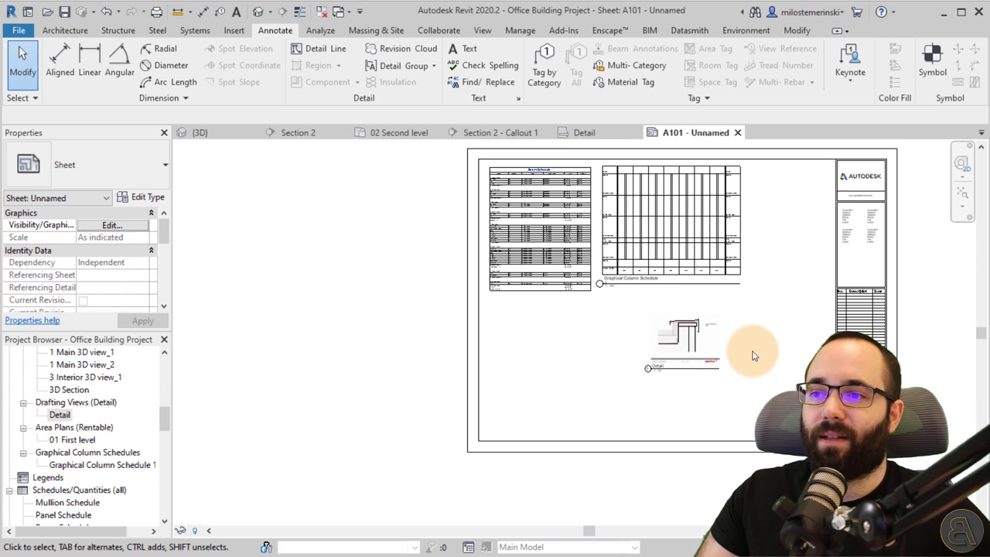
# Place the Section 2 building section on the sheet's left side beside the 1:10 Detail.
pyautogui.click(680, 340)
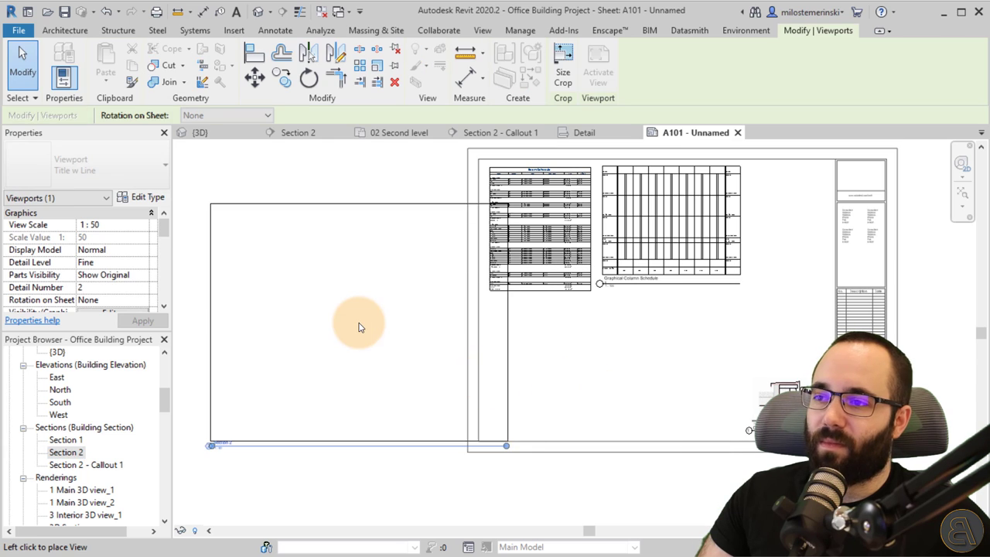
pyautogui.click(355, 325)
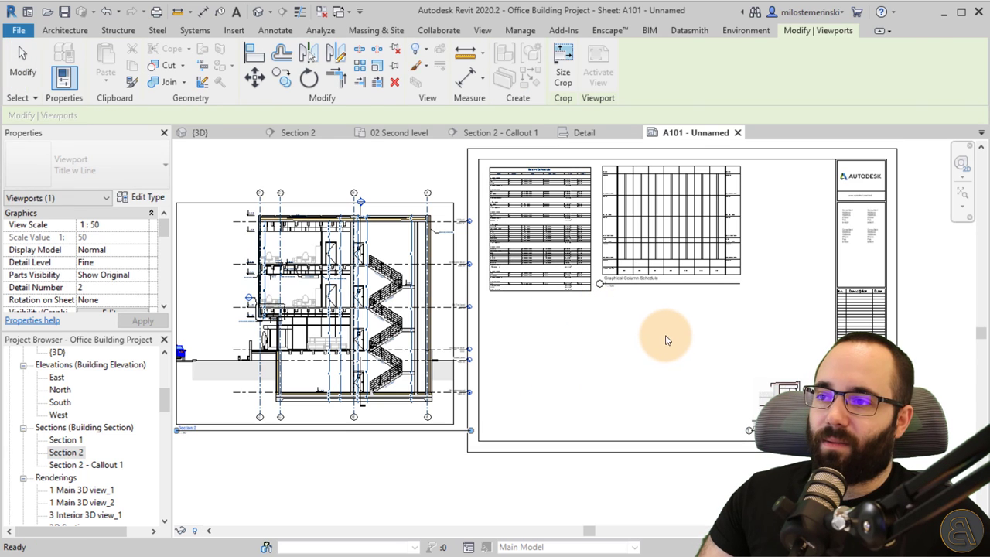
pyautogui.click(333, 345)
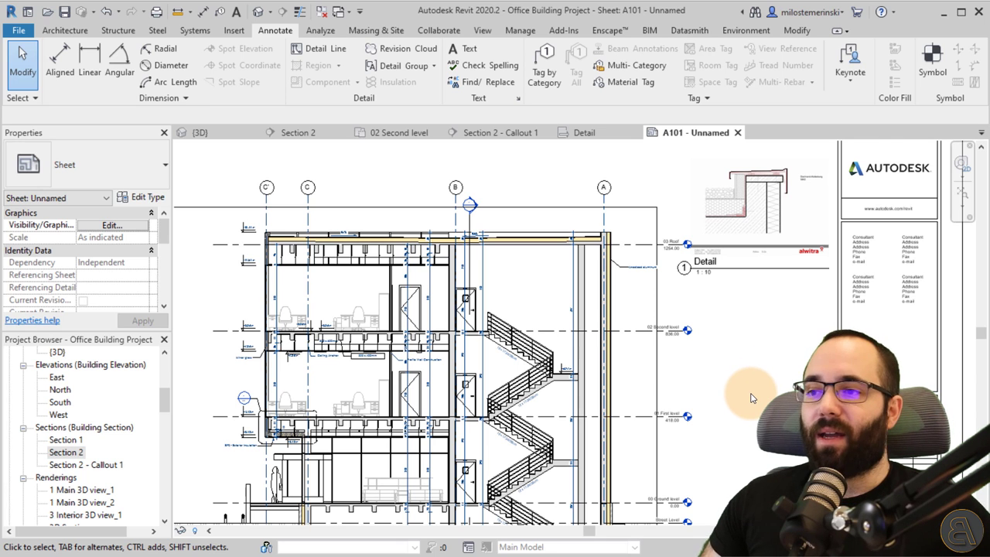
pyautogui.moveTo(735, 398)
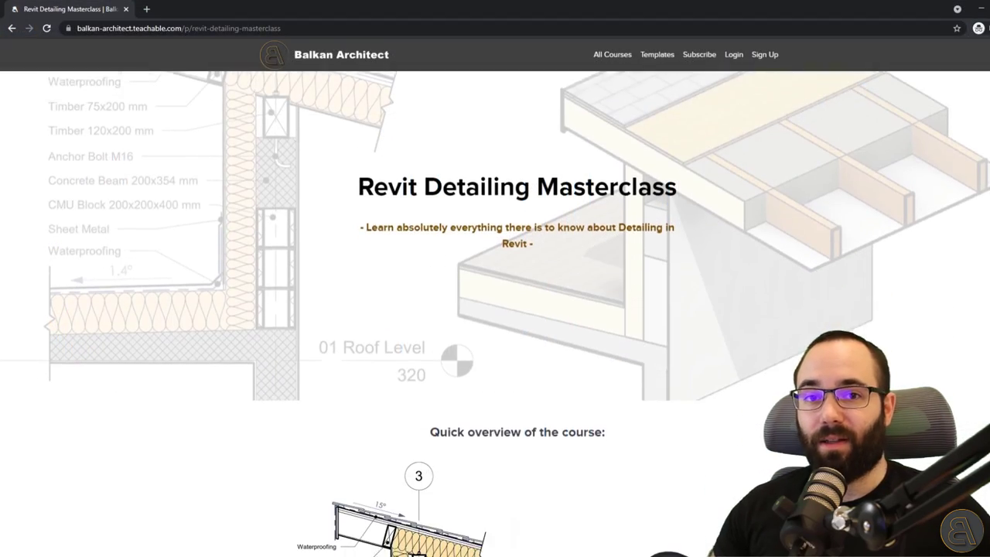
pyautogui.scroll(-3)
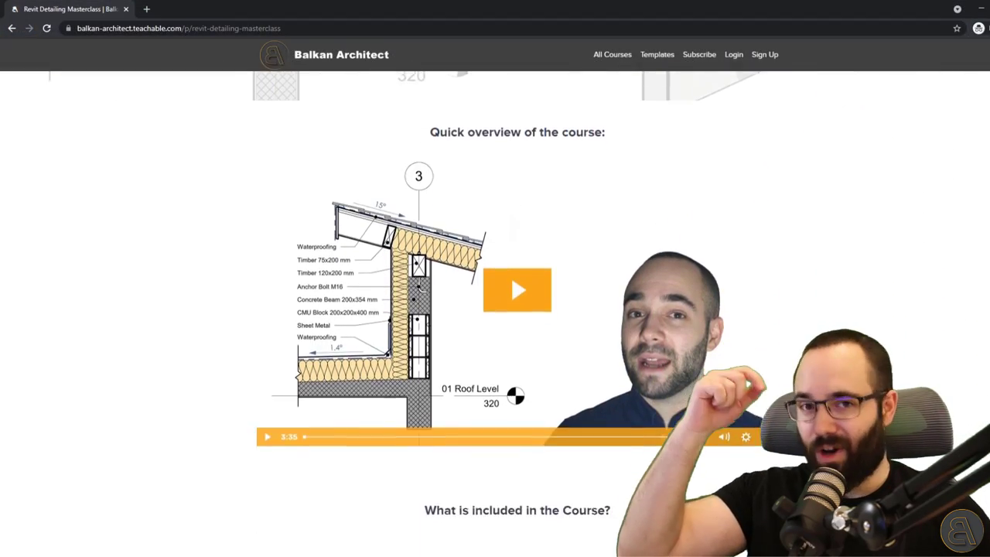
pyautogui.scroll(-3)
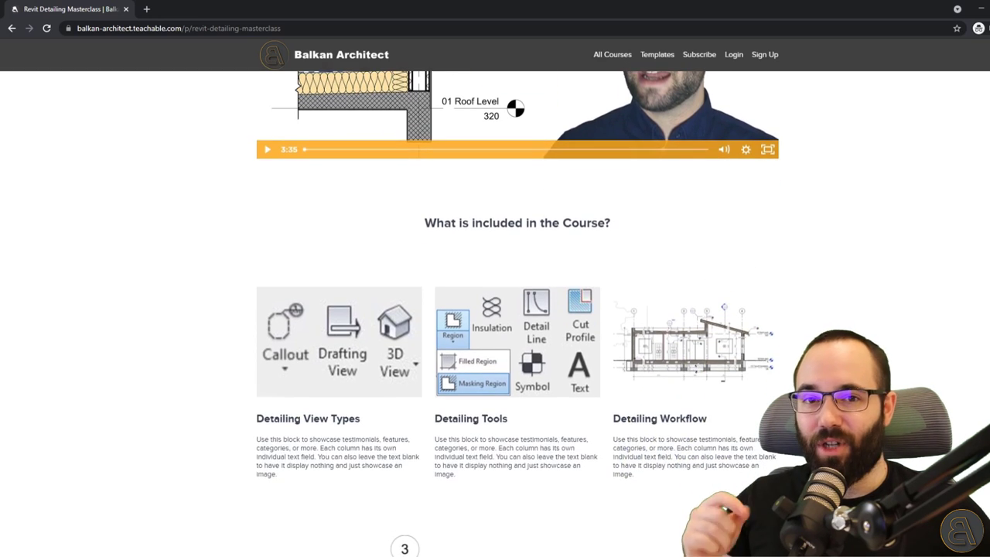
pyautogui.scroll(-3)
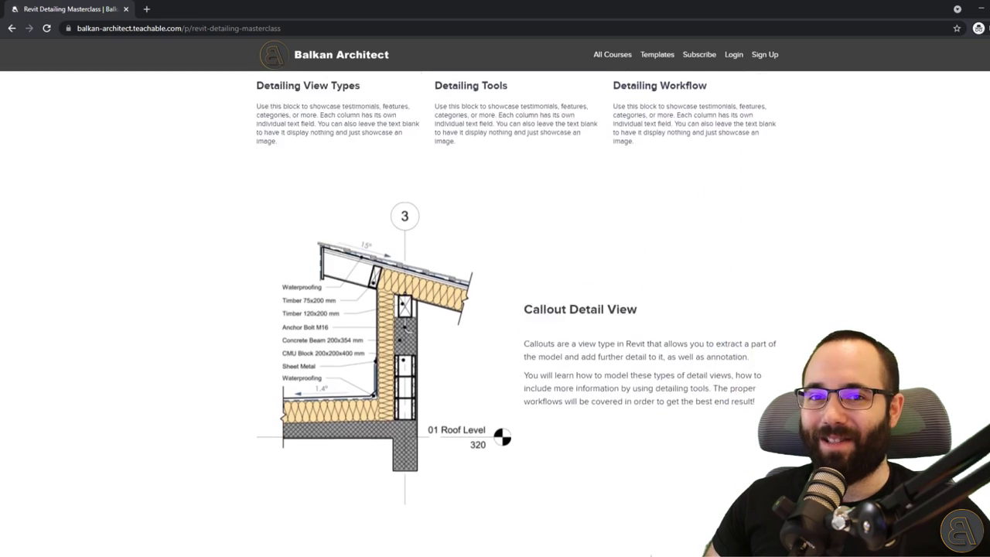
pyautogui.scroll(-3)
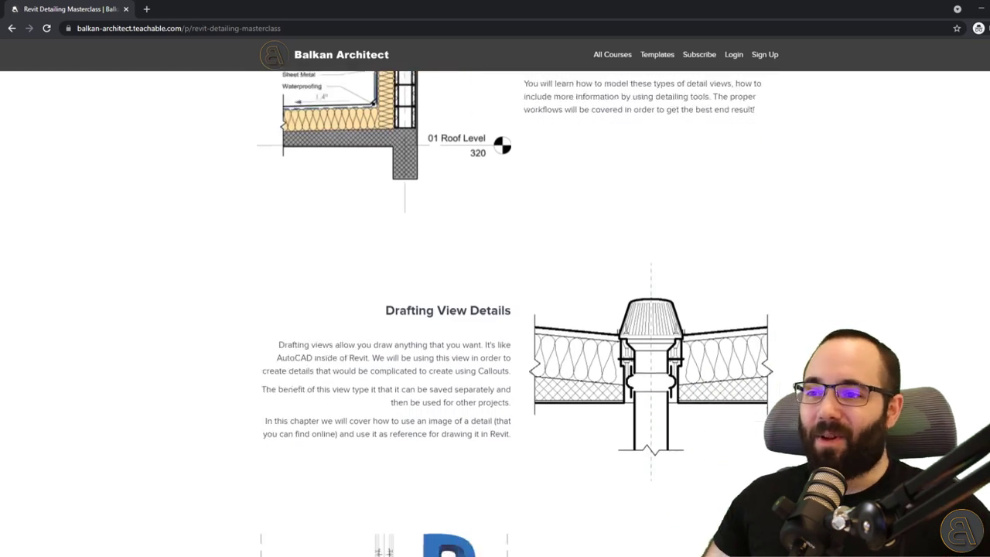
pyautogui.scroll(-3)
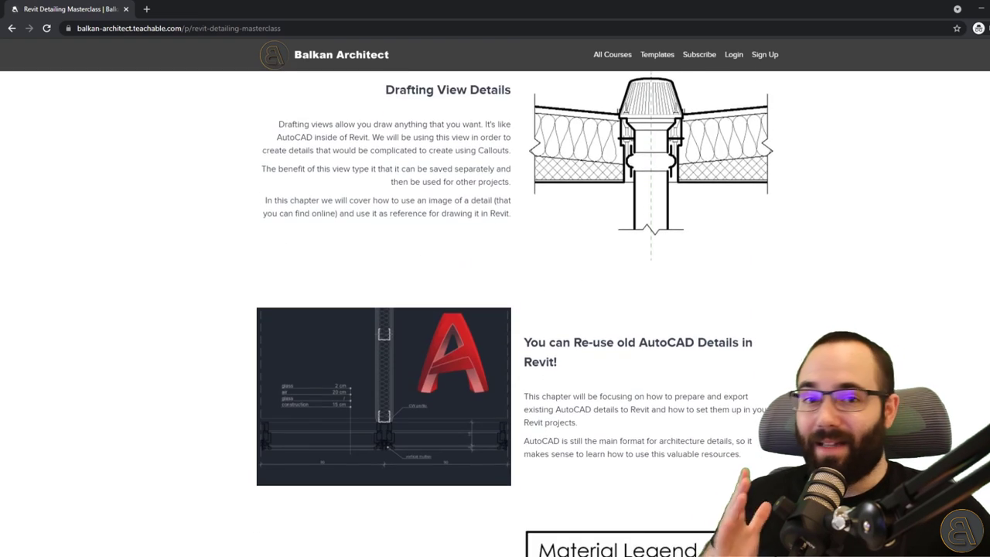
pyautogui.scroll(-3)
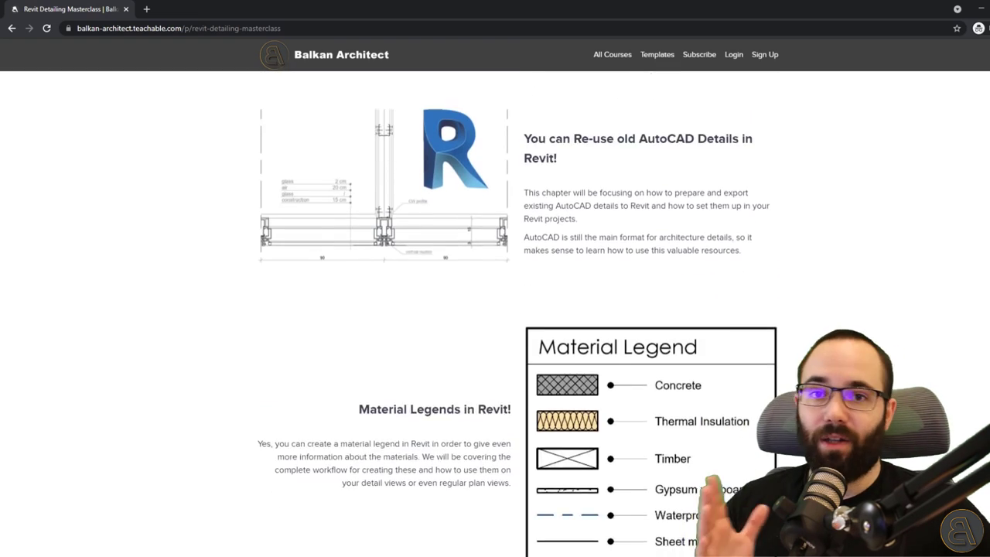
pyautogui.scroll(-3)
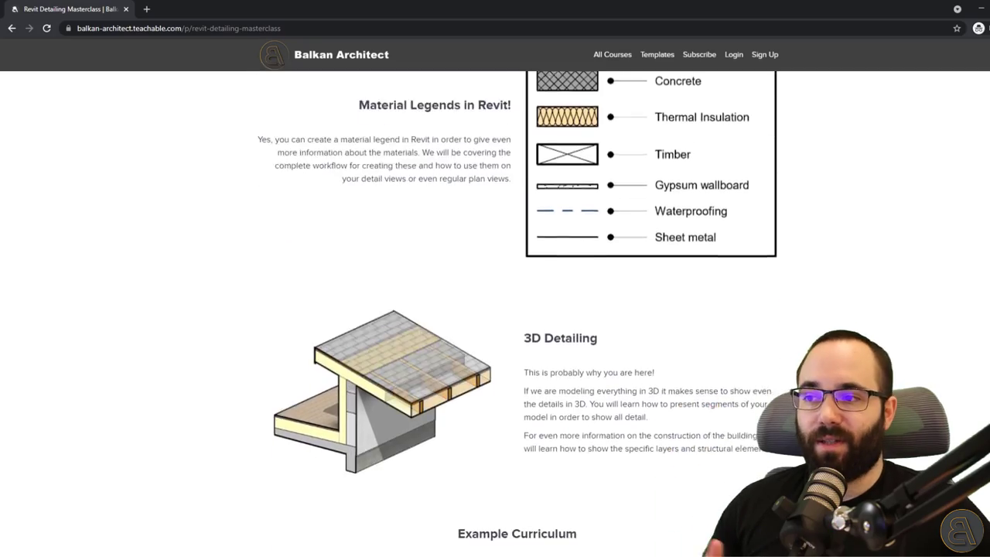